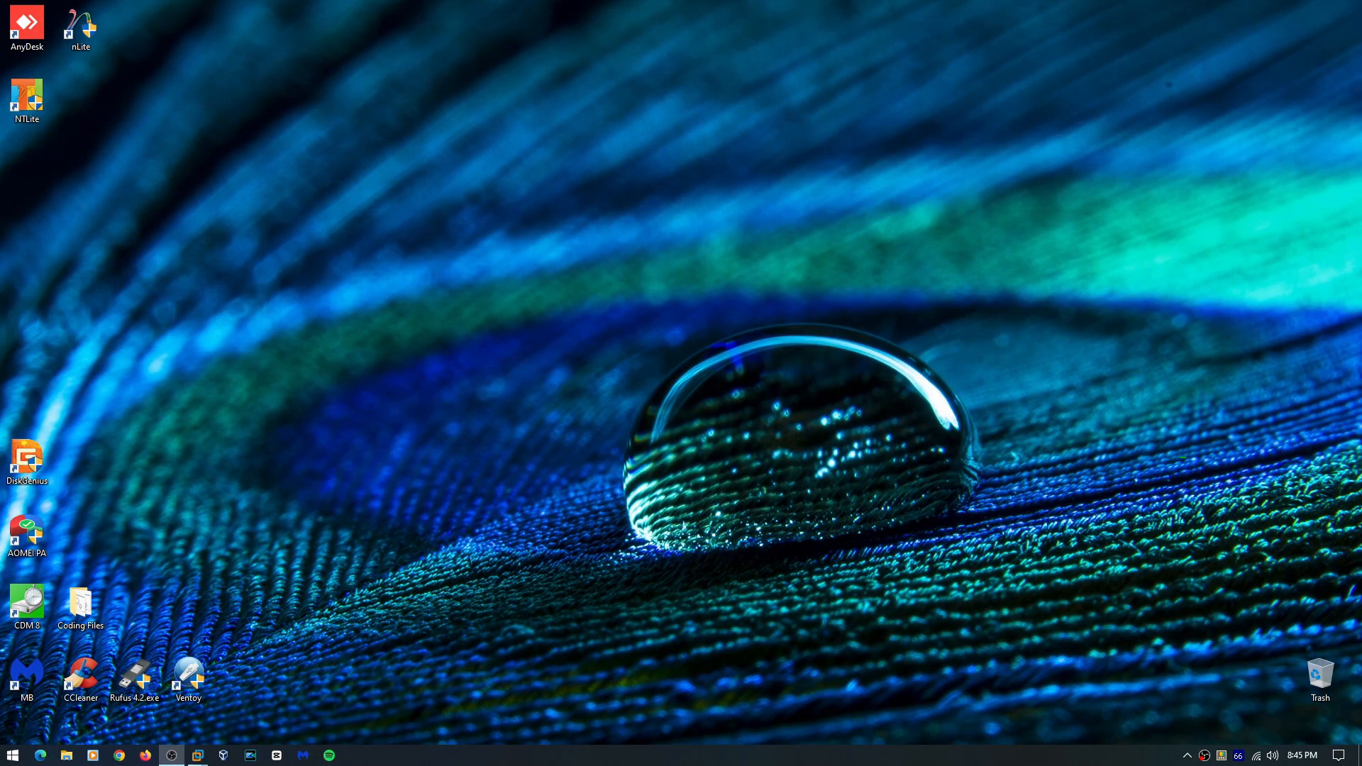
# Step: Launch VMware Workstation with the powered-off Aspect 10 x64 machine loaded
pyautogui.click(172, 753)
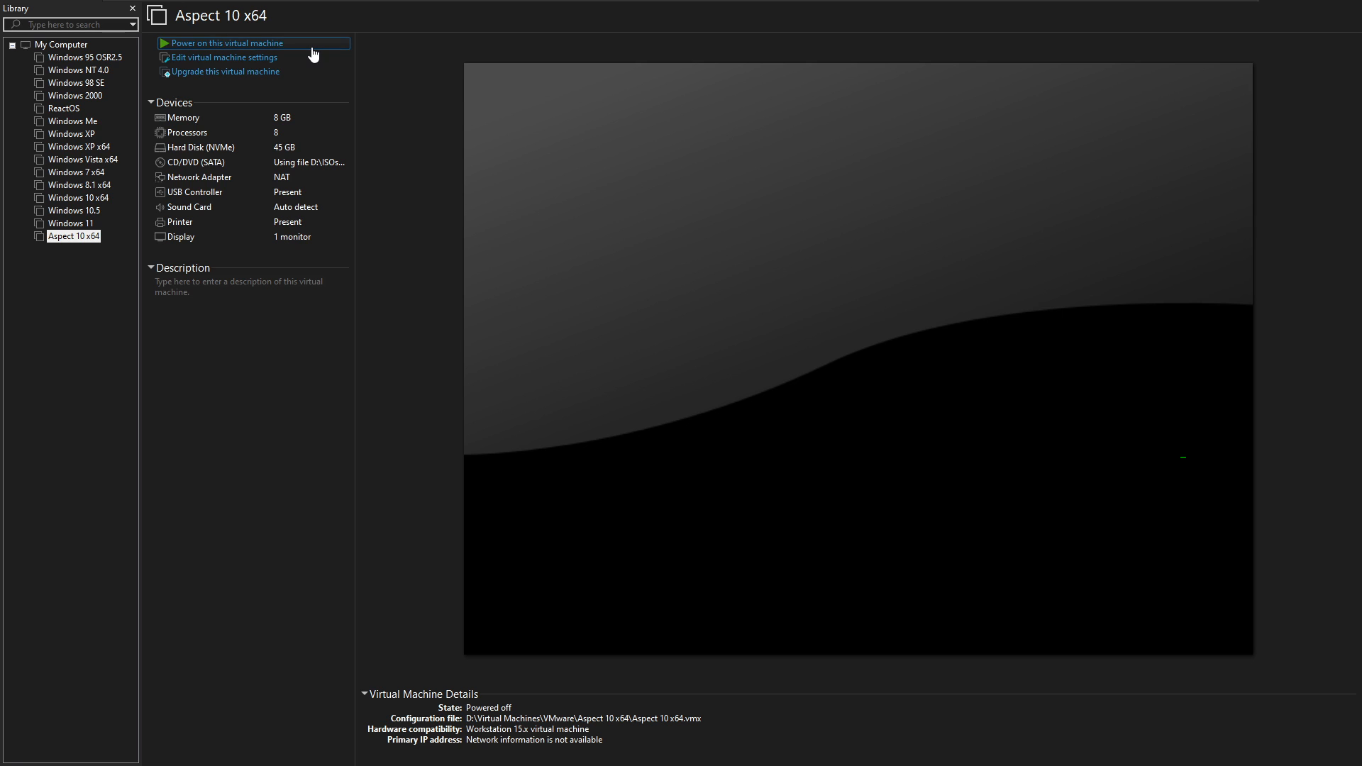
# Step: Power on the Aspect 10 x64 virtual machine so Windows starts booting
pyautogui.click(229, 43)
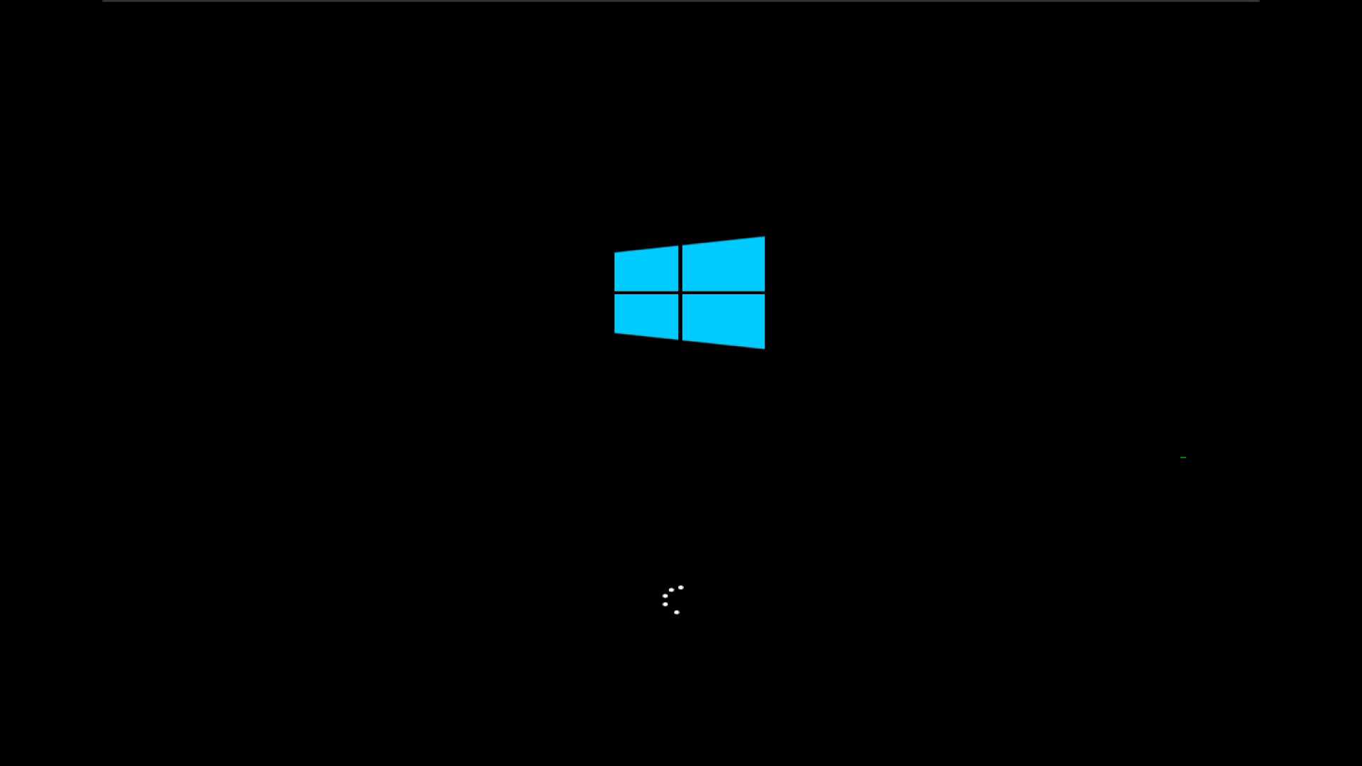
pyautogui.click(12, 755)
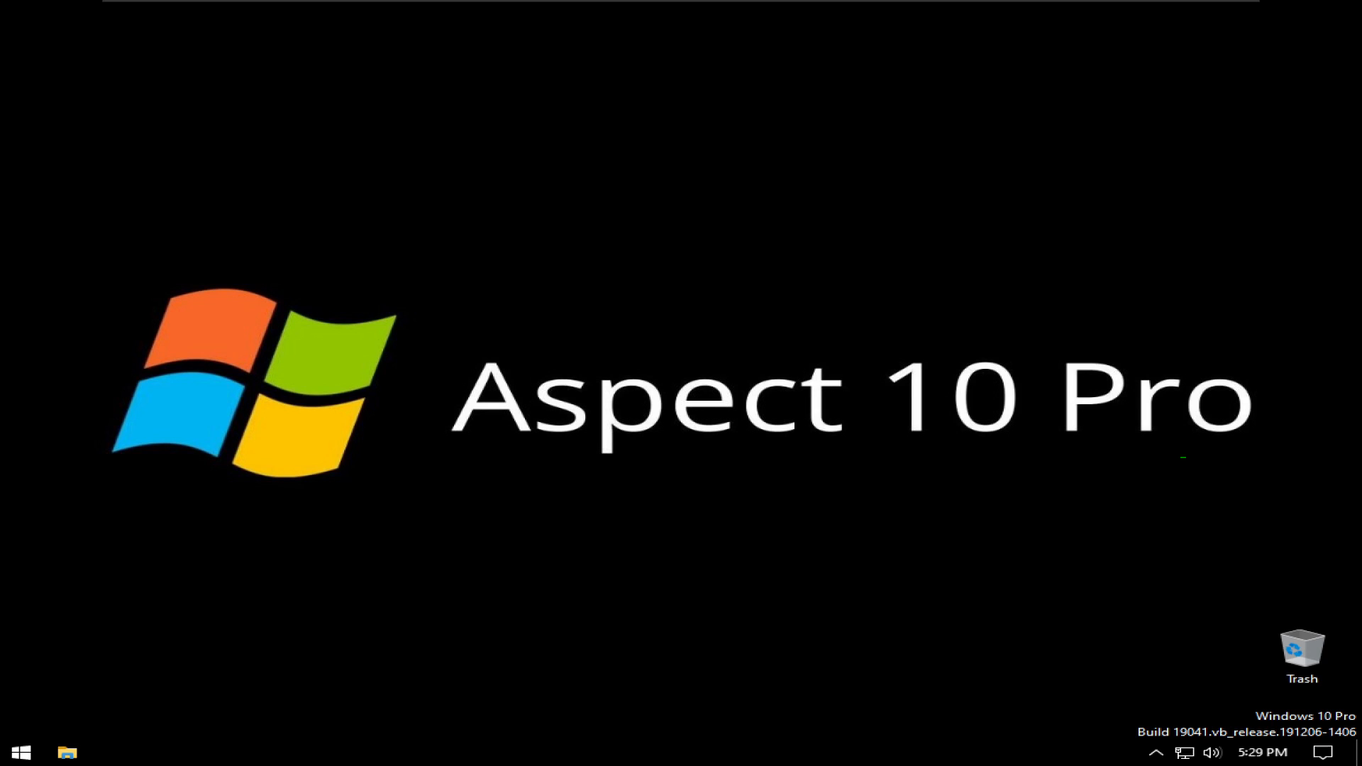
pyautogui.moveTo(912, 524)
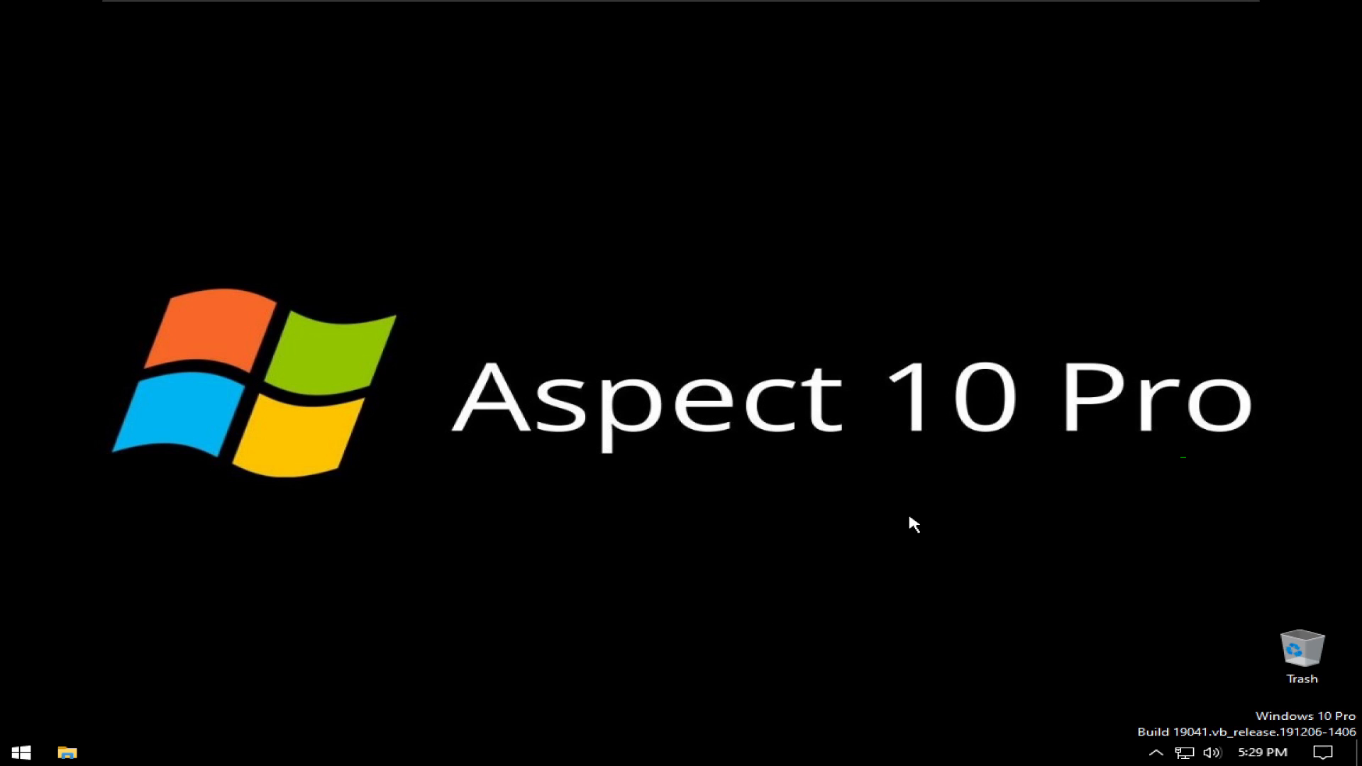
# Step: Show the Start app list, then bring up File Explorer at This PC with the C: and D: drives
pyautogui.click(19, 752)
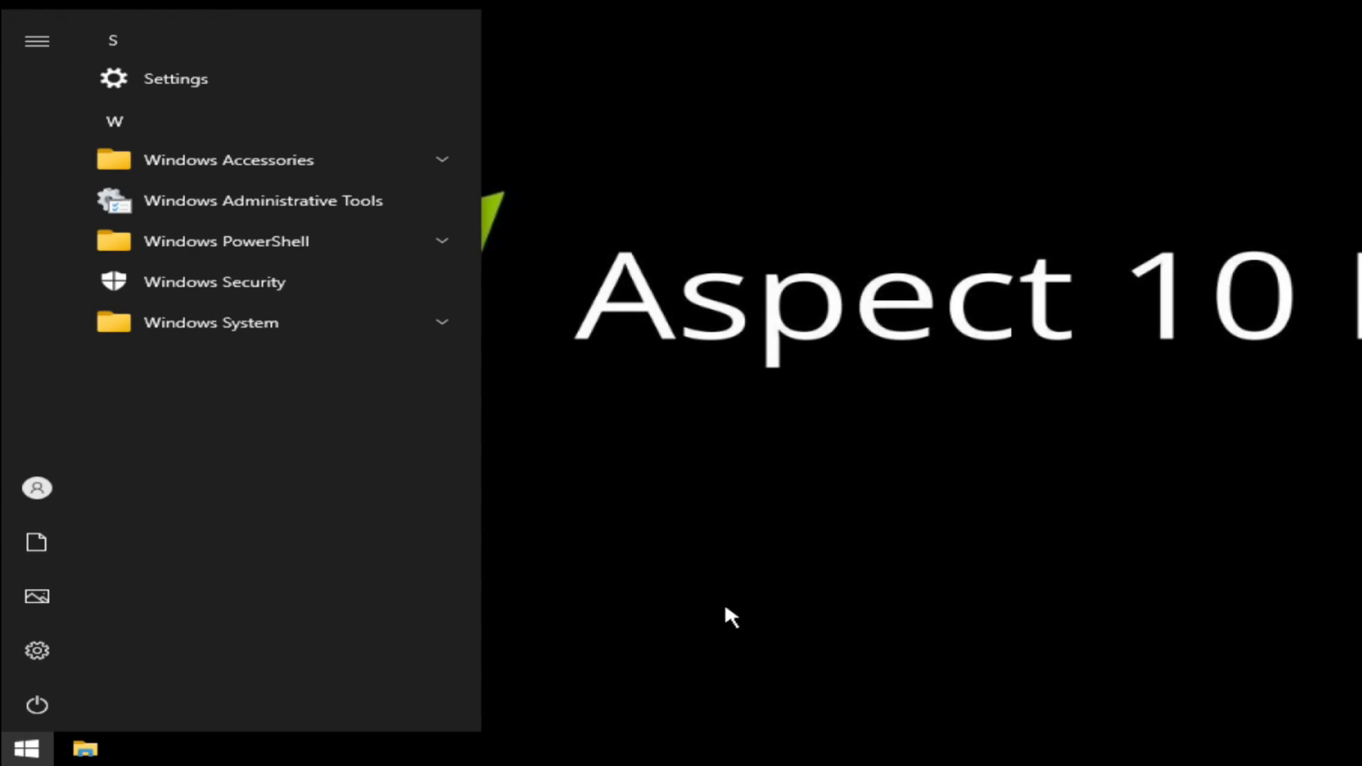
pyautogui.moveTo(339, 411)
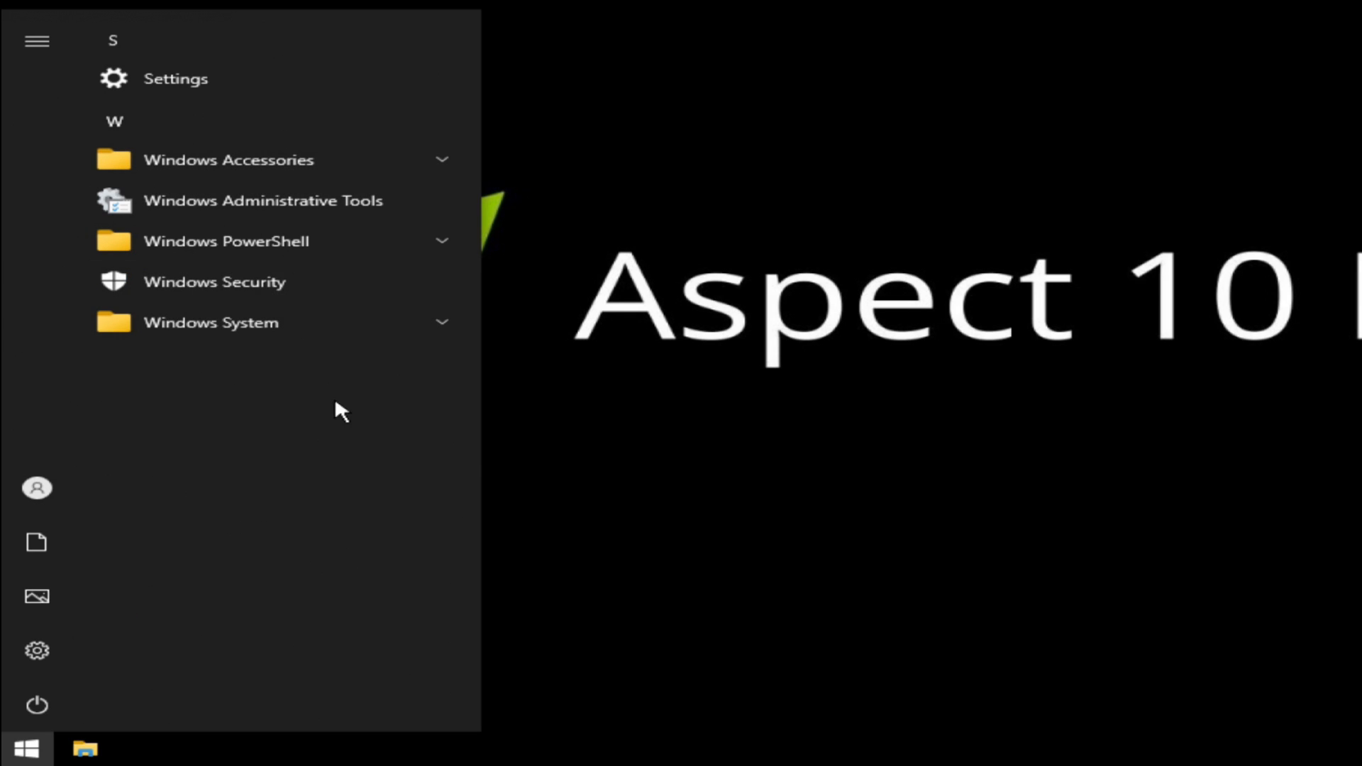
pyautogui.moveTo(787, 320)
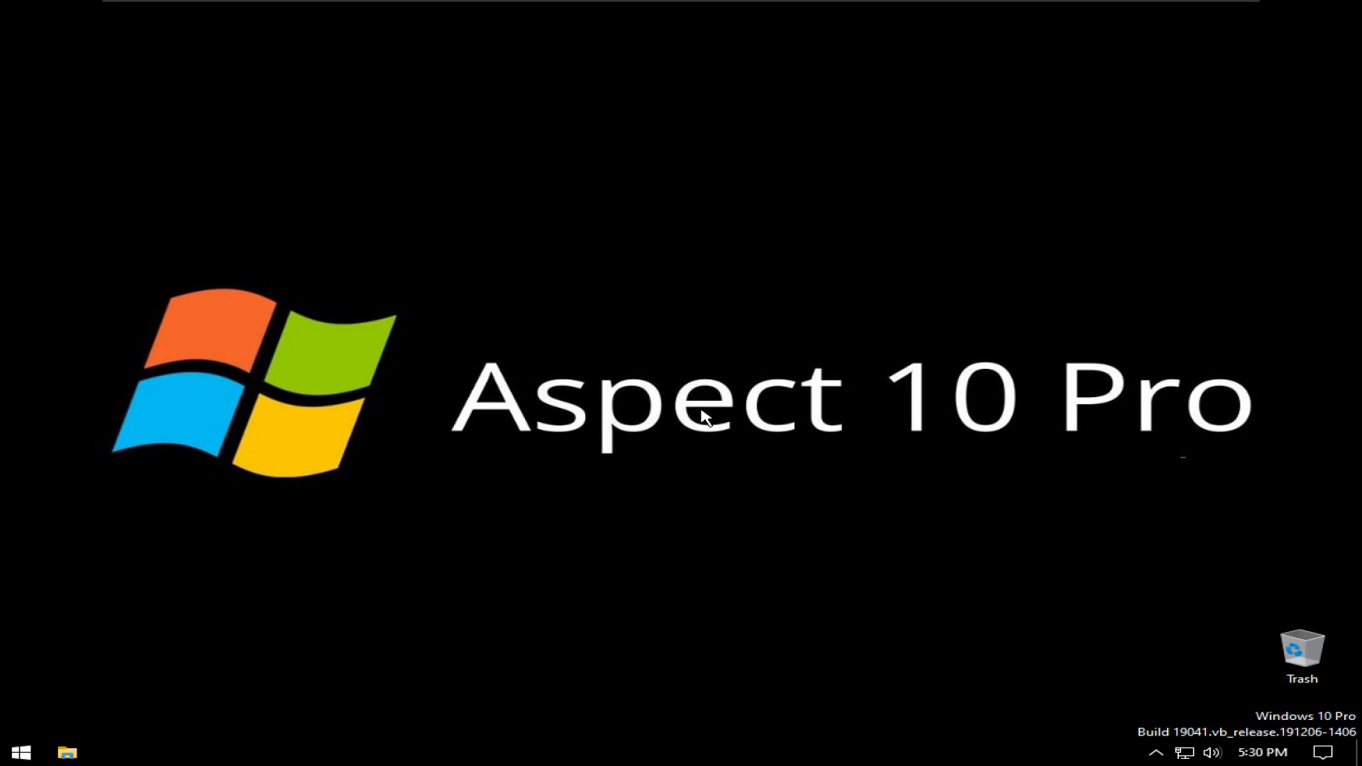
pyautogui.moveTo(495, 615)
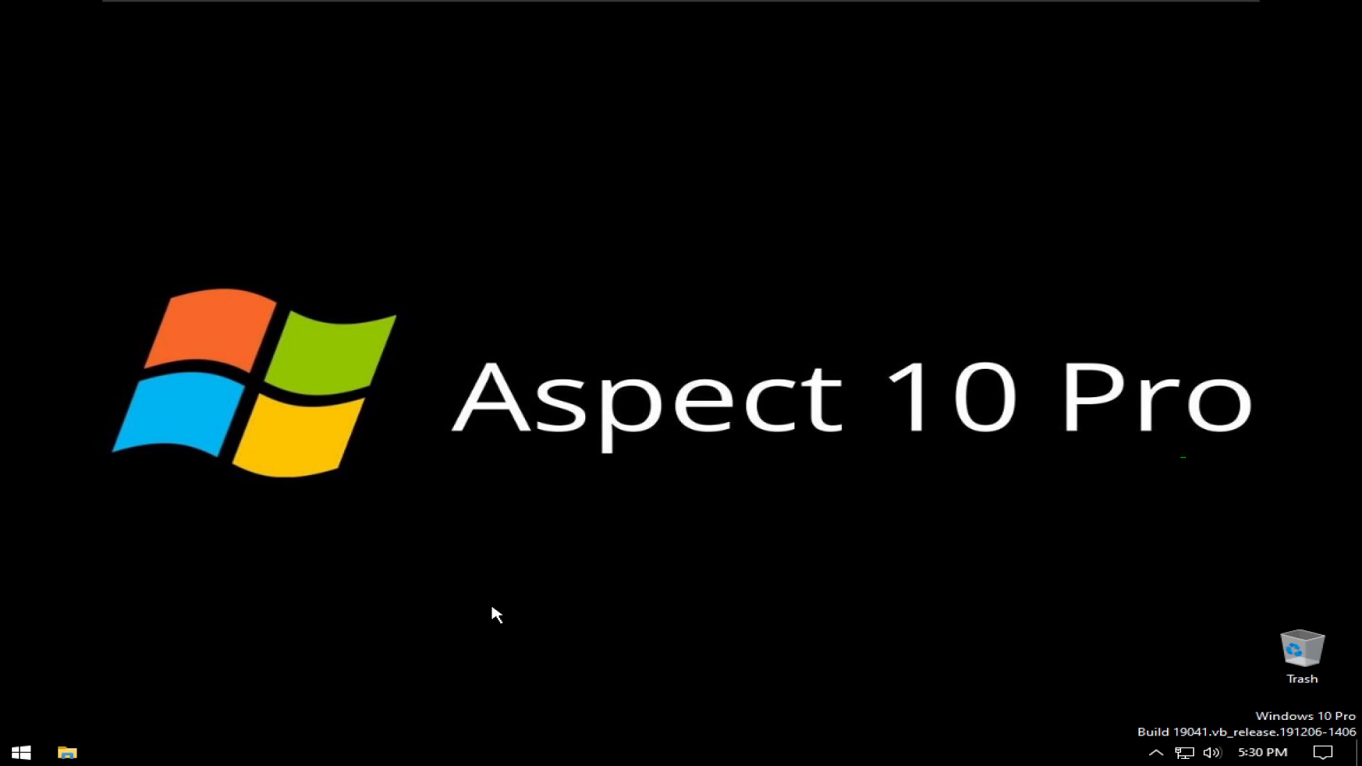
pyautogui.click(67, 752)
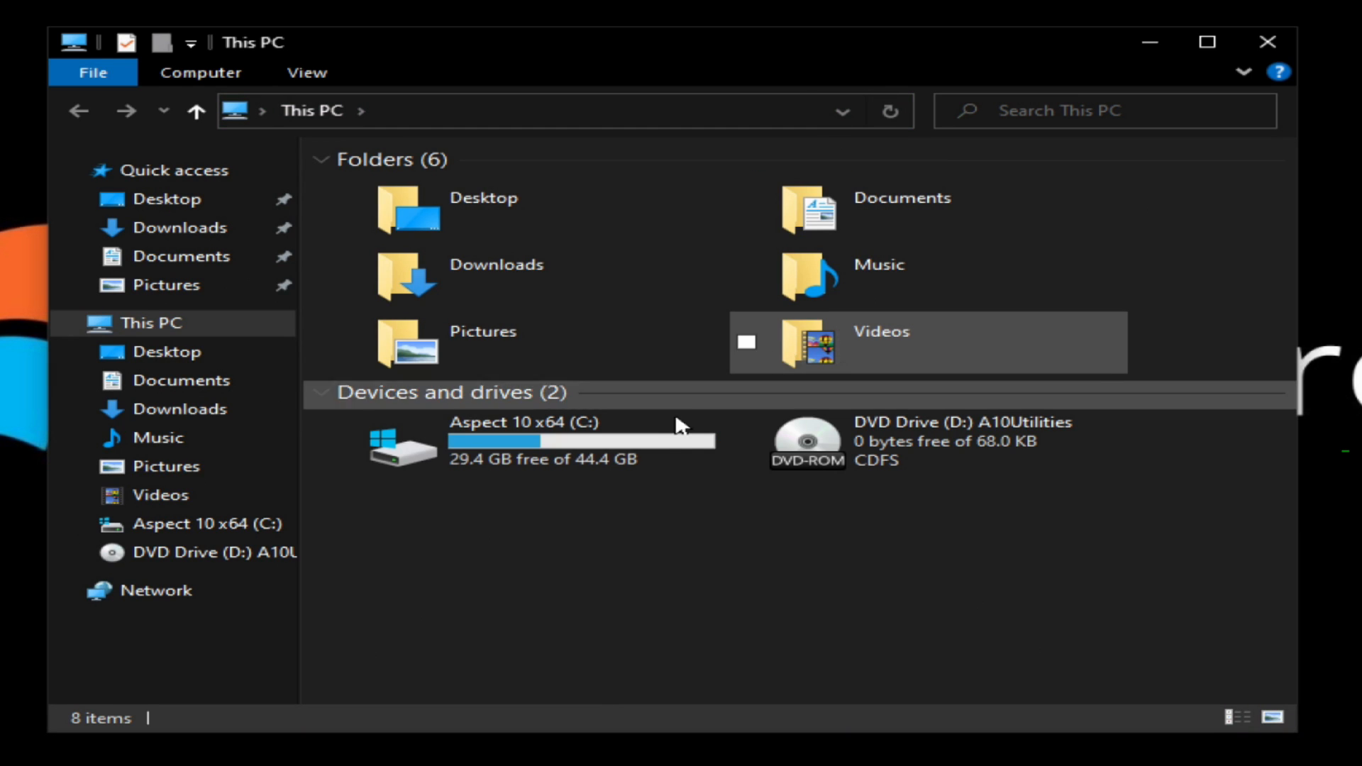
pyautogui.moveTo(651, 447)
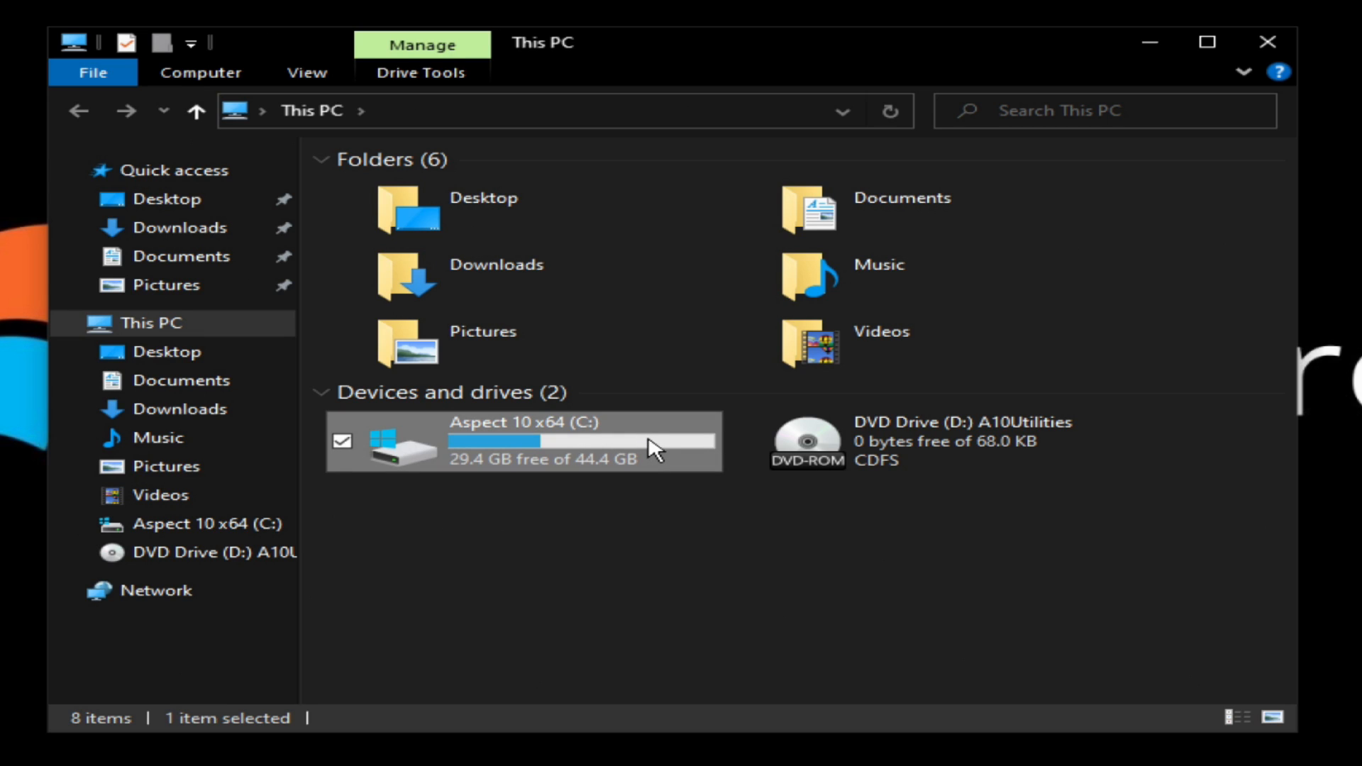
pyautogui.moveTo(653, 446)
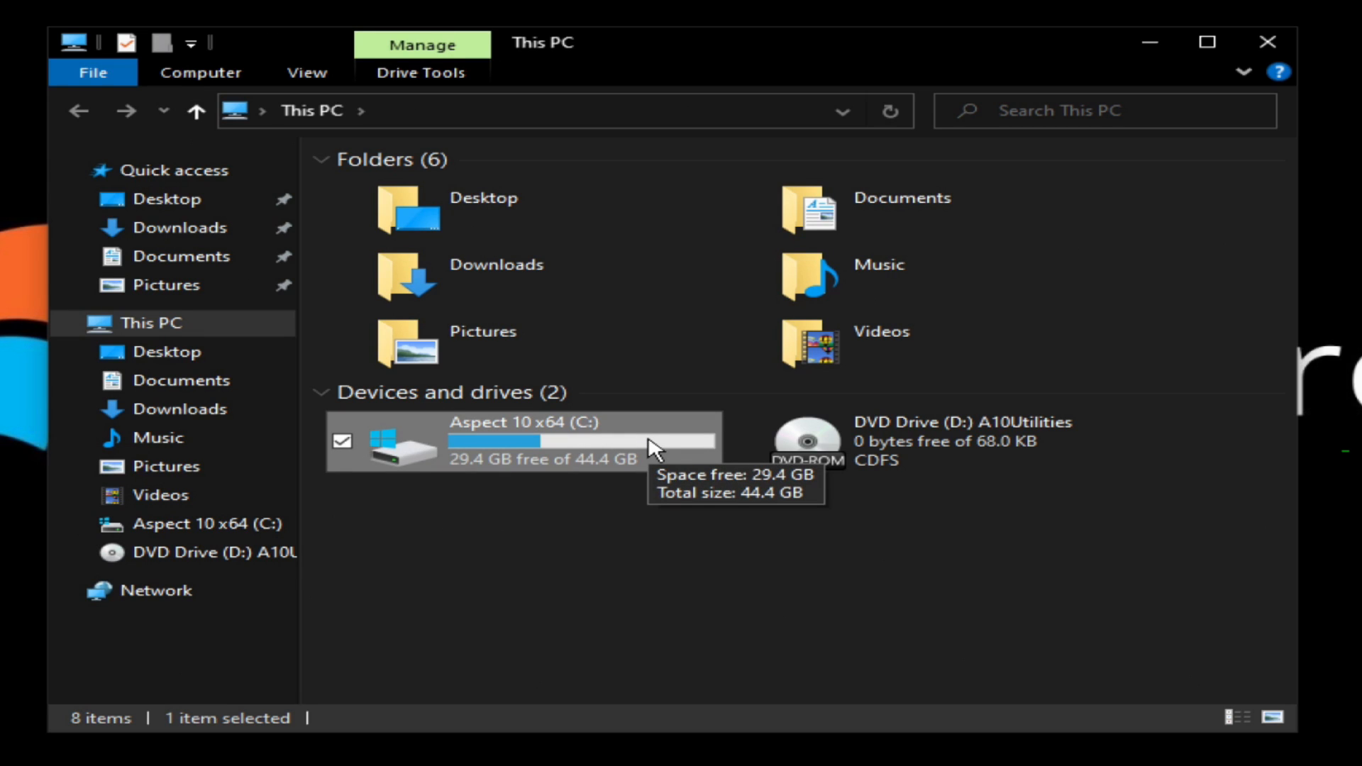
pyautogui.moveTo(786, 450)
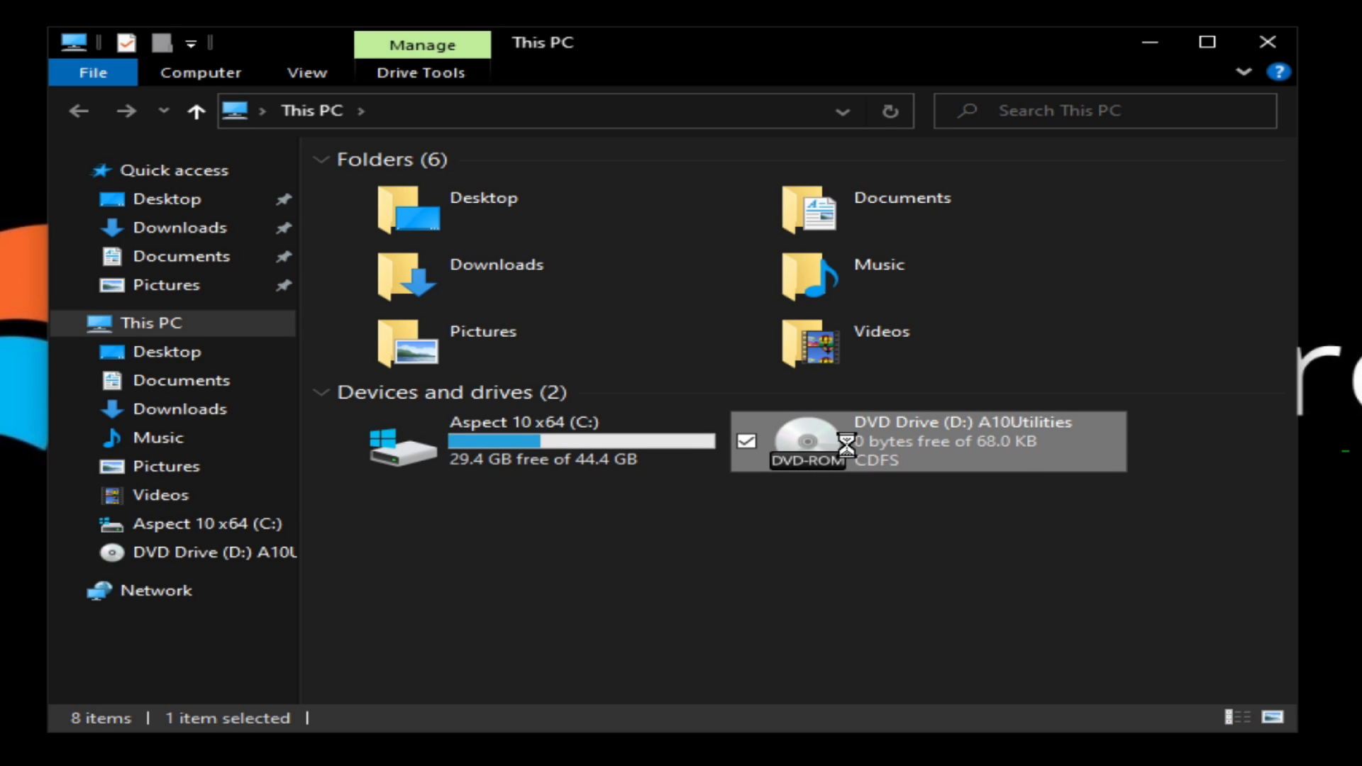
# Step: Browse the A10Utilities DVD's CMD_Logon, CMD_Shell, GUI_Logon and GUI_Shell batch files, then close Explorer
pyautogui.doubleClick(928, 440)
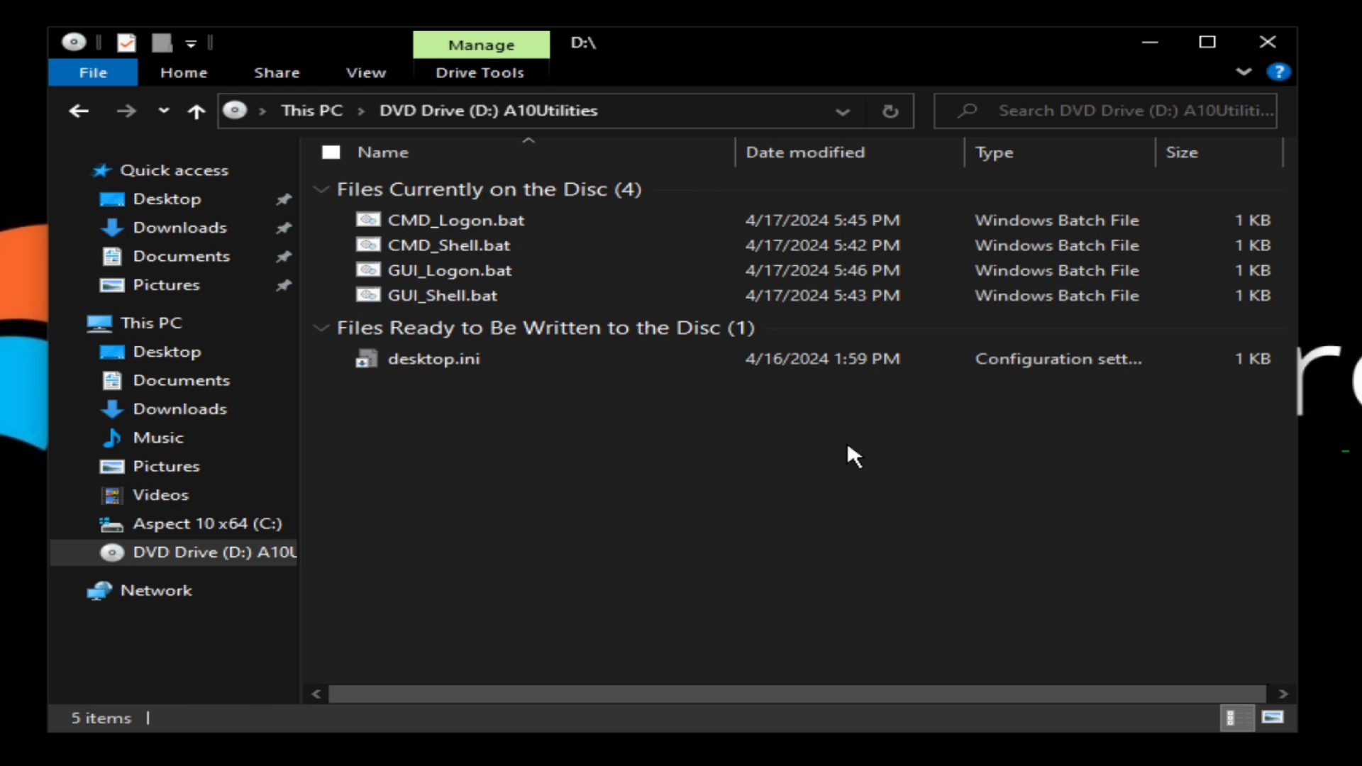
pyautogui.click(463, 220)
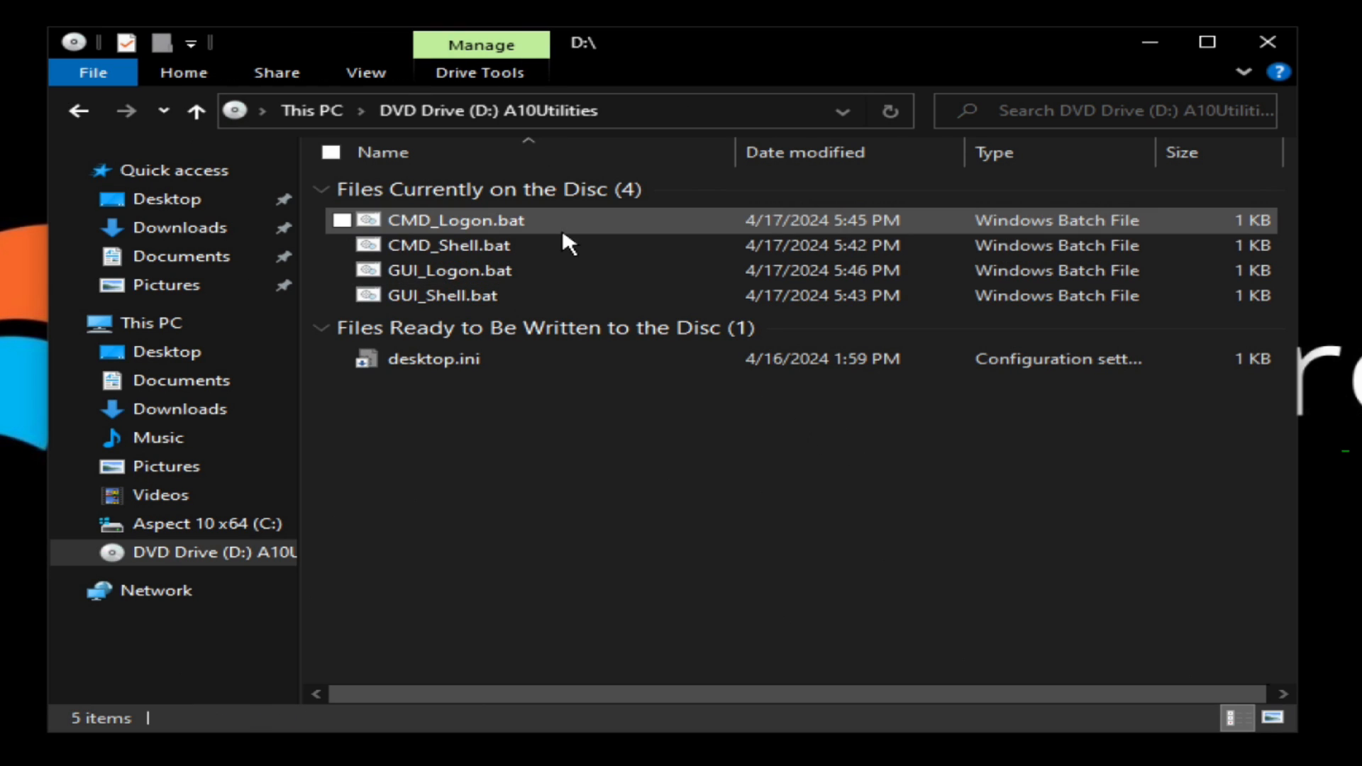
pyautogui.click(447, 246)
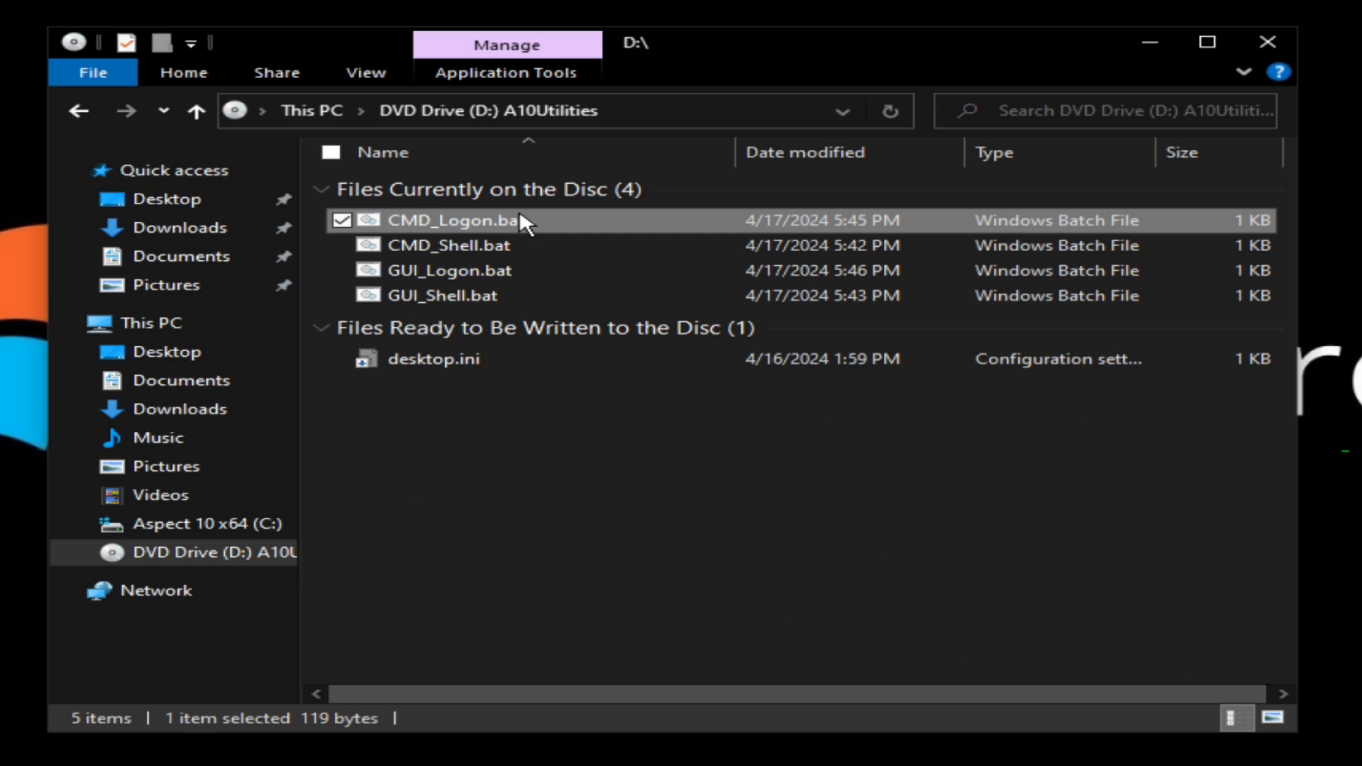
pyautogui.click(450, 245)
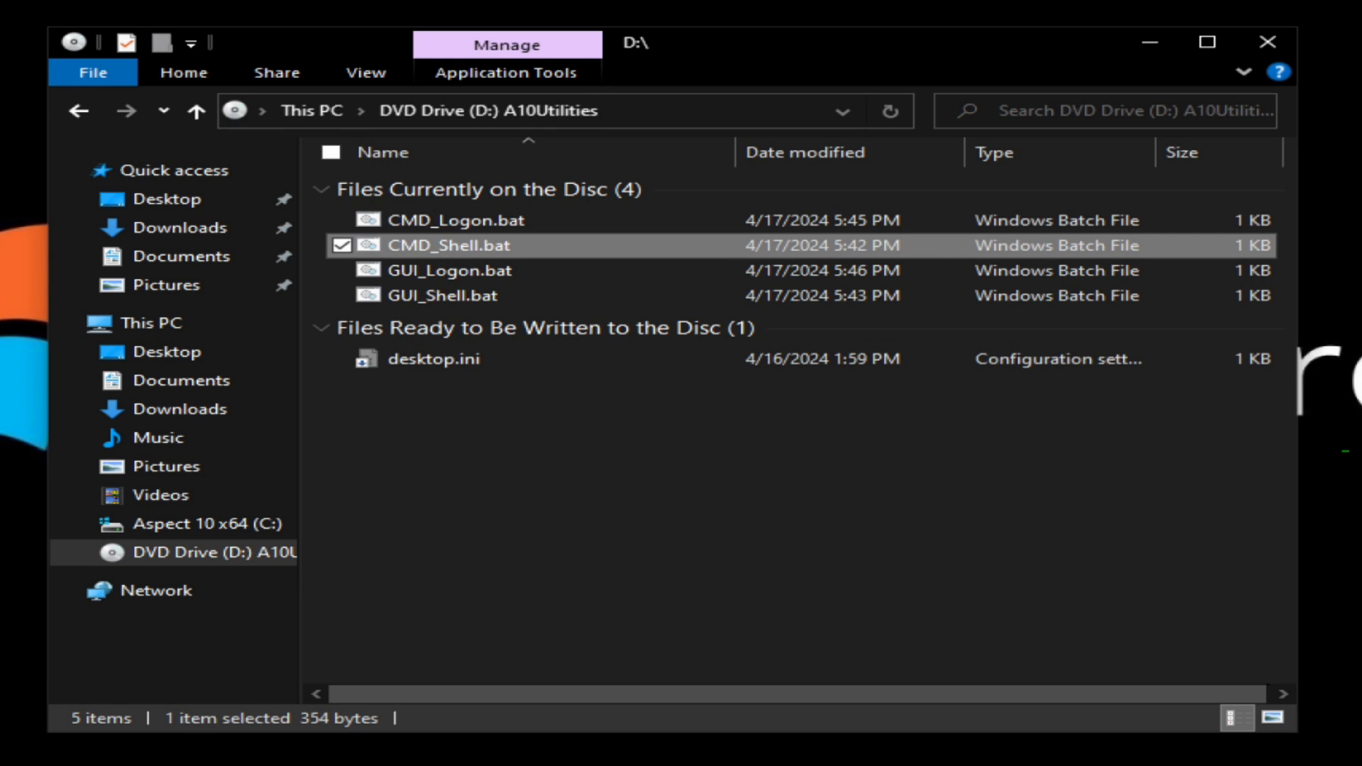
pyautogui.moveTo(487, 583)
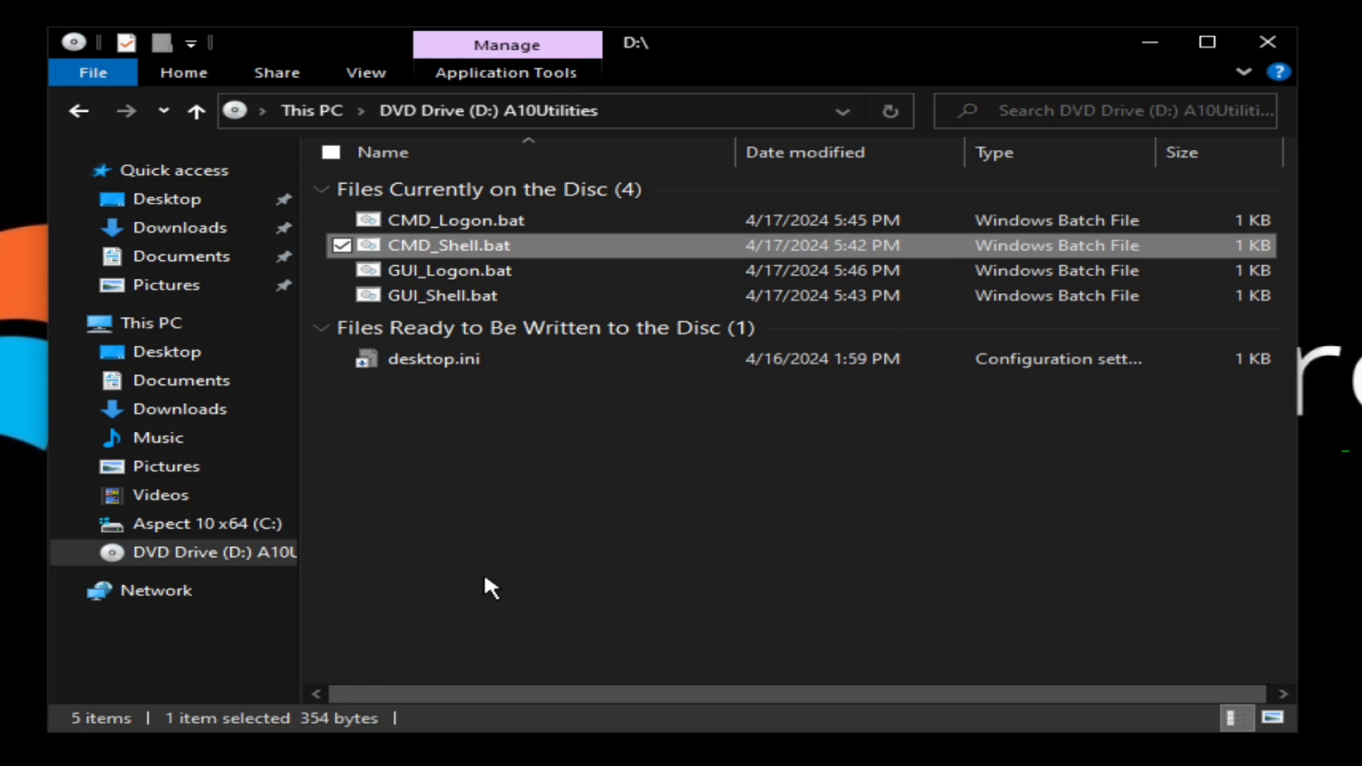
pyautogui.click(450, 270)
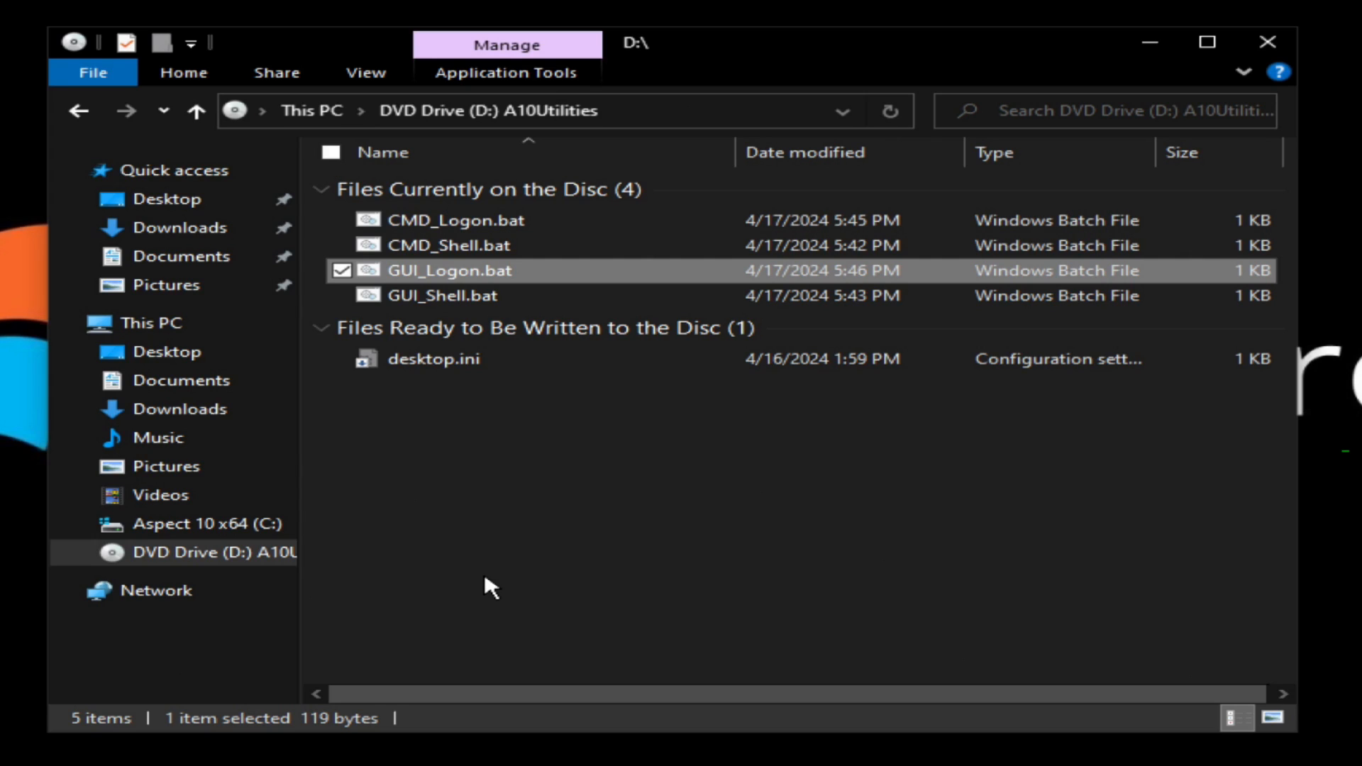
pyautogui.moveTo(445, 270)
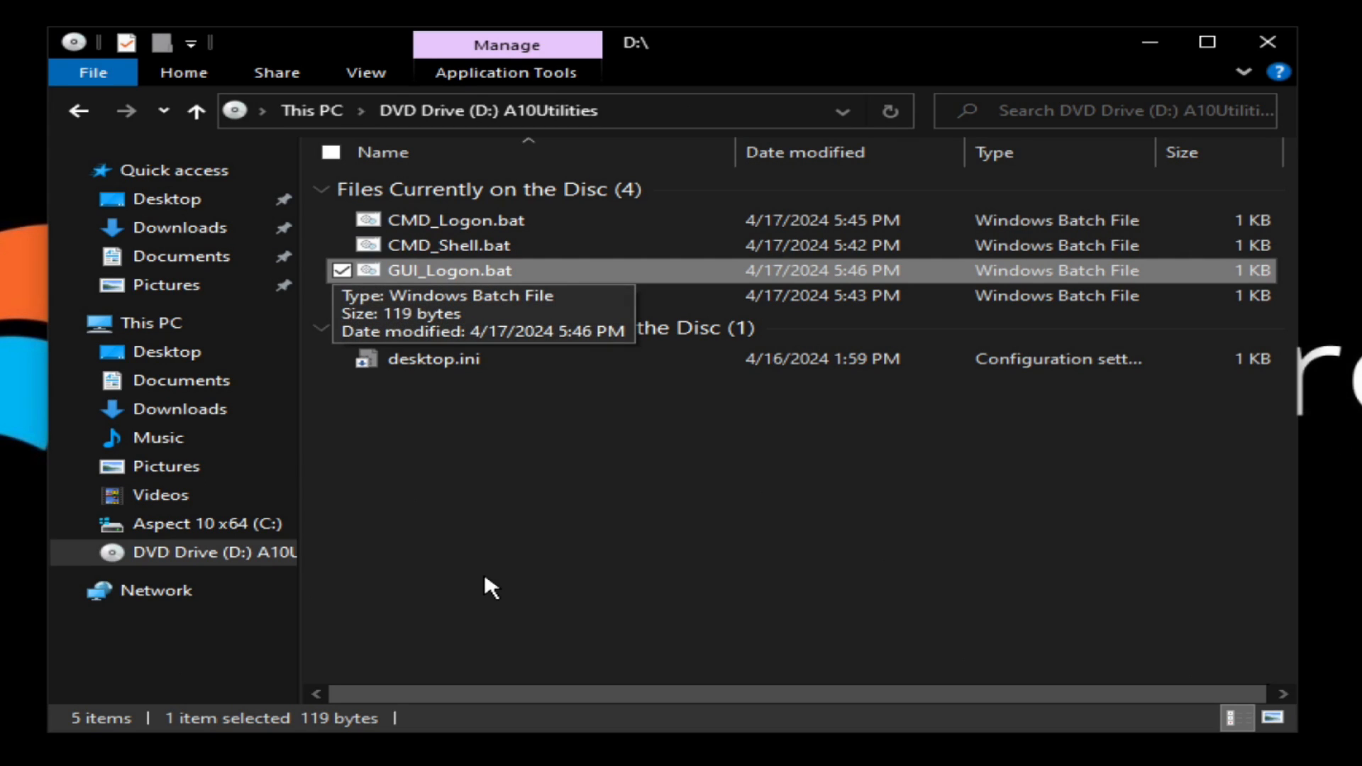
pyautogui.moveTo(815, 558)
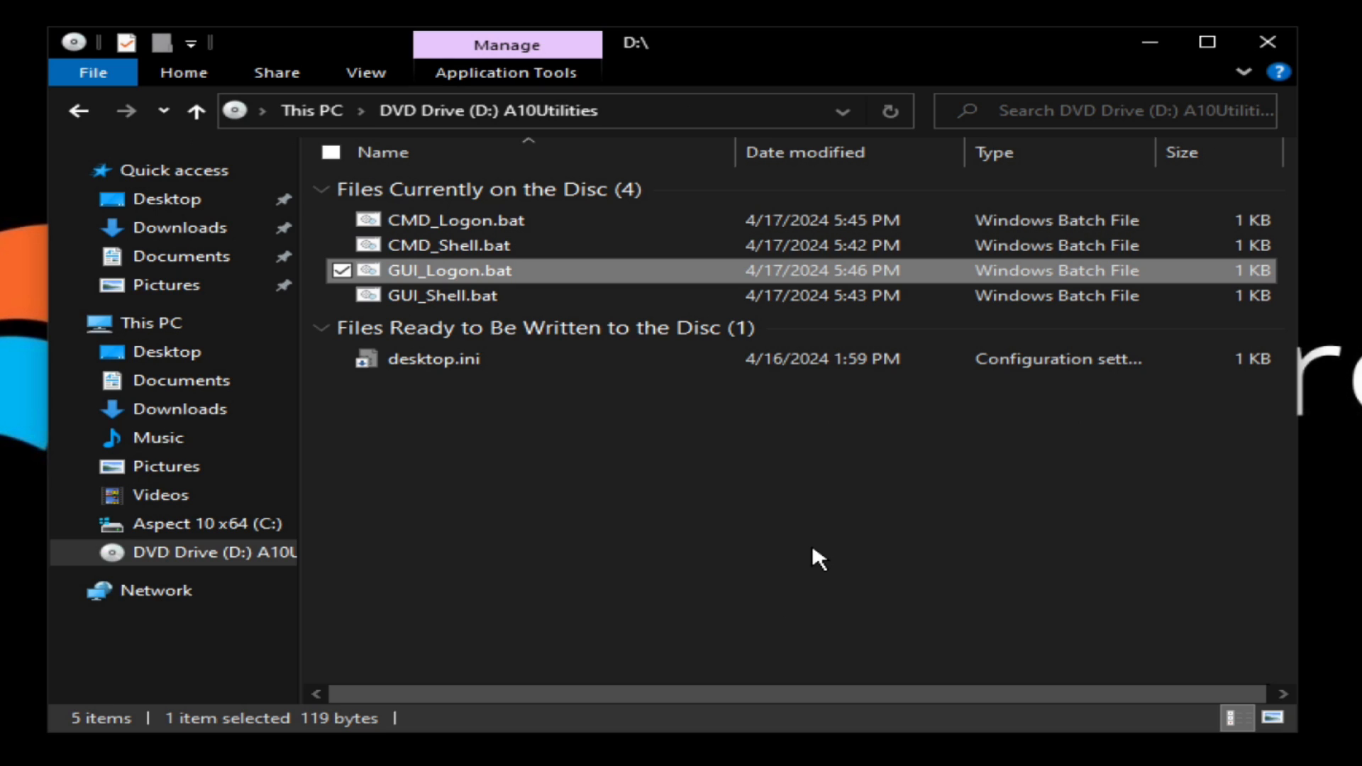
pyautogui.click(446, 296)
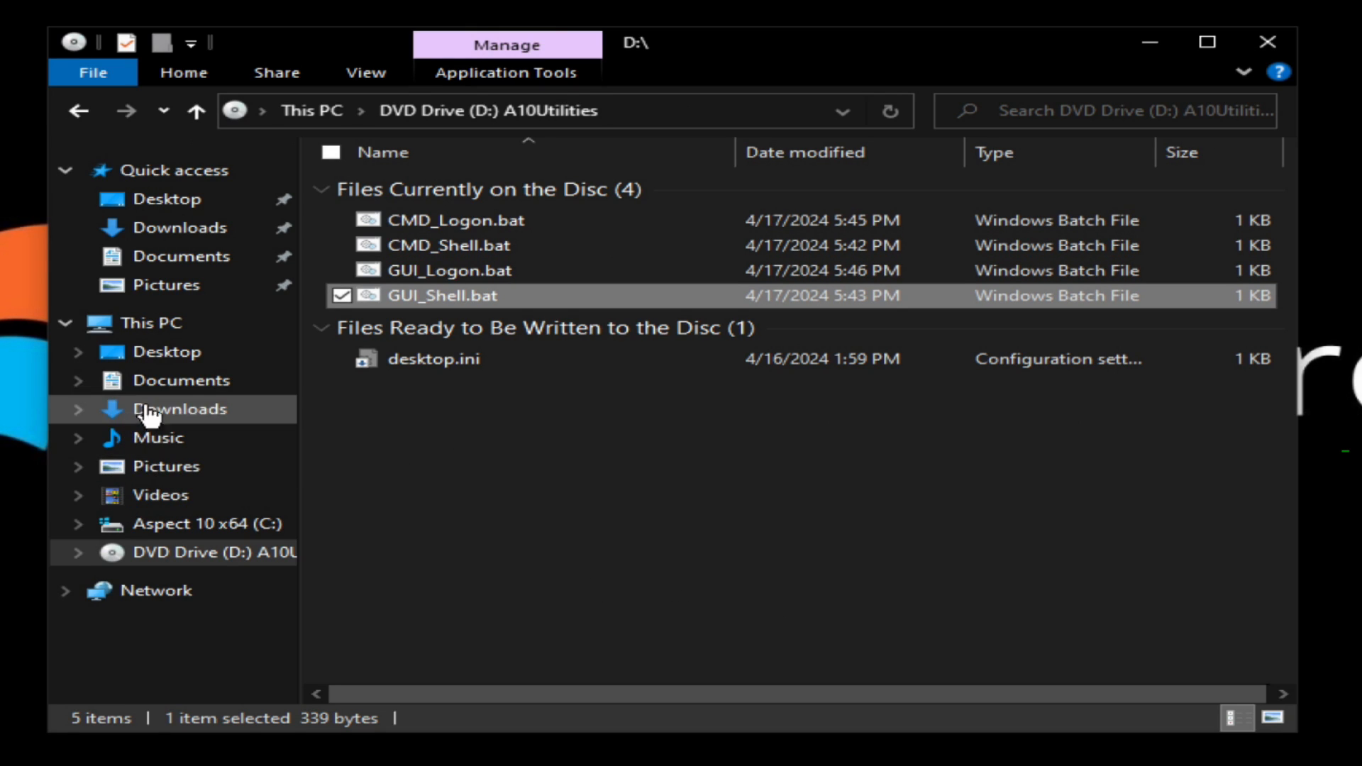
pyautogui.moveTo(165, 284)
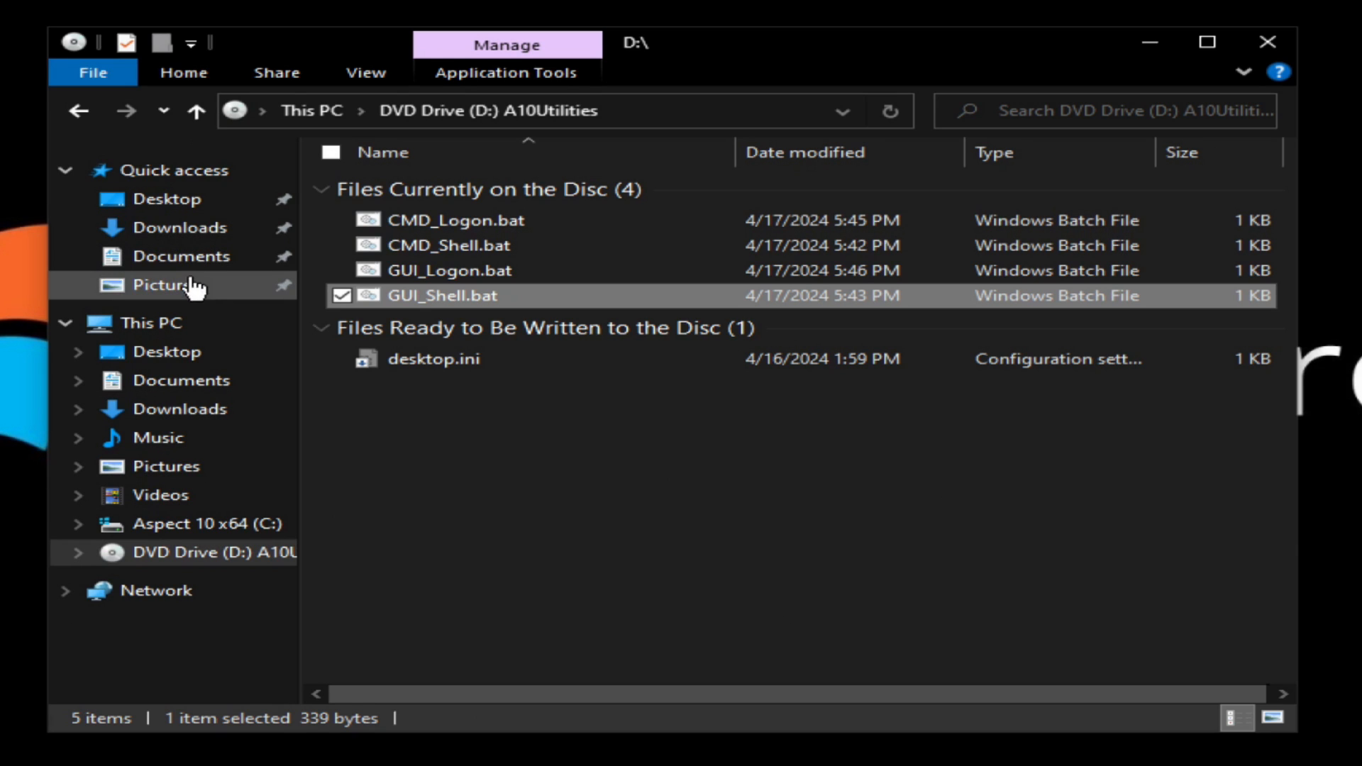
pyautogui.click(153, 322)
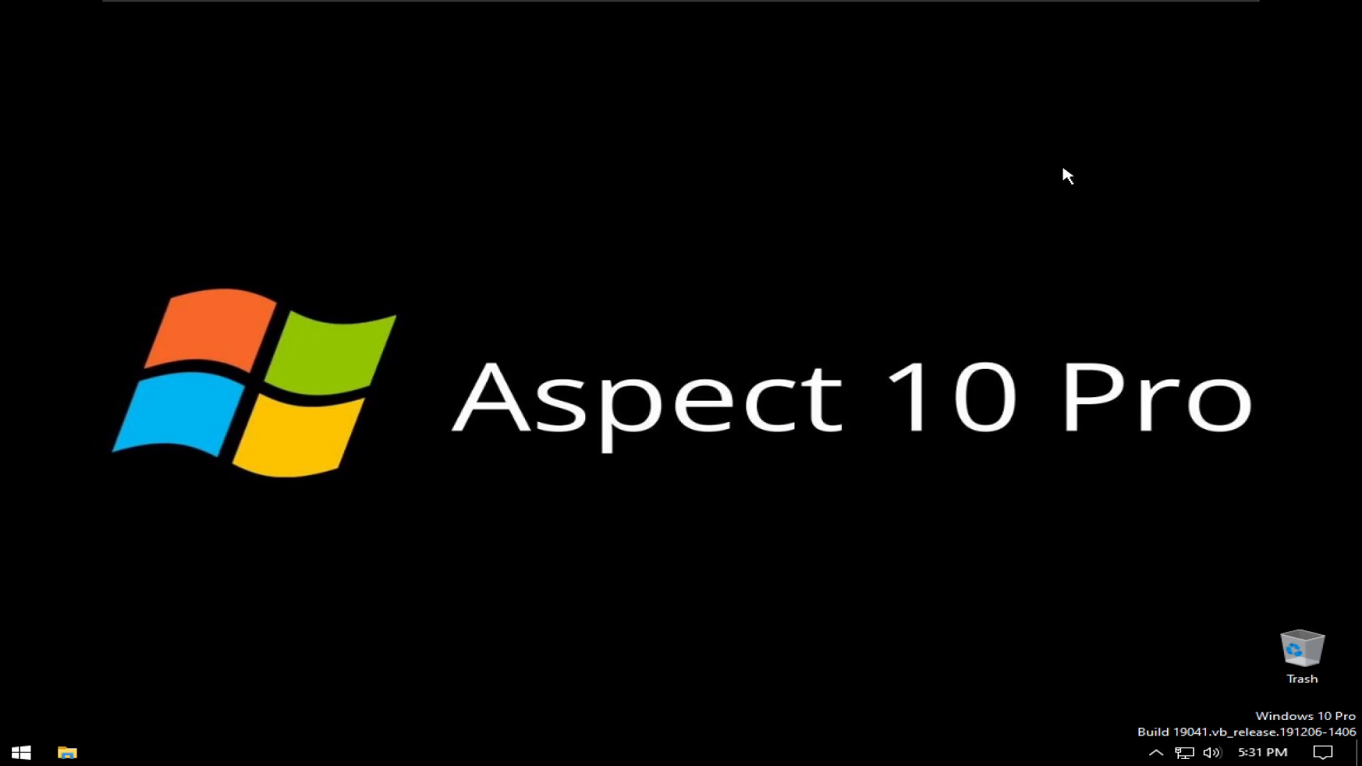
# Step: Search Start for 'edge' under Apps, Settings and All filters, then for 'iexpl', finding no browser
pyautogui.click(18, 750)
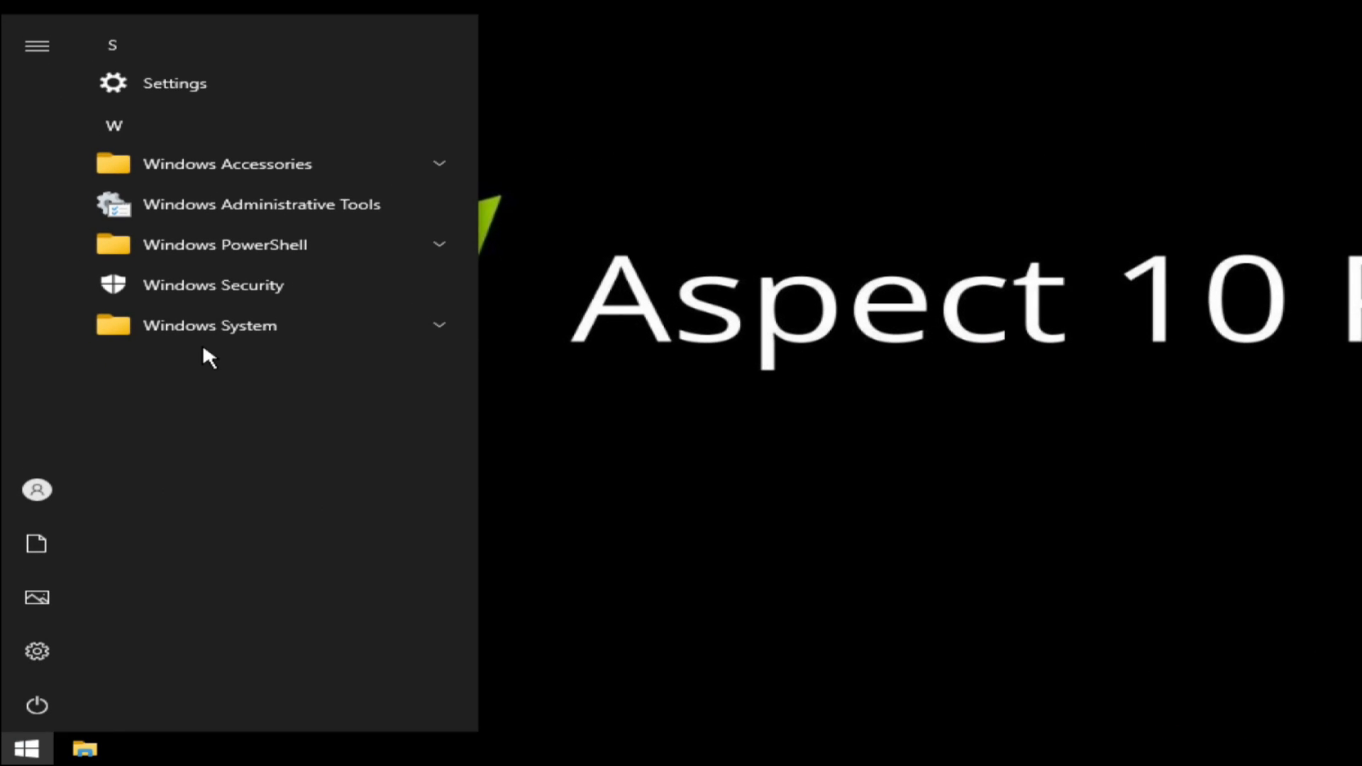
pyautogui.write('edge')
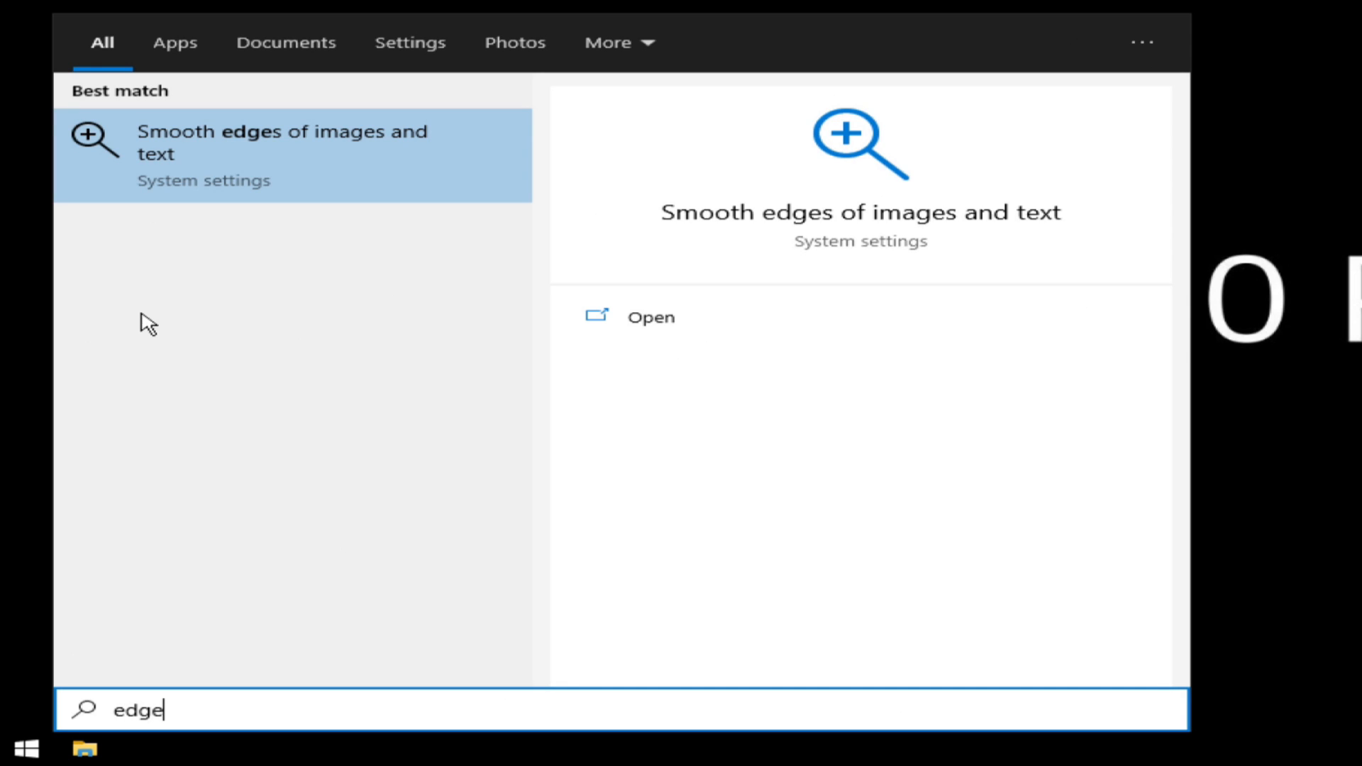
pyautogui.click(175, 42)
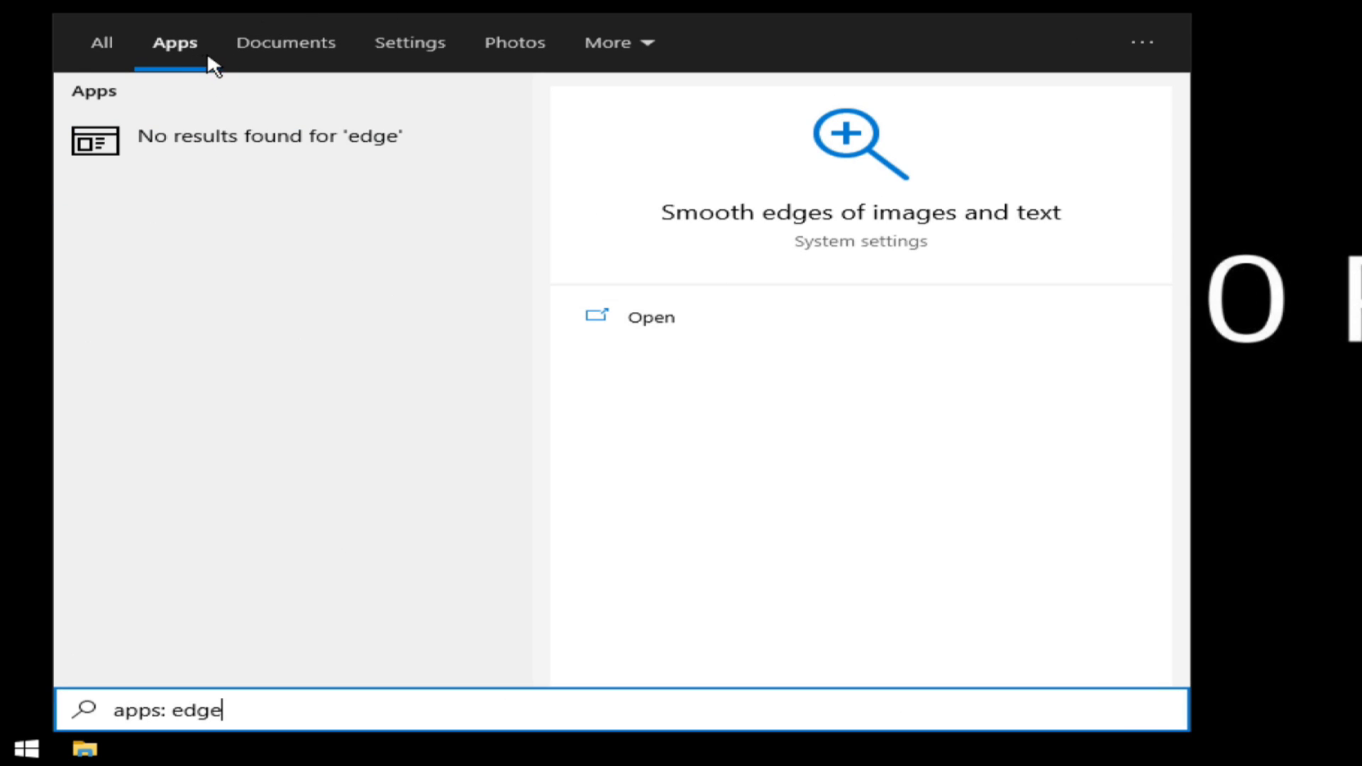
pyautogui.click(408, 41)
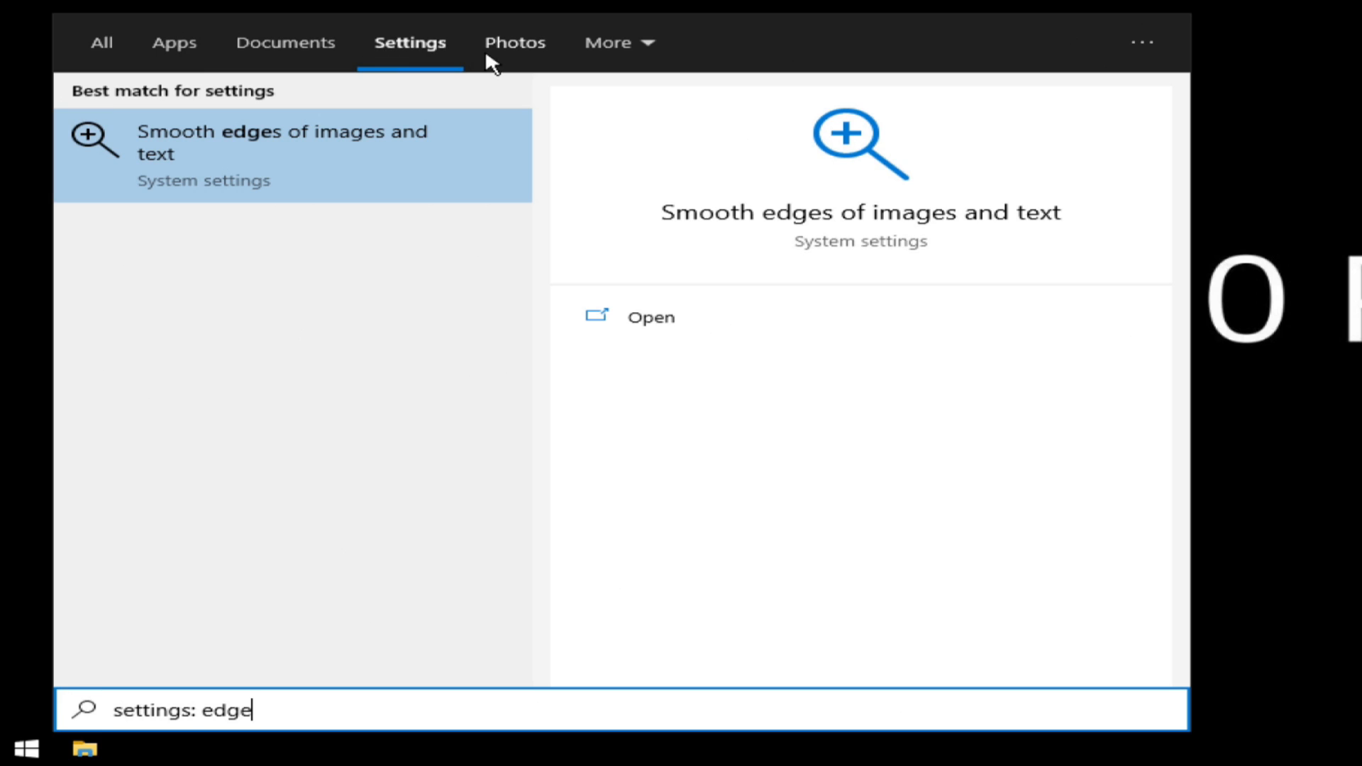
pyautogui.click(102, 42)
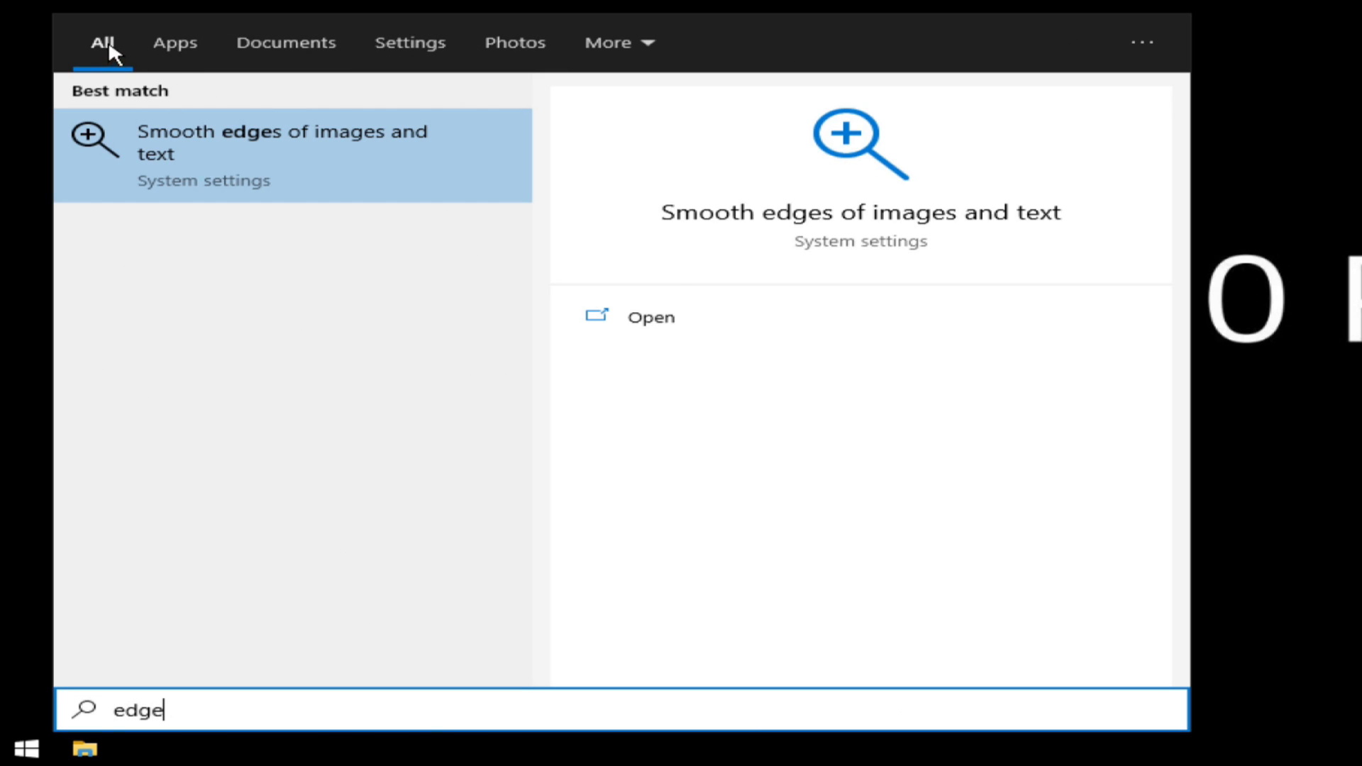
pyautogui.click(26, 749)
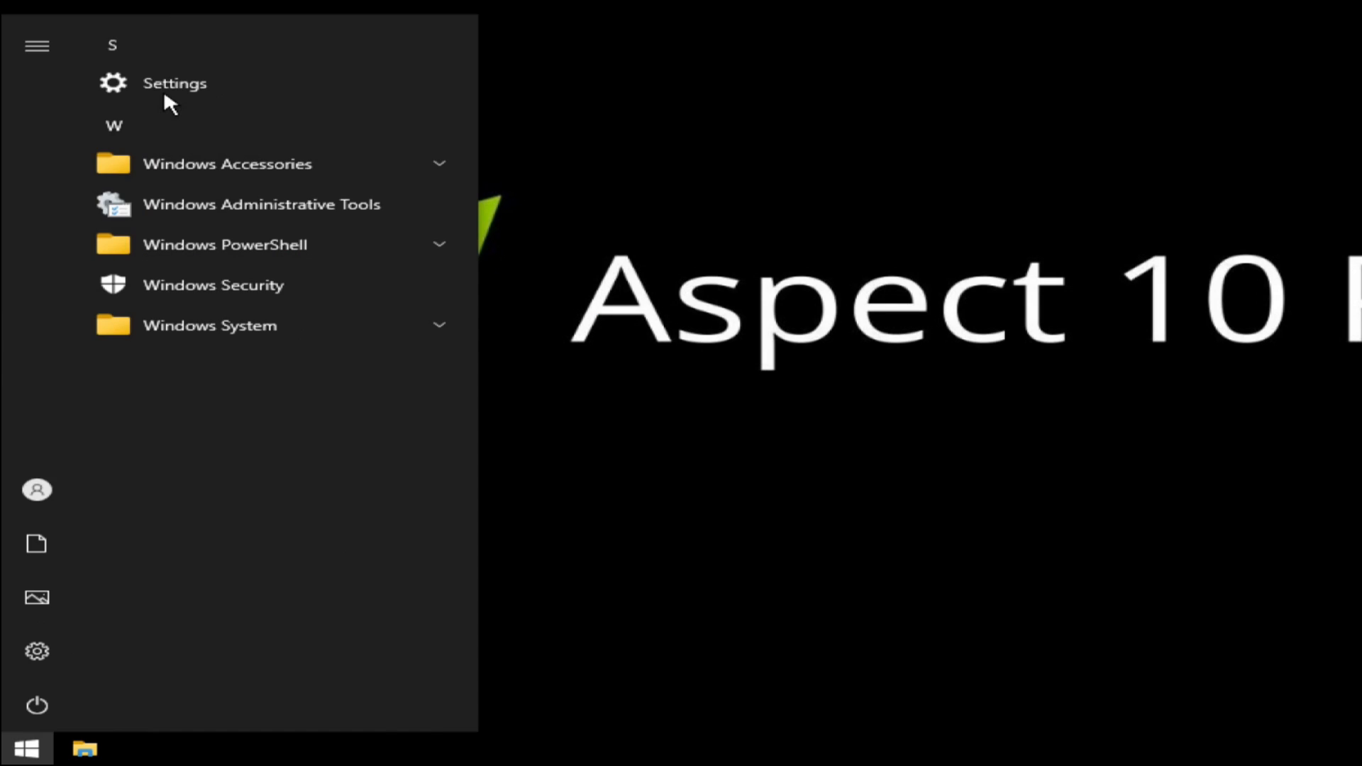
pyautogui.write('iexpl')
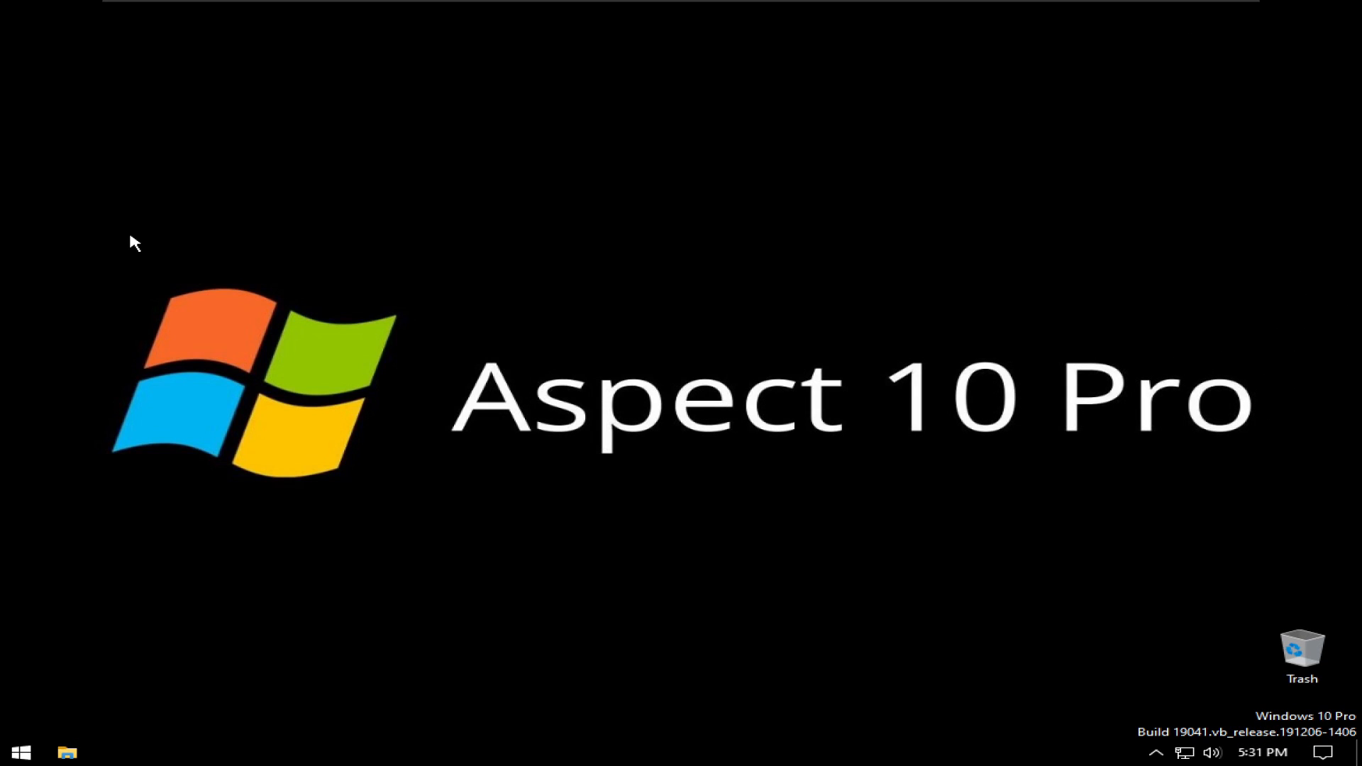
# Step: Glance at the C: drive in File Explorer, then restart the system from Start > Power
pyautogui.click(67, 752)
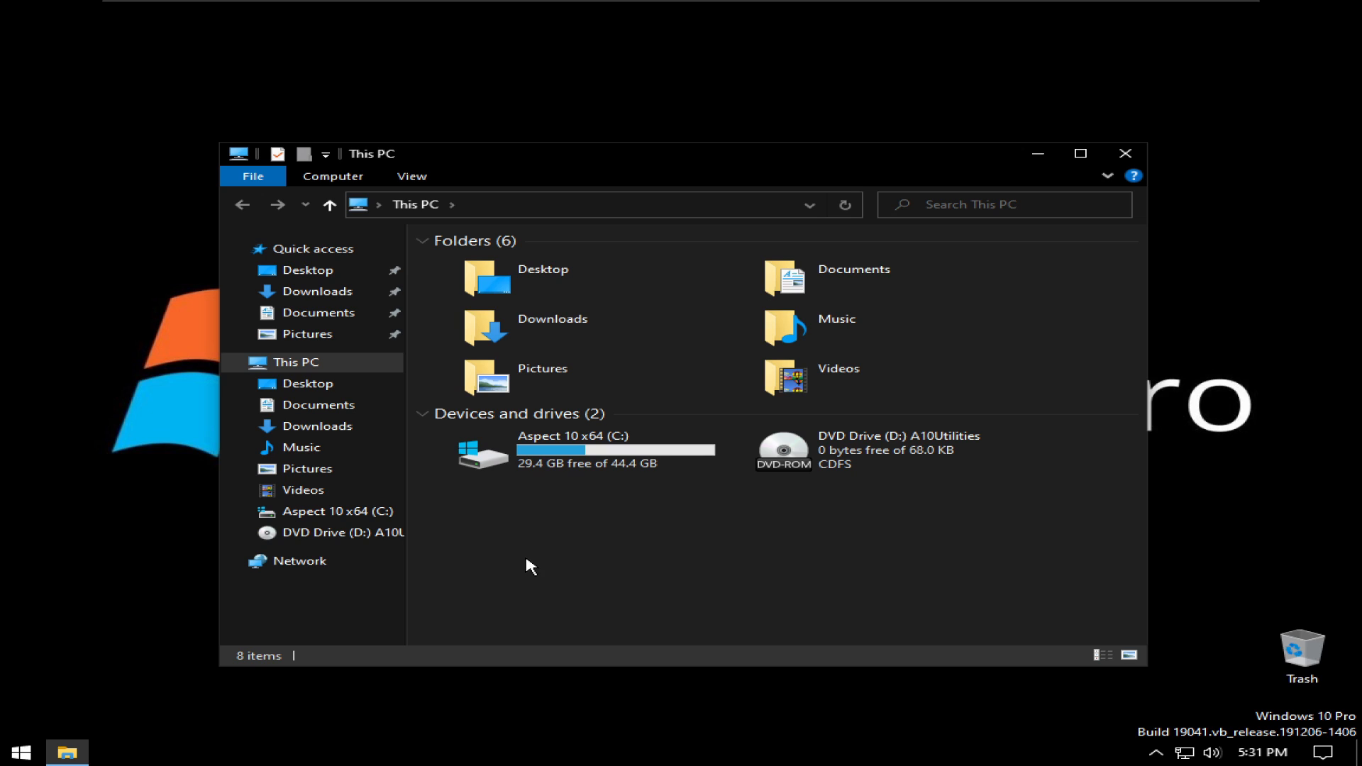
pyautogui.click(573, 450)
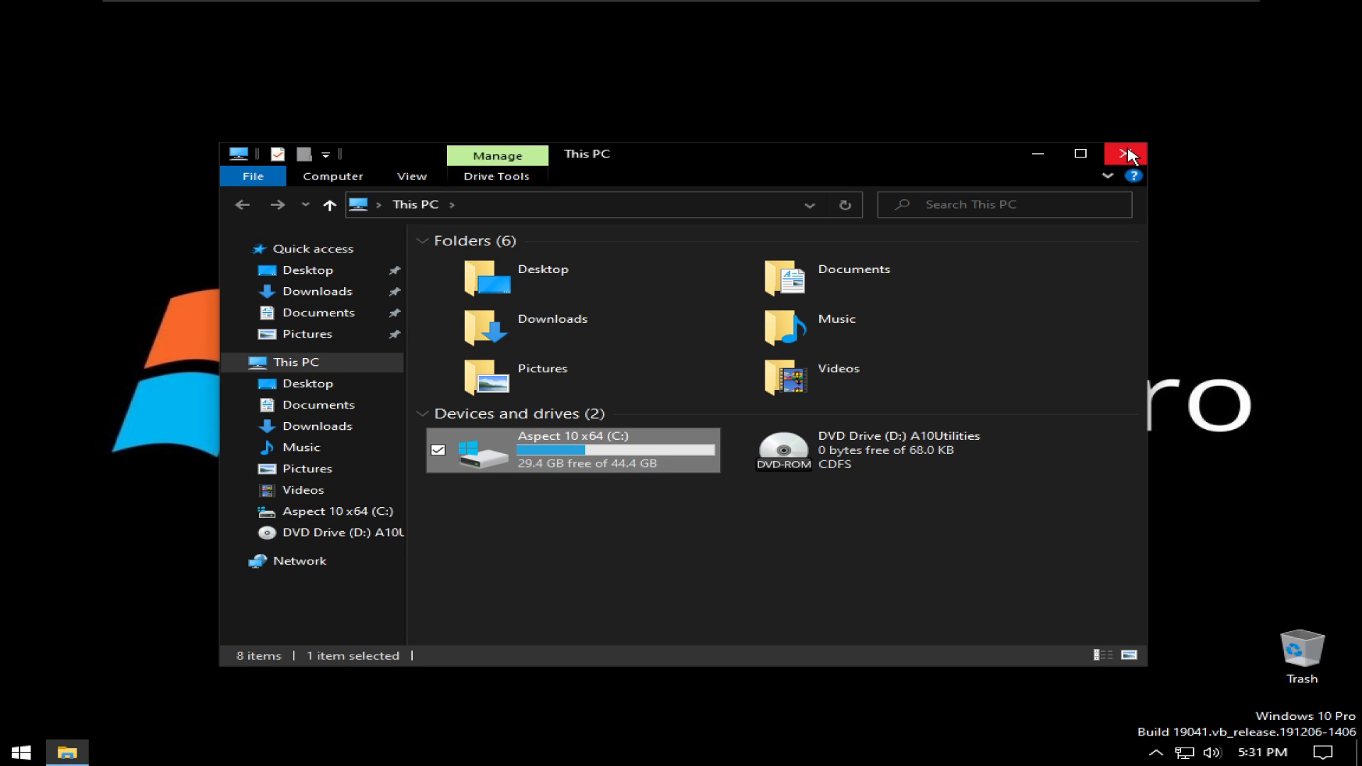
pyautogui.click(21, 752)
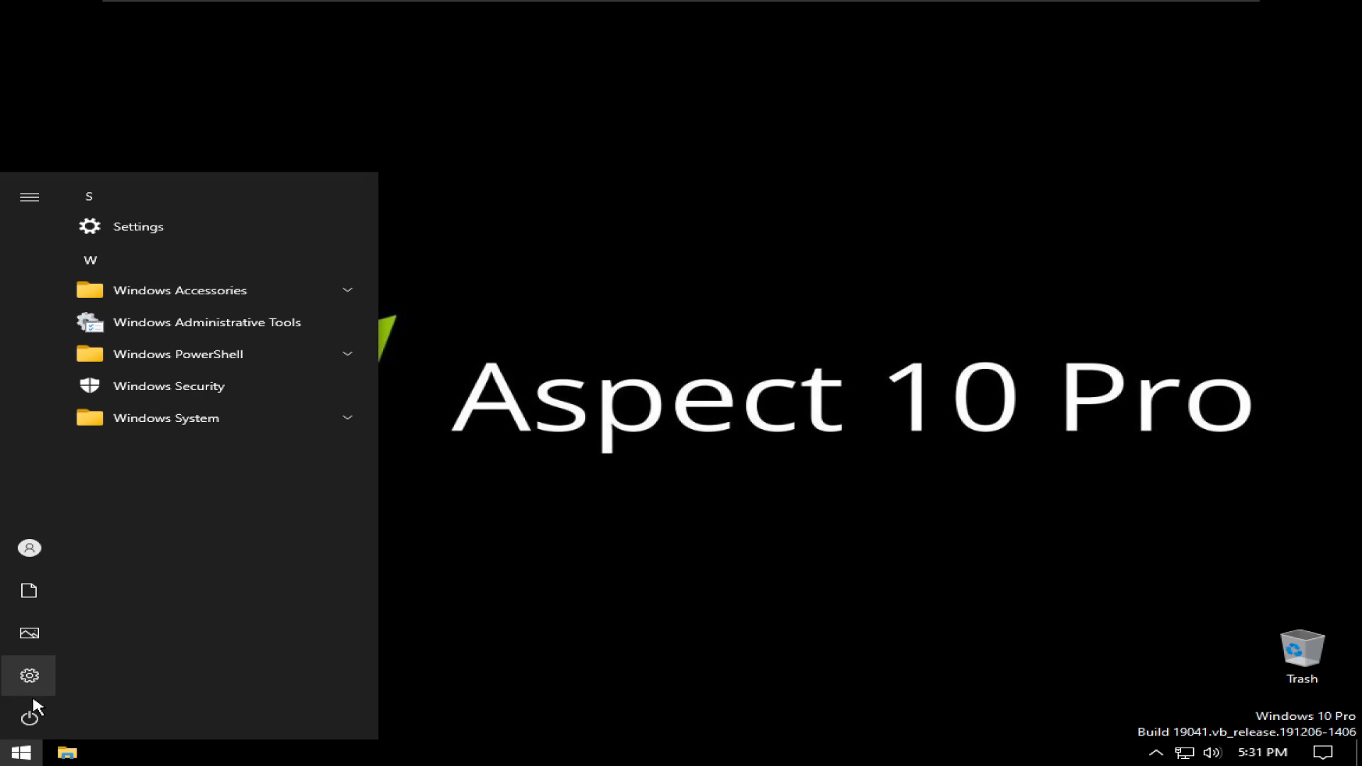
pyautogui.click(29, 714)
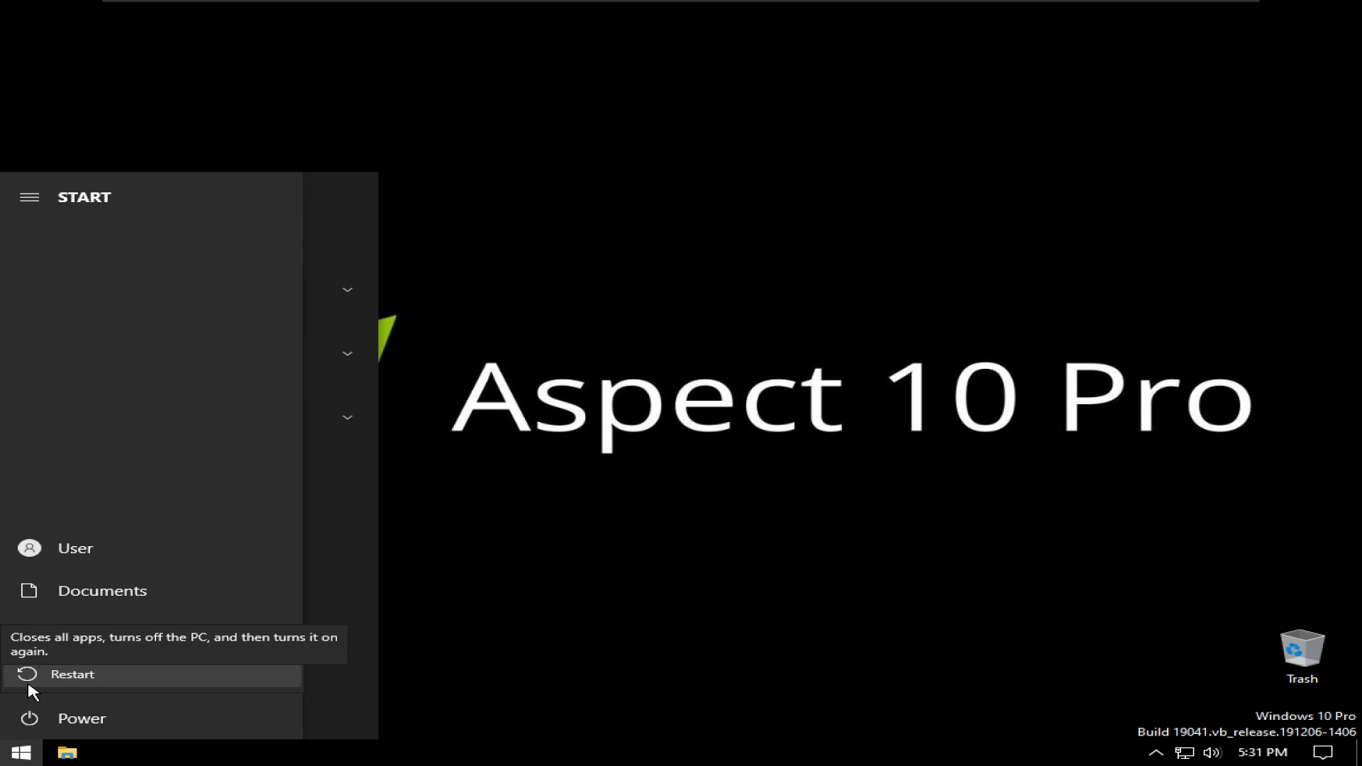
pyautogui.click(73, 674)
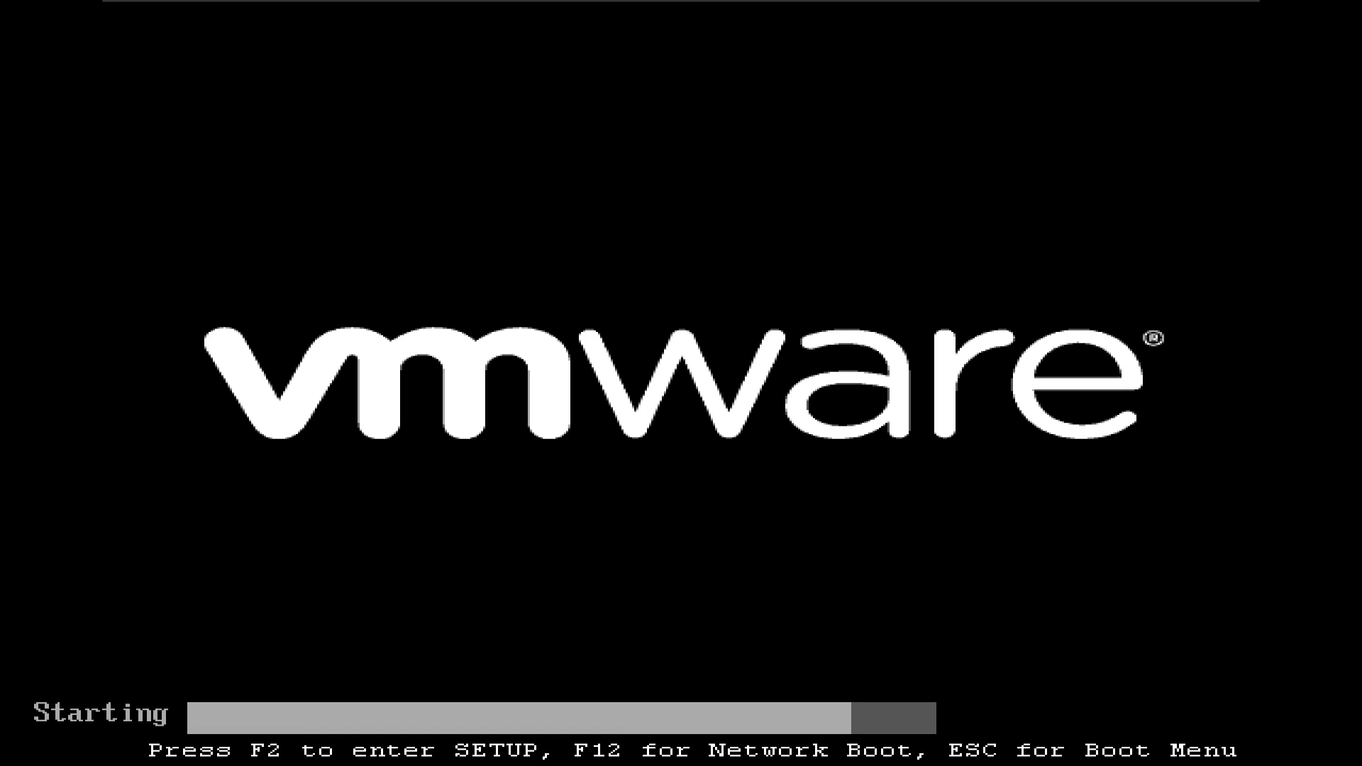
# Step: Use F8 Advanced Boot Options to boot the guest into Safe Mode
pyautogui.press('F8')
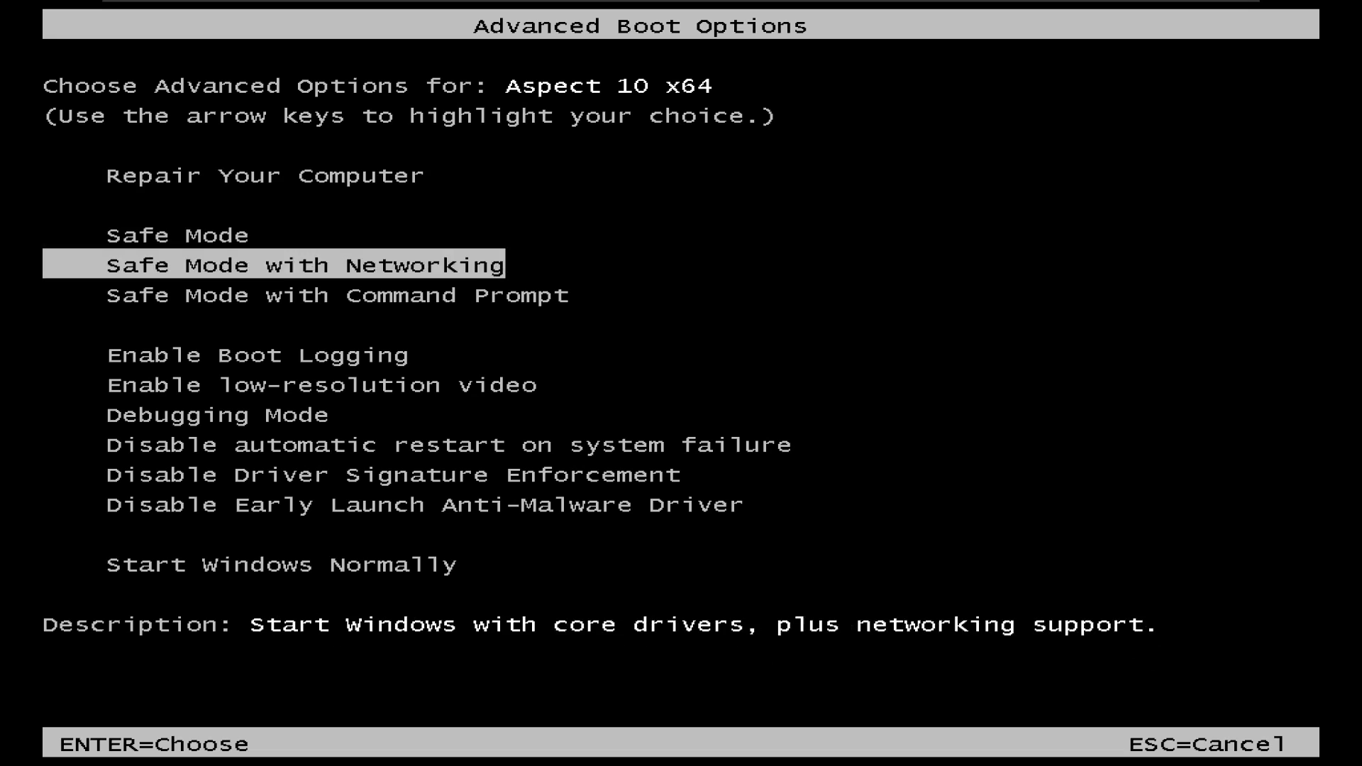
pyautogui.press('Down')
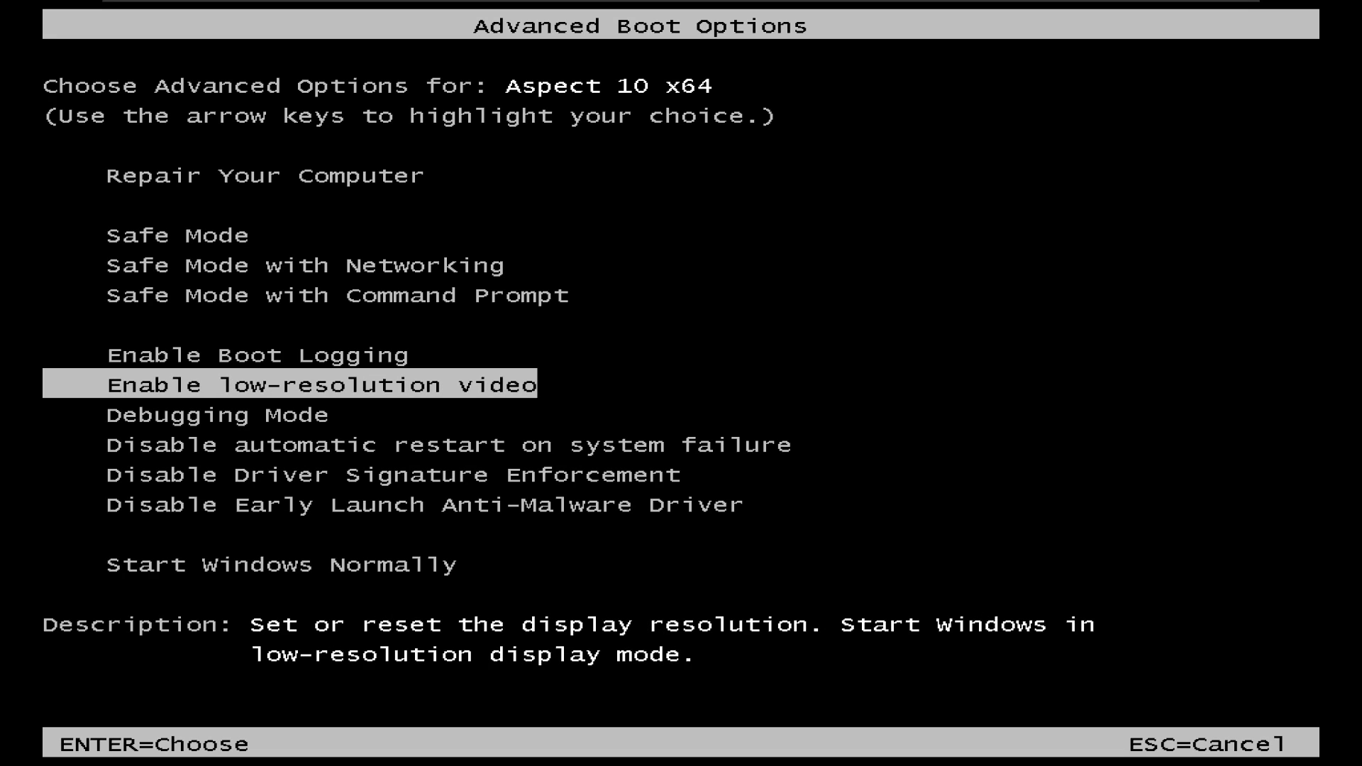
pyautogui.press('up')
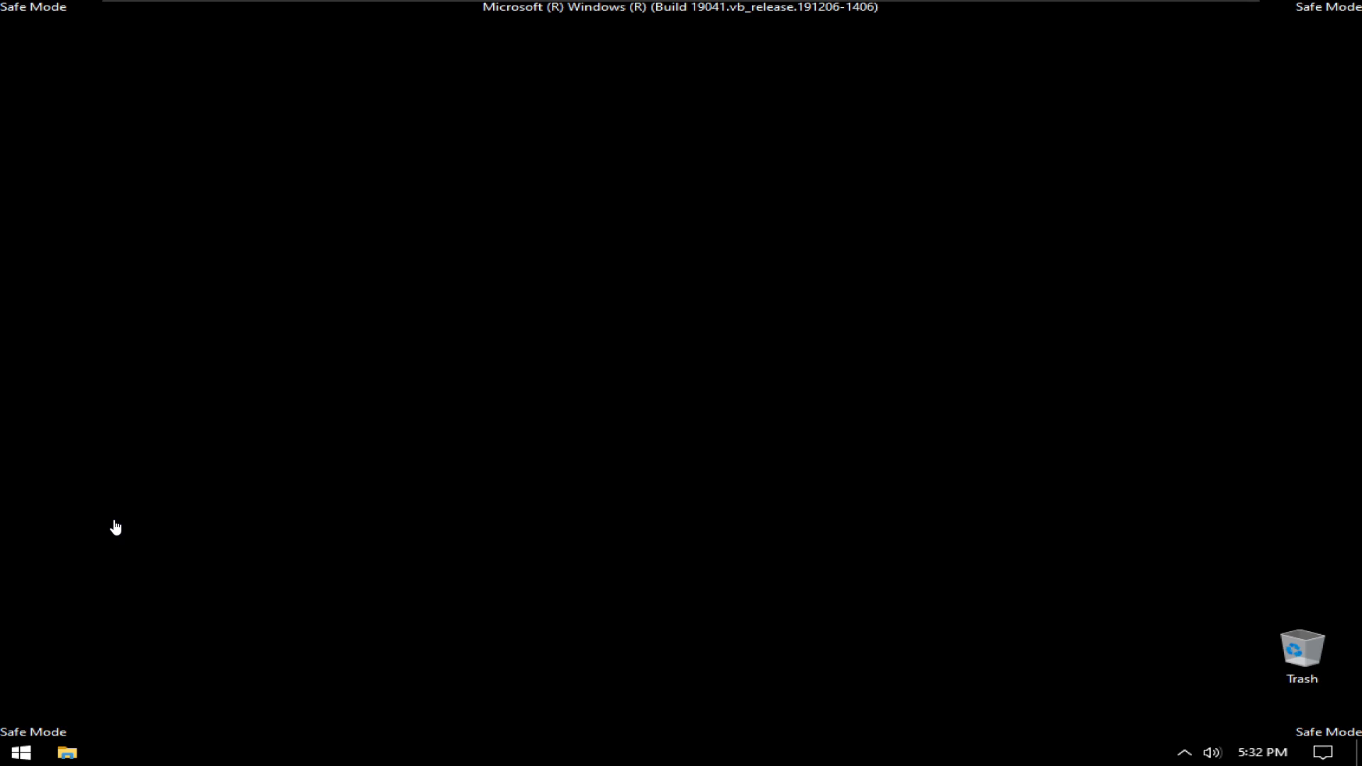
# Step: Show and dismiss the Start app list on the Safe Mode desktop
pyautogui.click(19, 752)
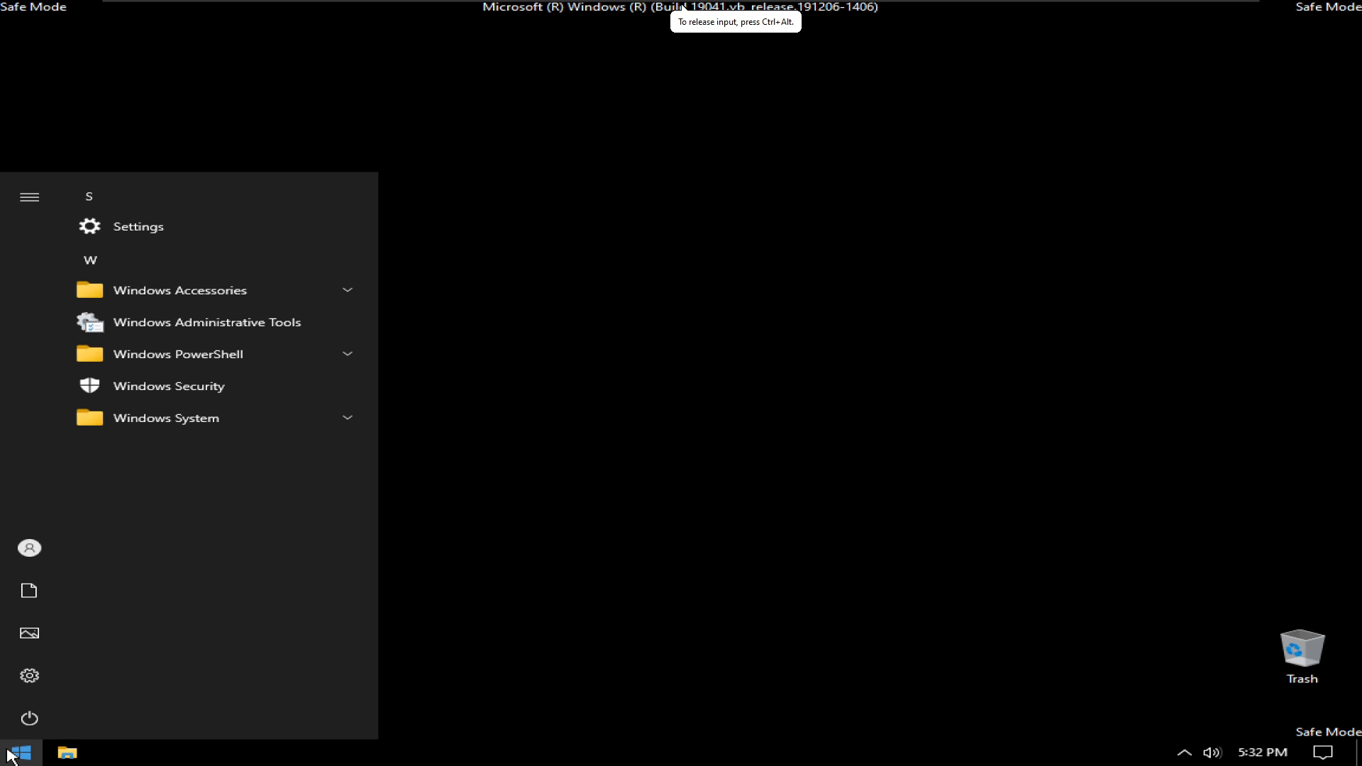
pyautogui.click(524, 514)
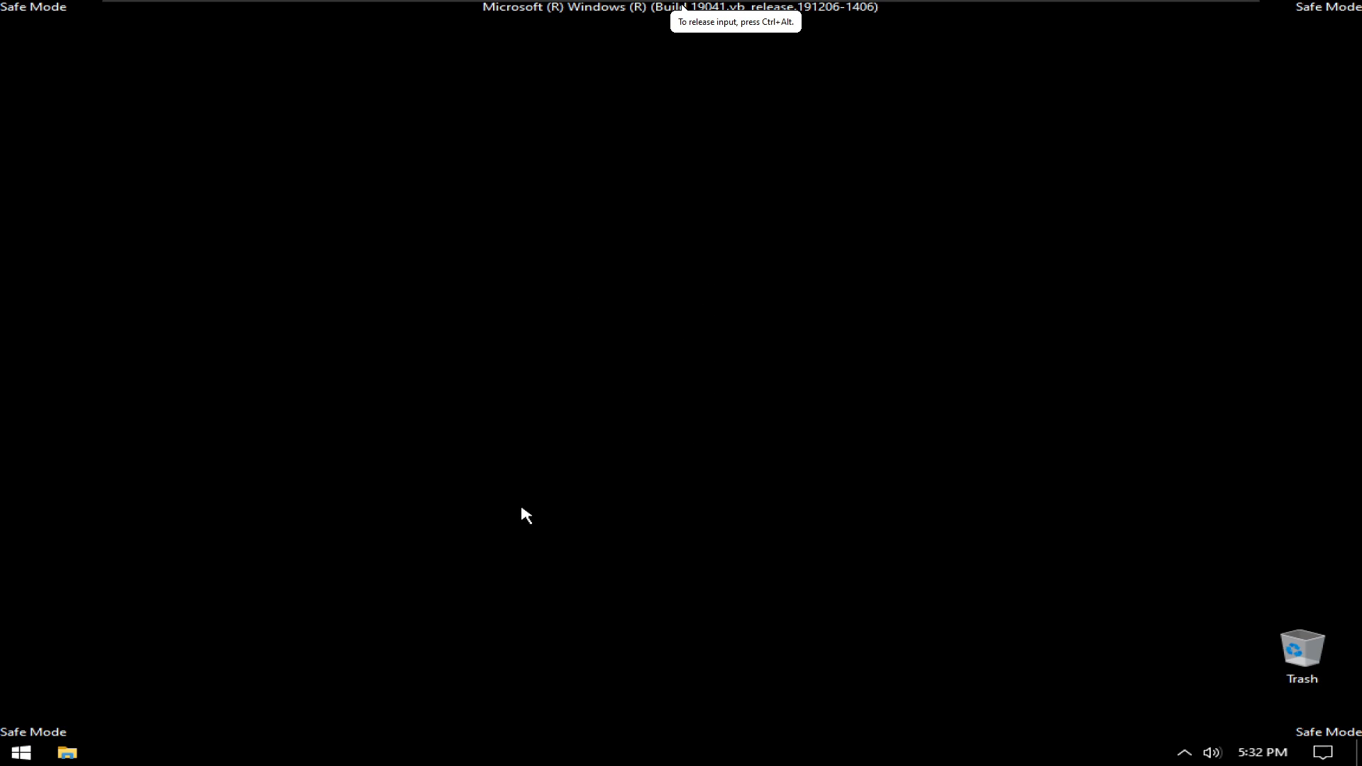
pyautogui.moveTo(534, 400)
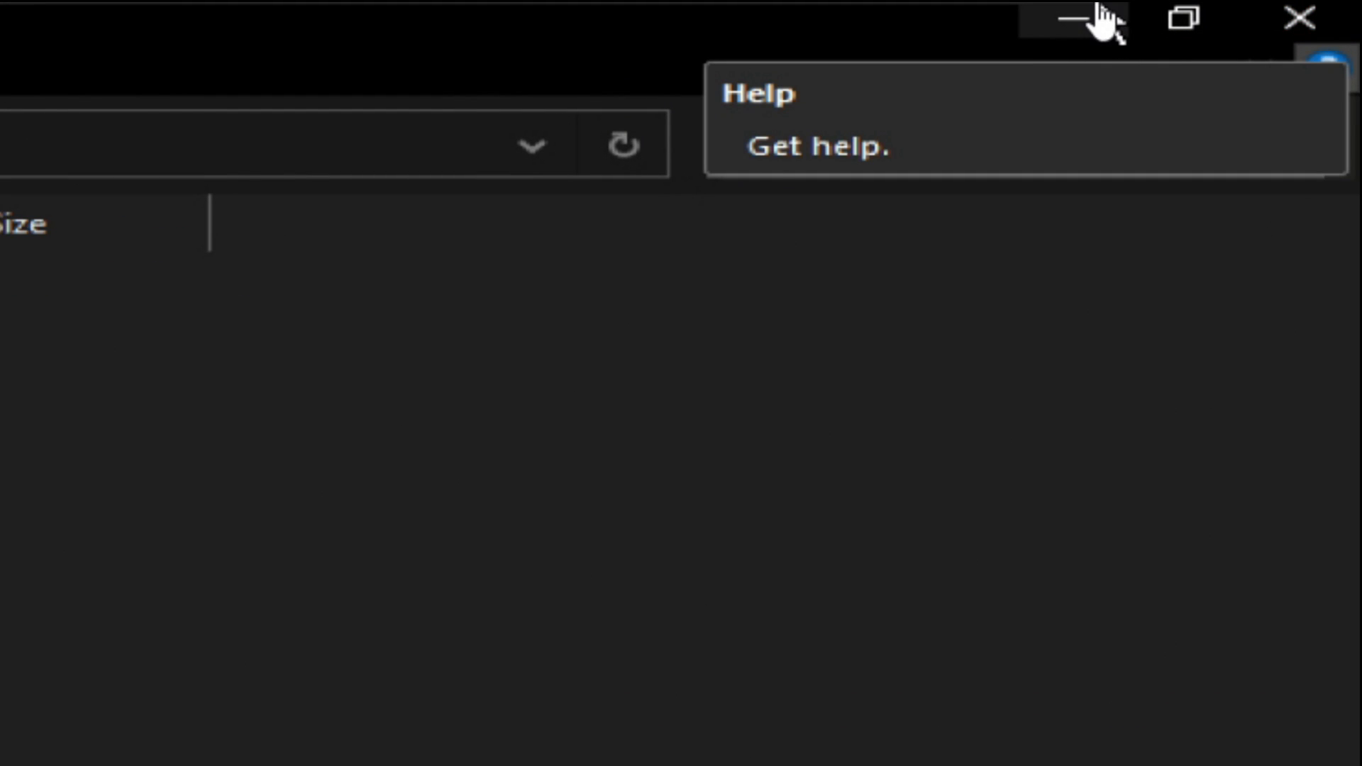
pyautogui.moveTo(1184, 19)
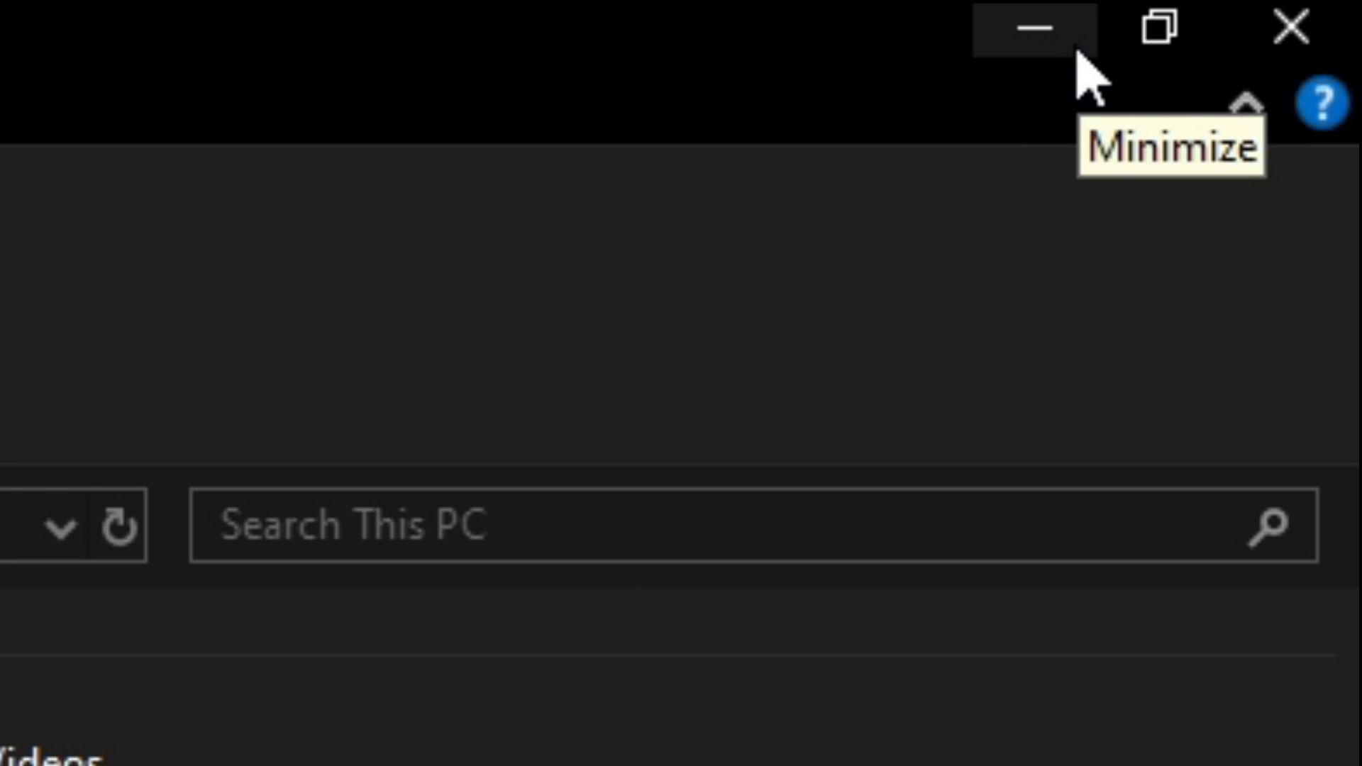
# Step: Minimize File Explorer and shut down the Safe Mode guest from Start > Power
pyautogui.click(1035, 29)
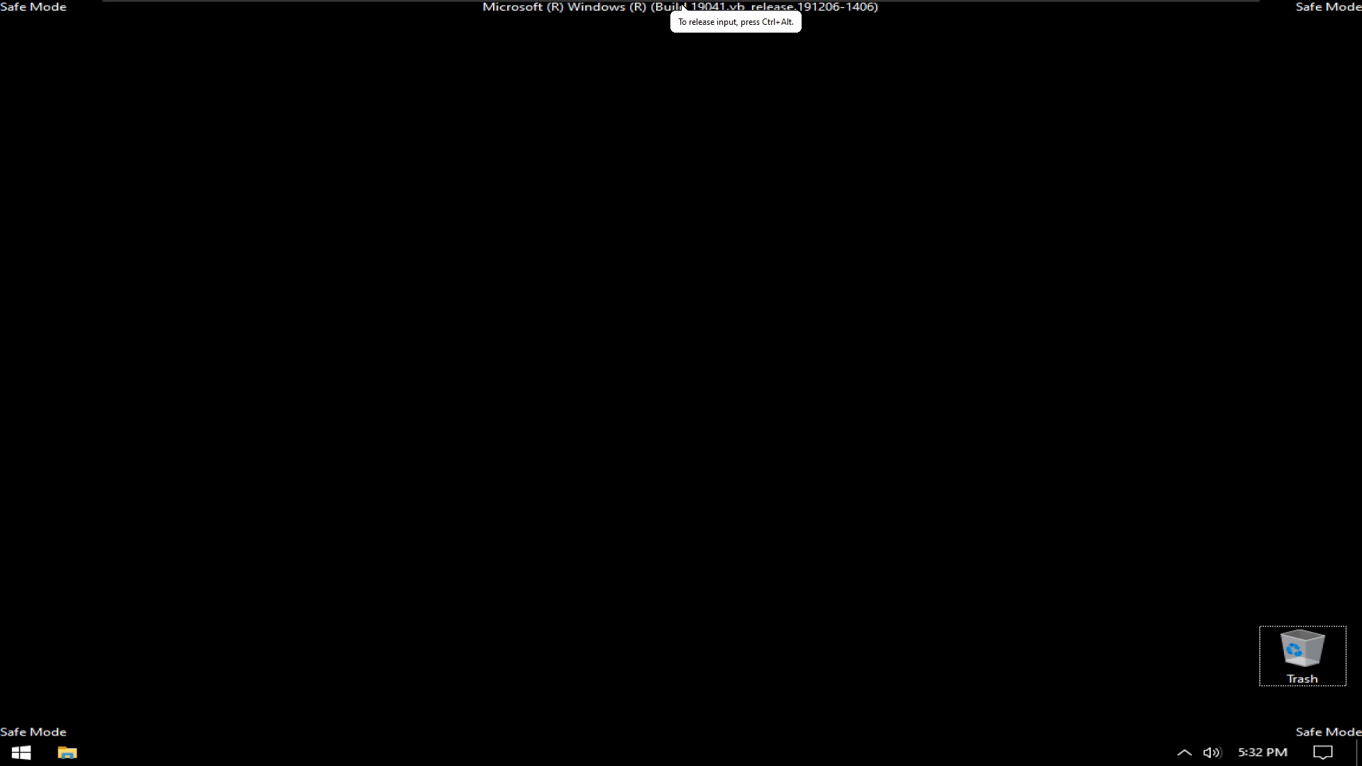
pyautogui.click(20, 752)
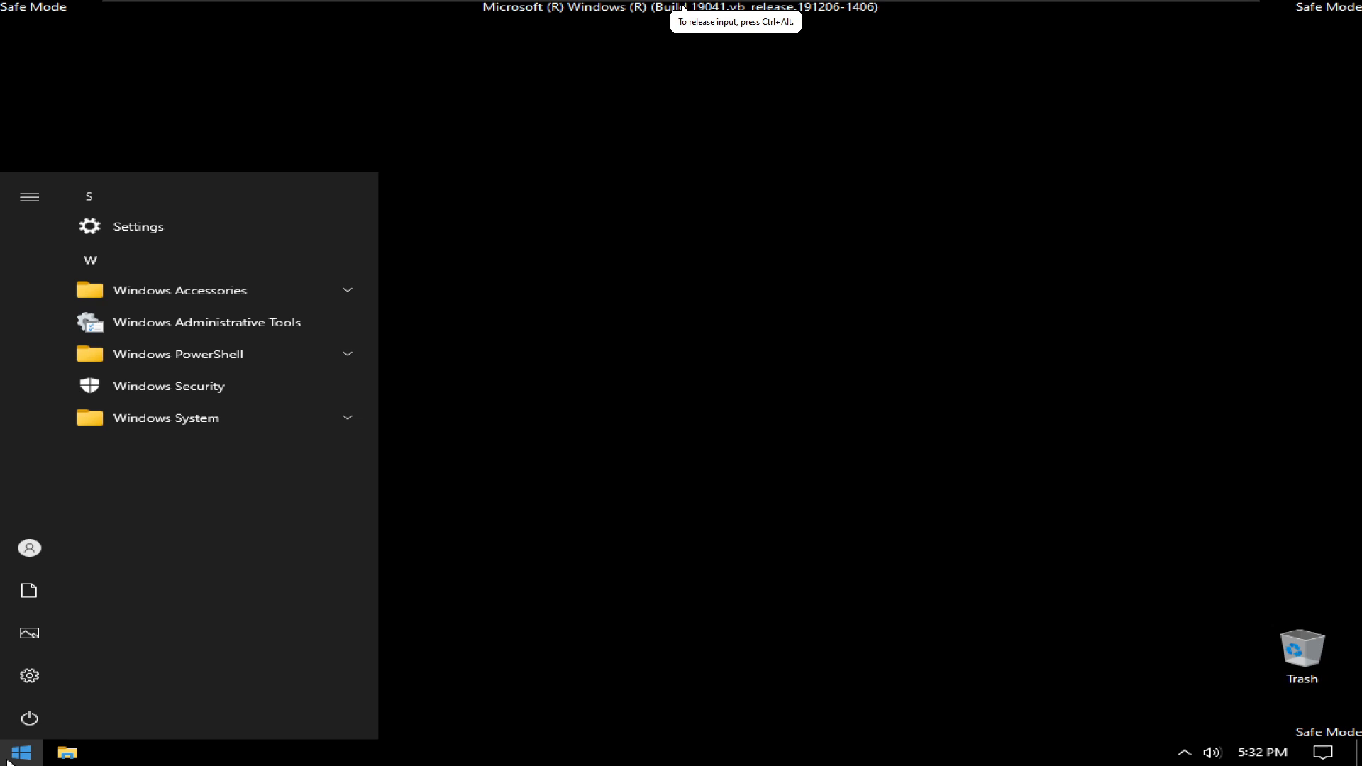
pyautogui.click(28, 718)
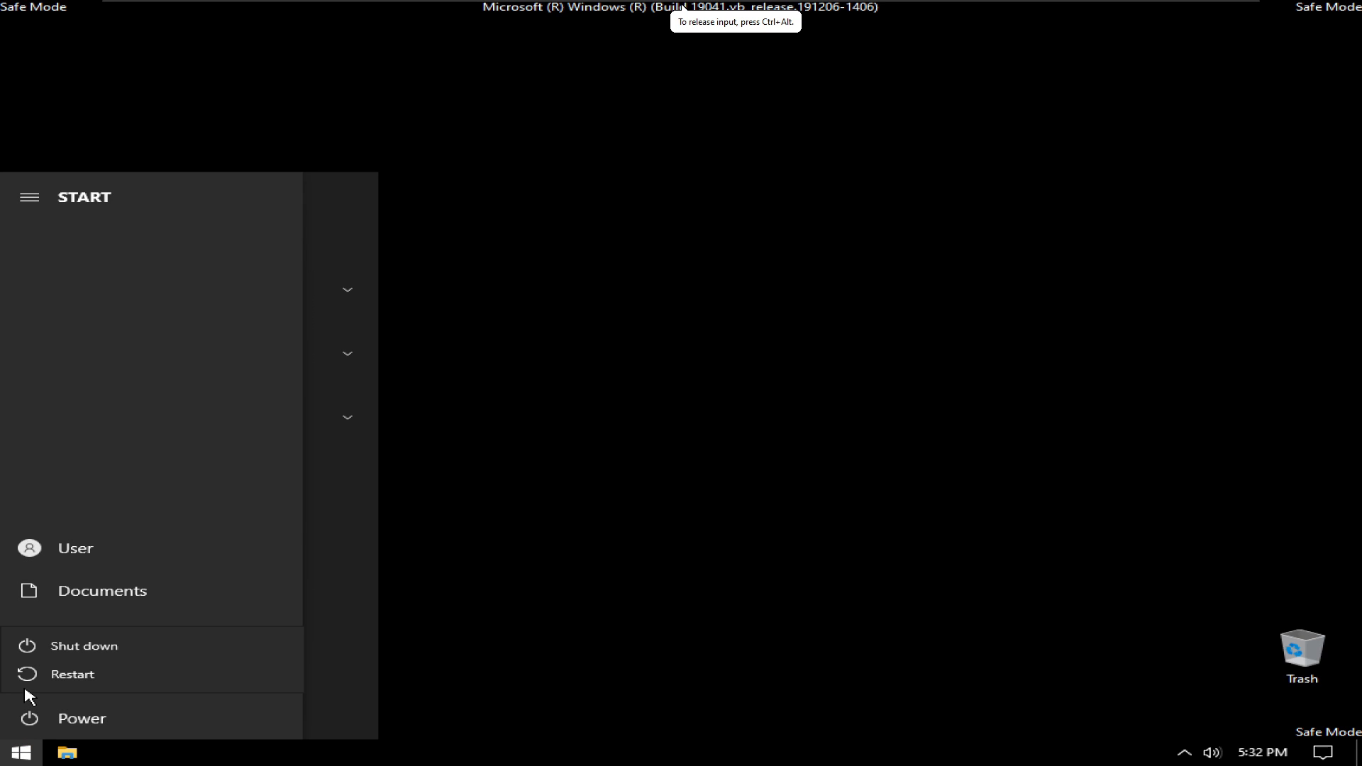
pyautogui.click(72, 674)
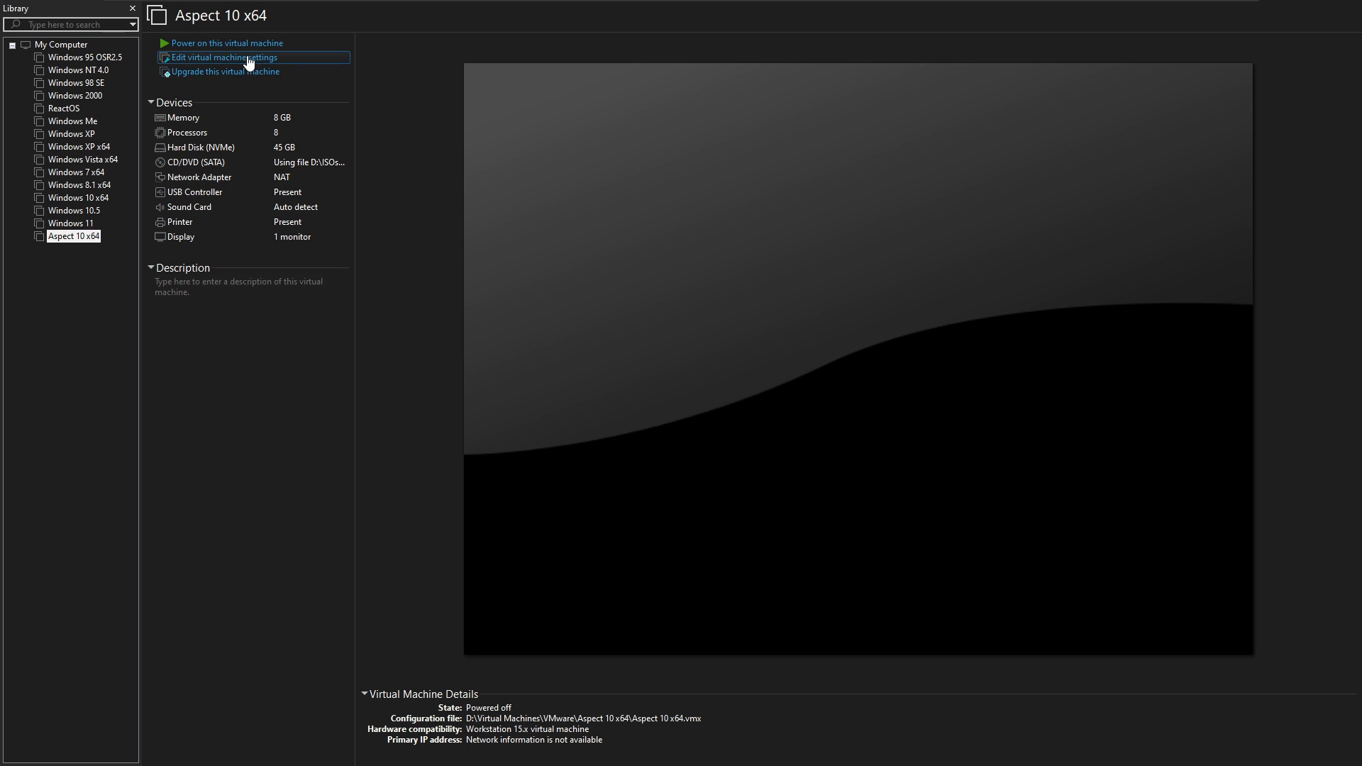
# Step: Reduce the Aspect 10 x64 machine's memory from 8 GB to 1 GB in its hardware settings
pyautogui.click(226, 57)
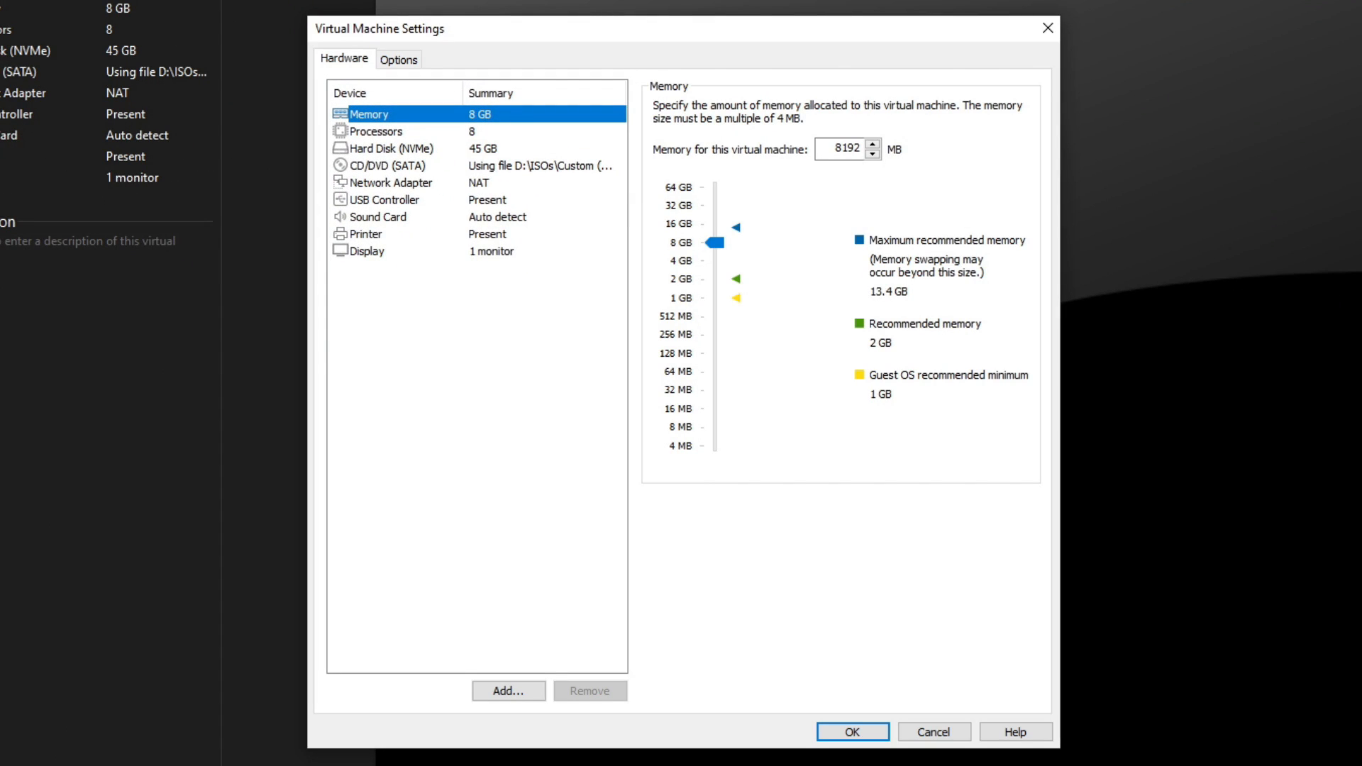
pyautogui.click(843, 149)
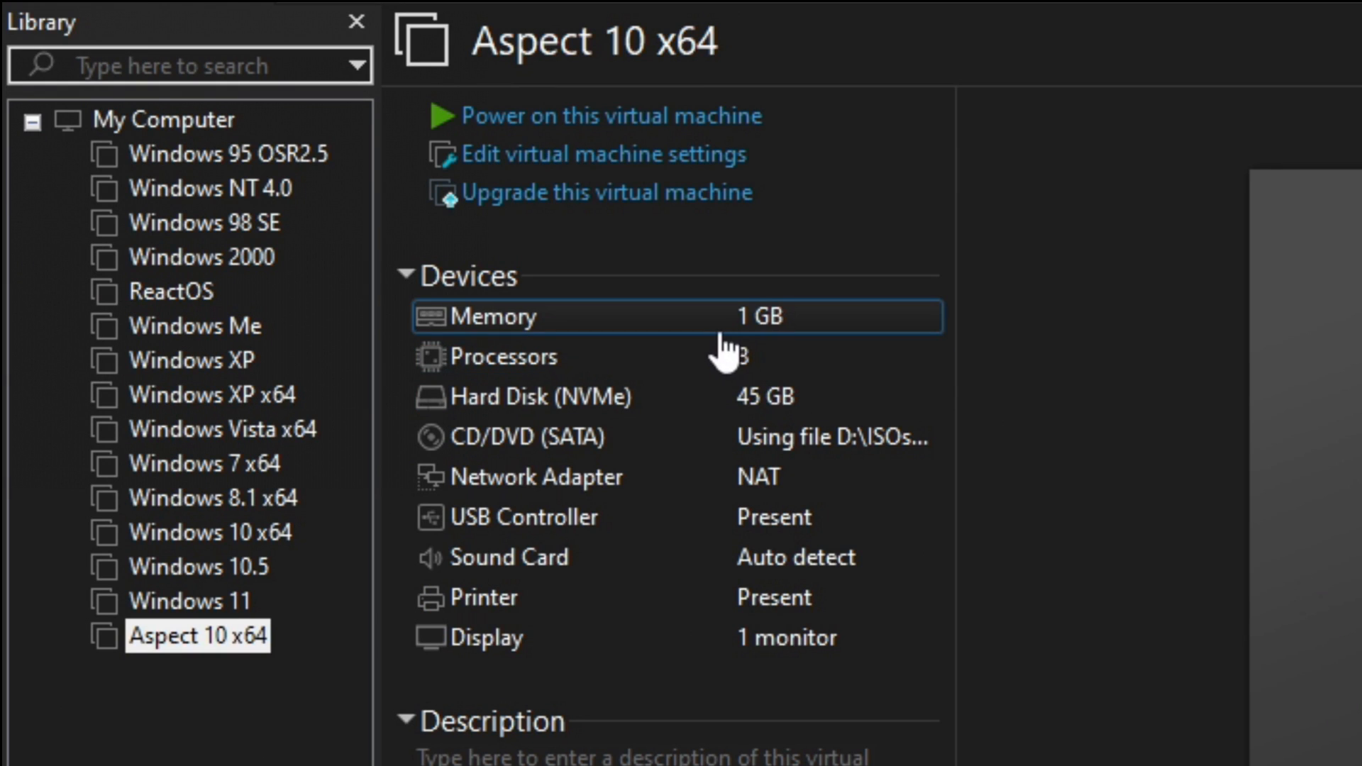
pyautogui.moveTo(596, 115)
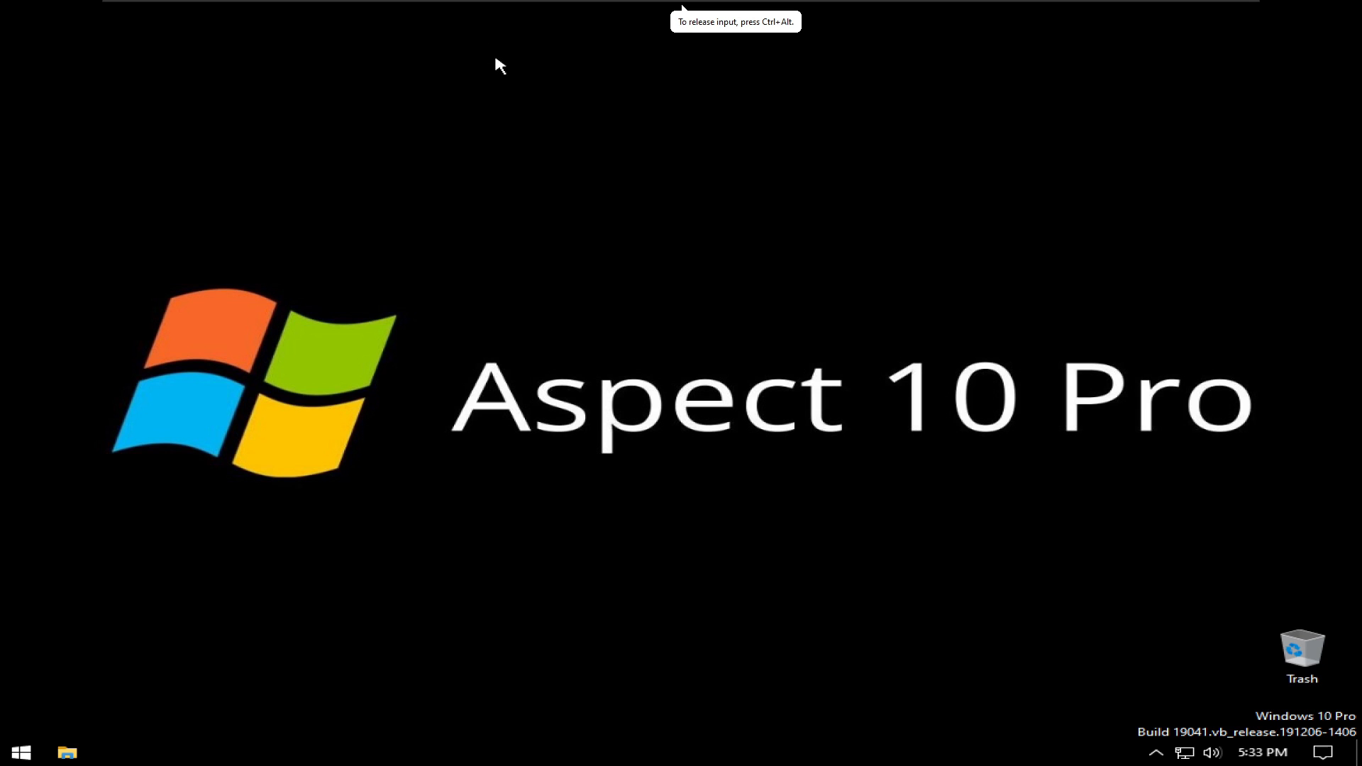
# Step: Check Task Manager's 1.0 GB memory graph, startup programs and process details
pyautogui.click(19, 752)
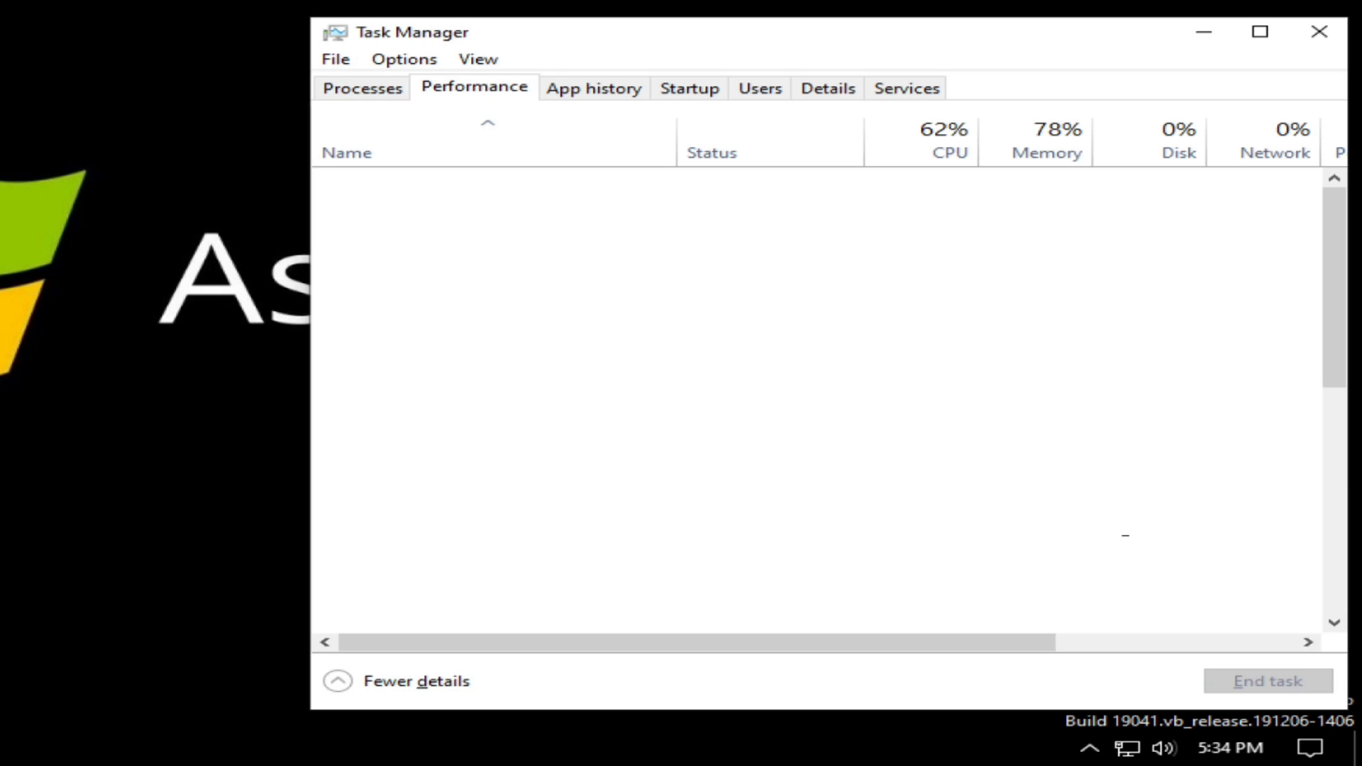
pyautogui.click(474, 86)
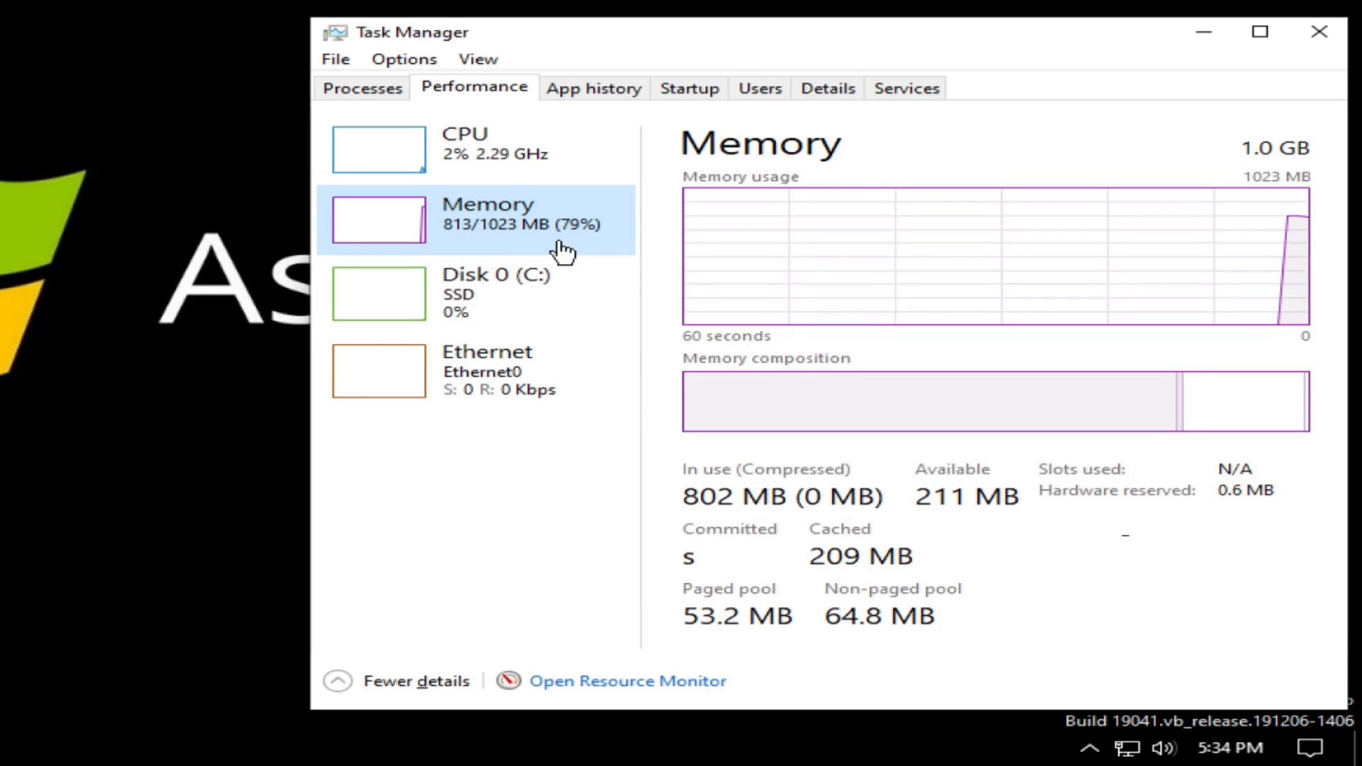
pyautogui.moveTo(1273, 335)
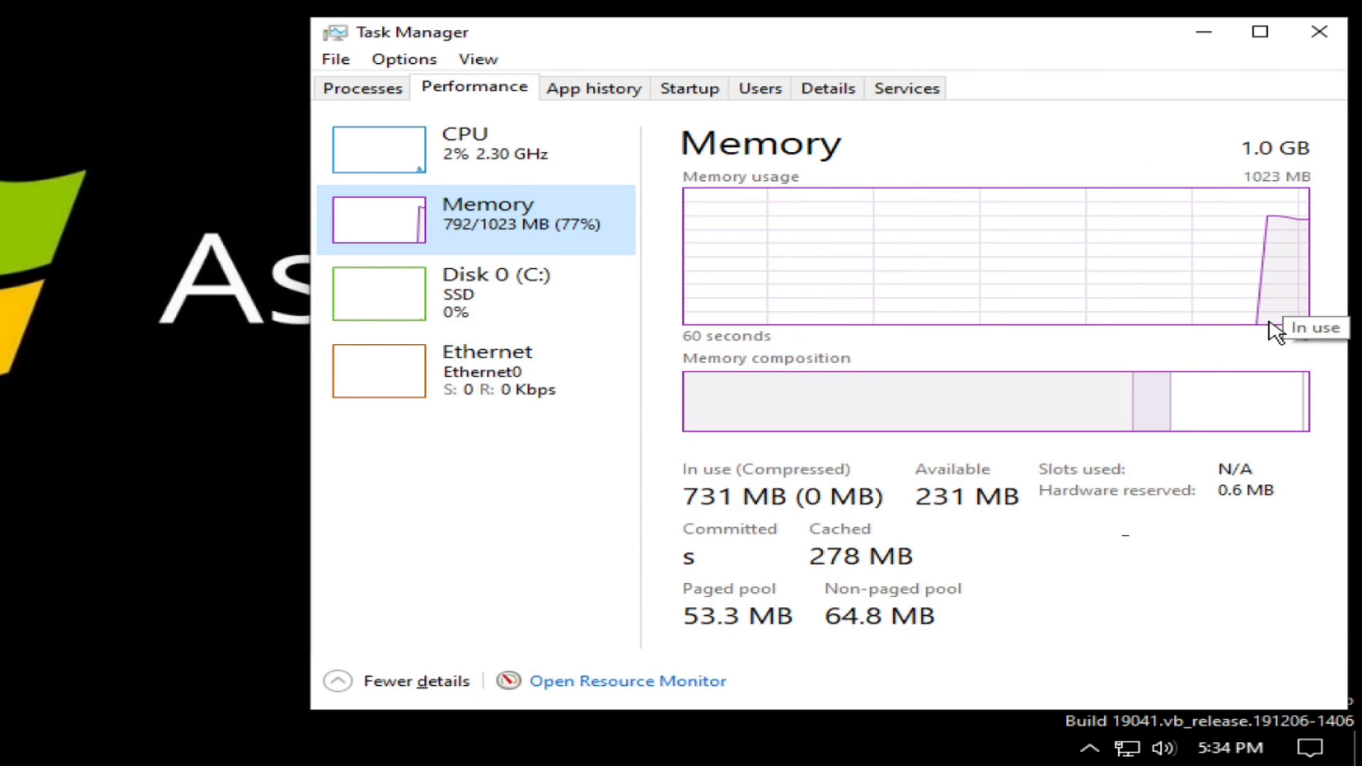
pyautogui.moveTo(1334, 277)
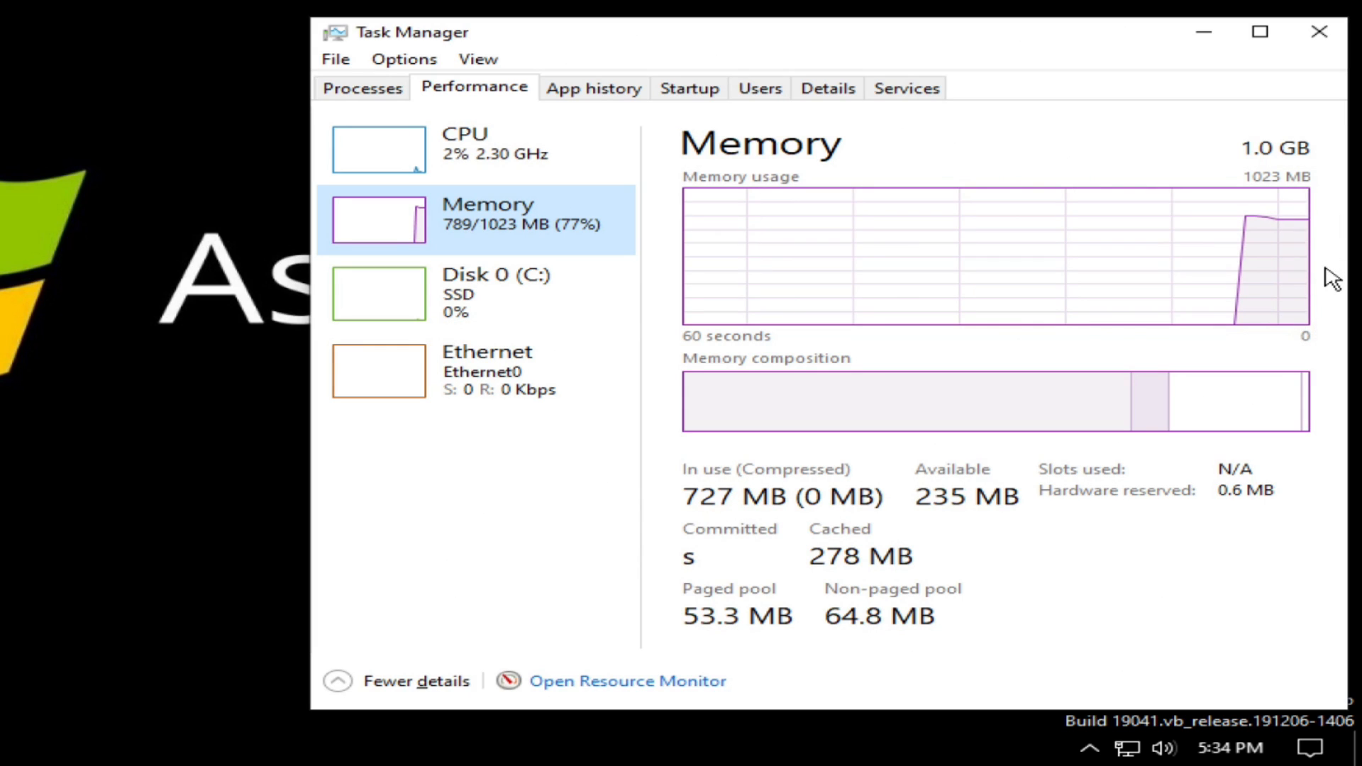
pyautogui.moveTo(1259, 340)
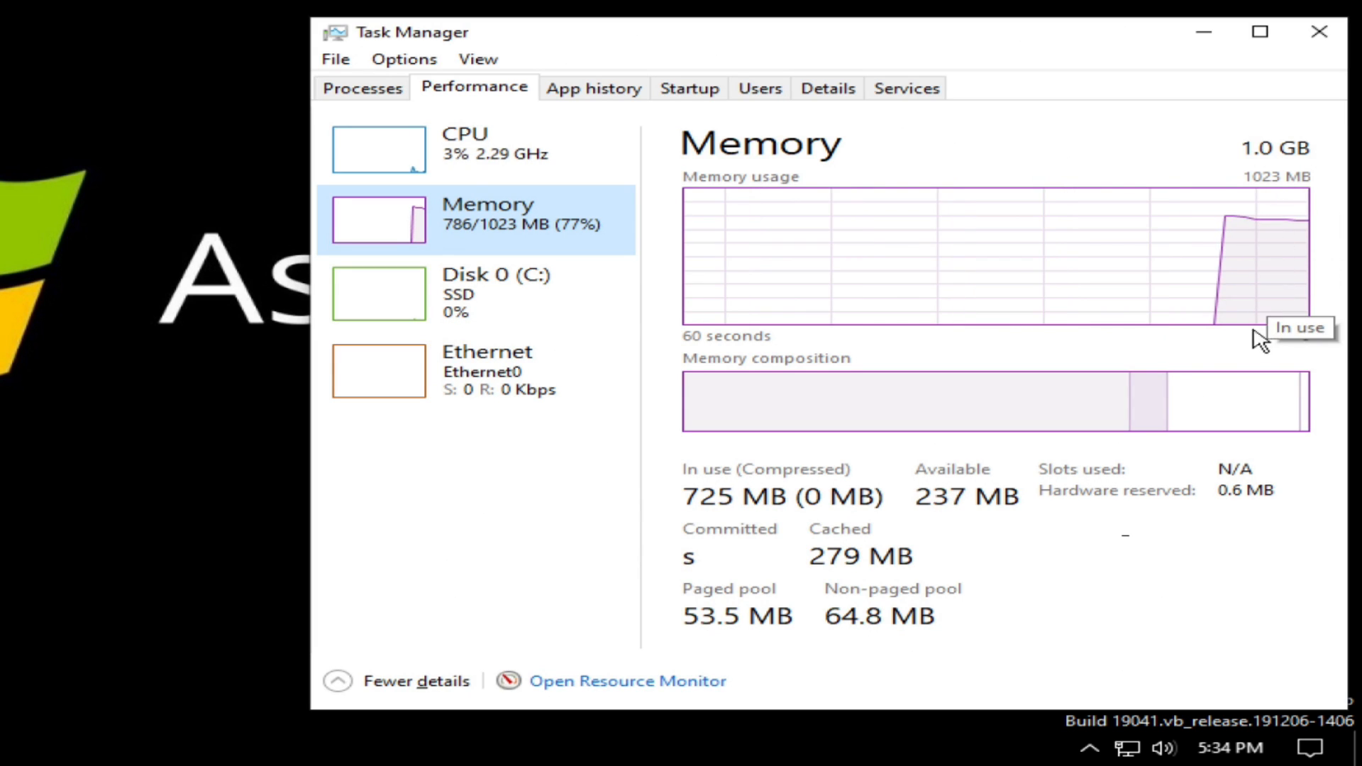
pyautogui.moveTo(555, 128)
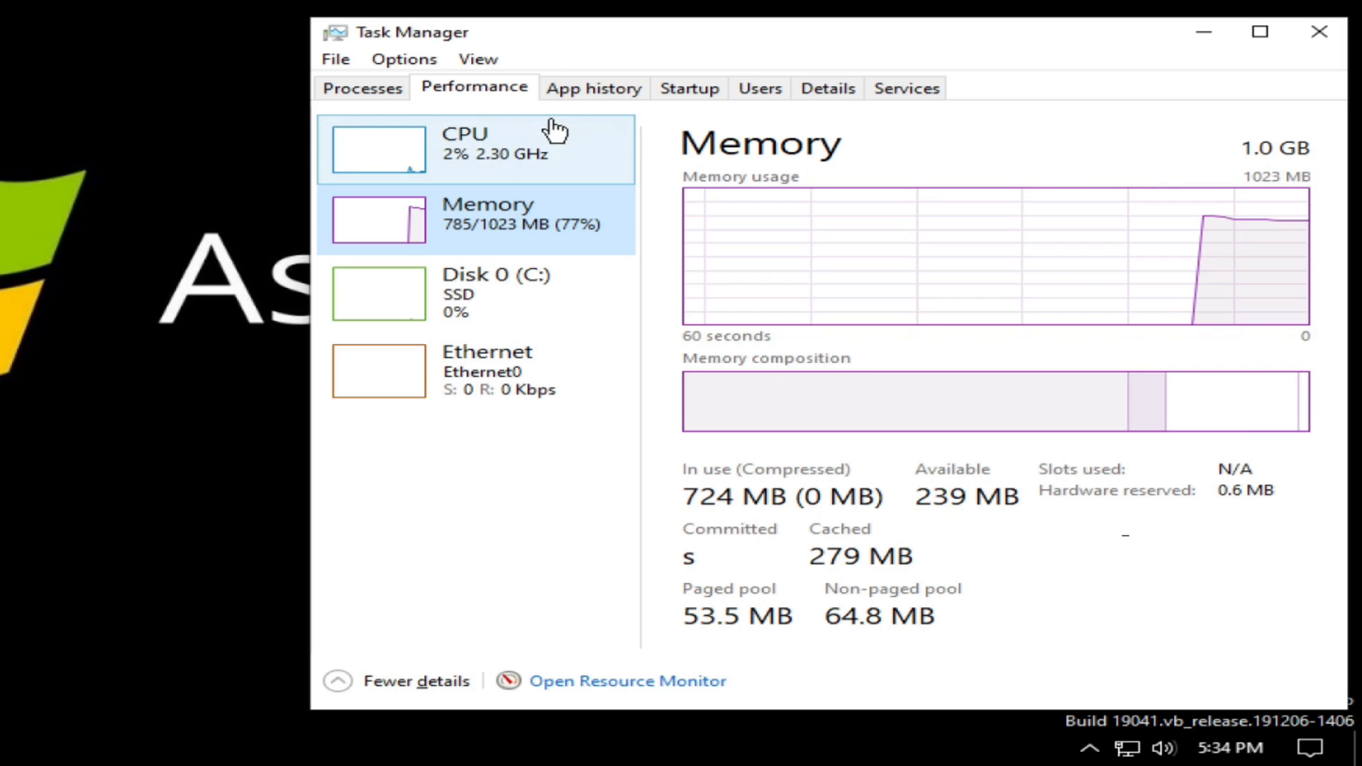
pyautogui.click(688, 88)
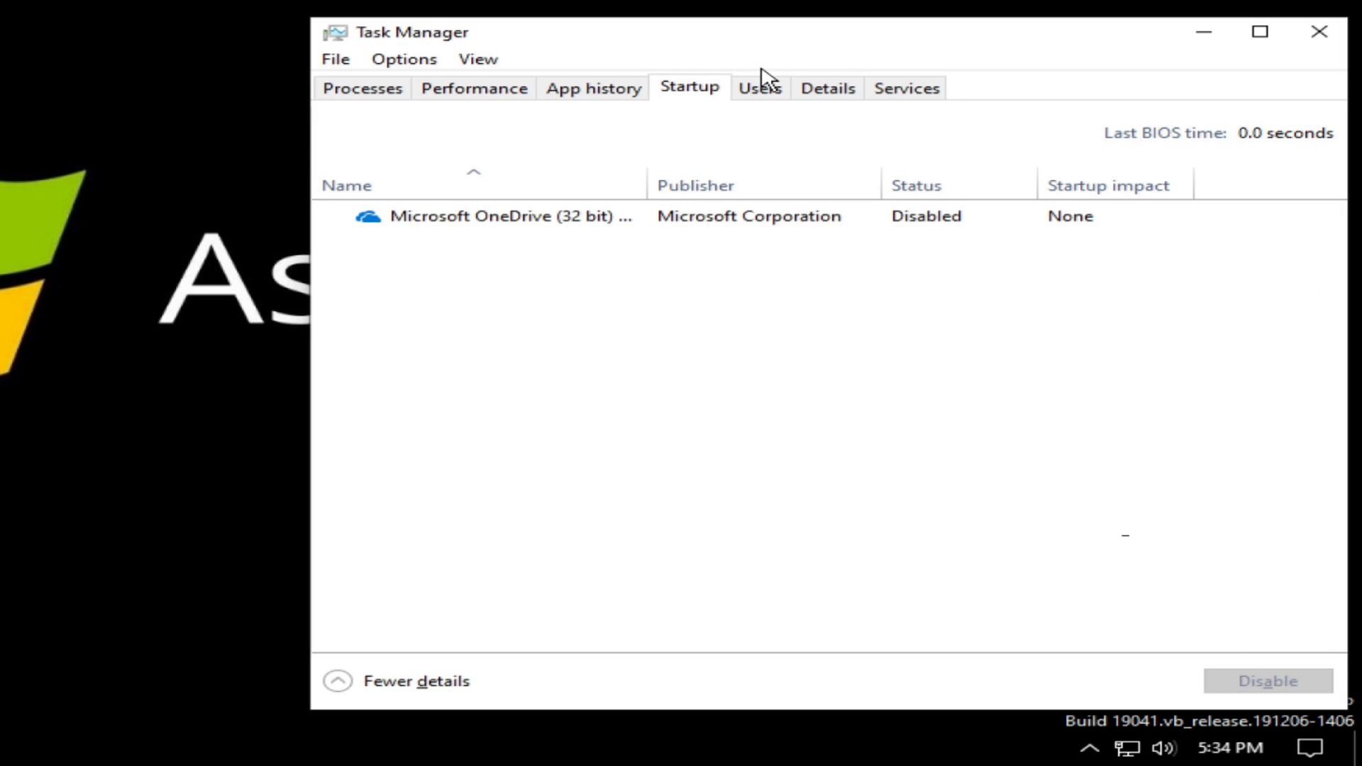
pyautogui.click(826, 88)
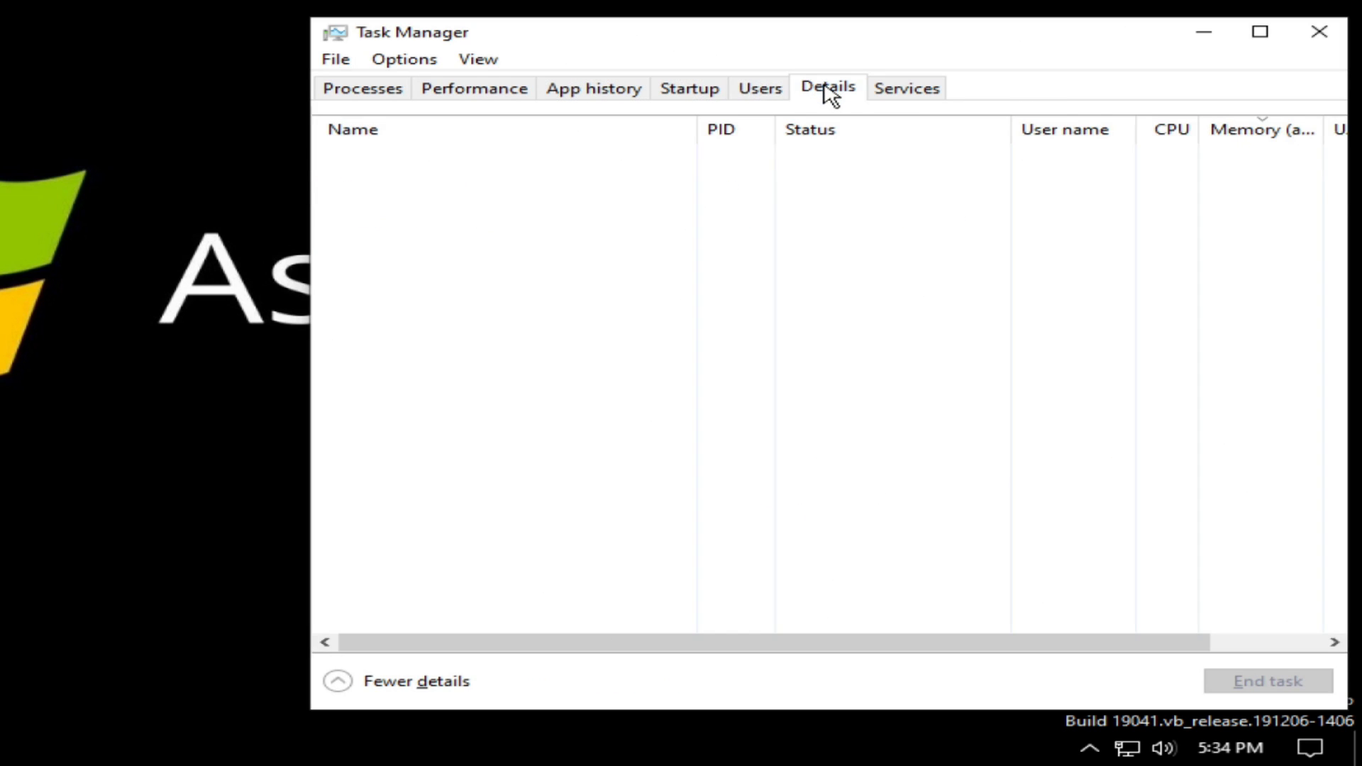
# Step: Review the running processes and system services list, then close Task Manager
pyautogui.click(826, 88)
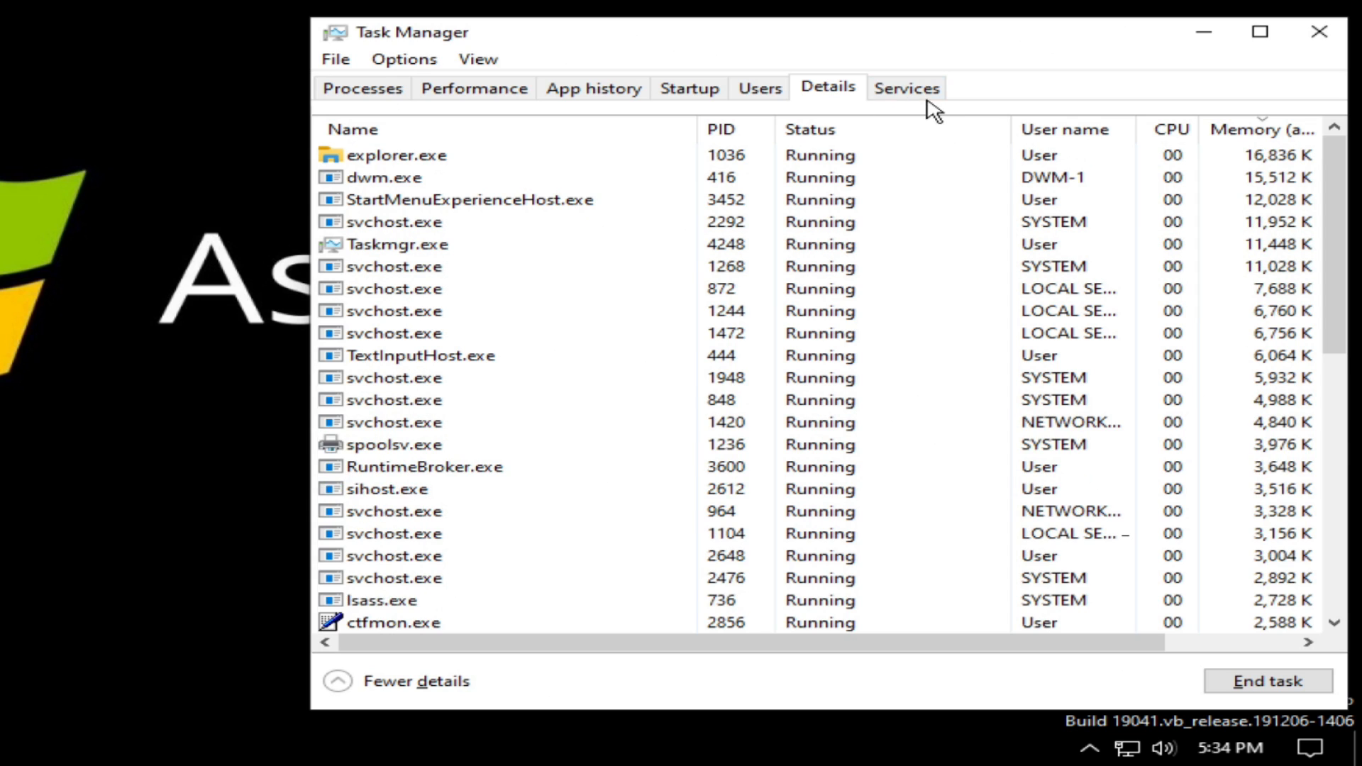
pyautogui.click(907, 87)
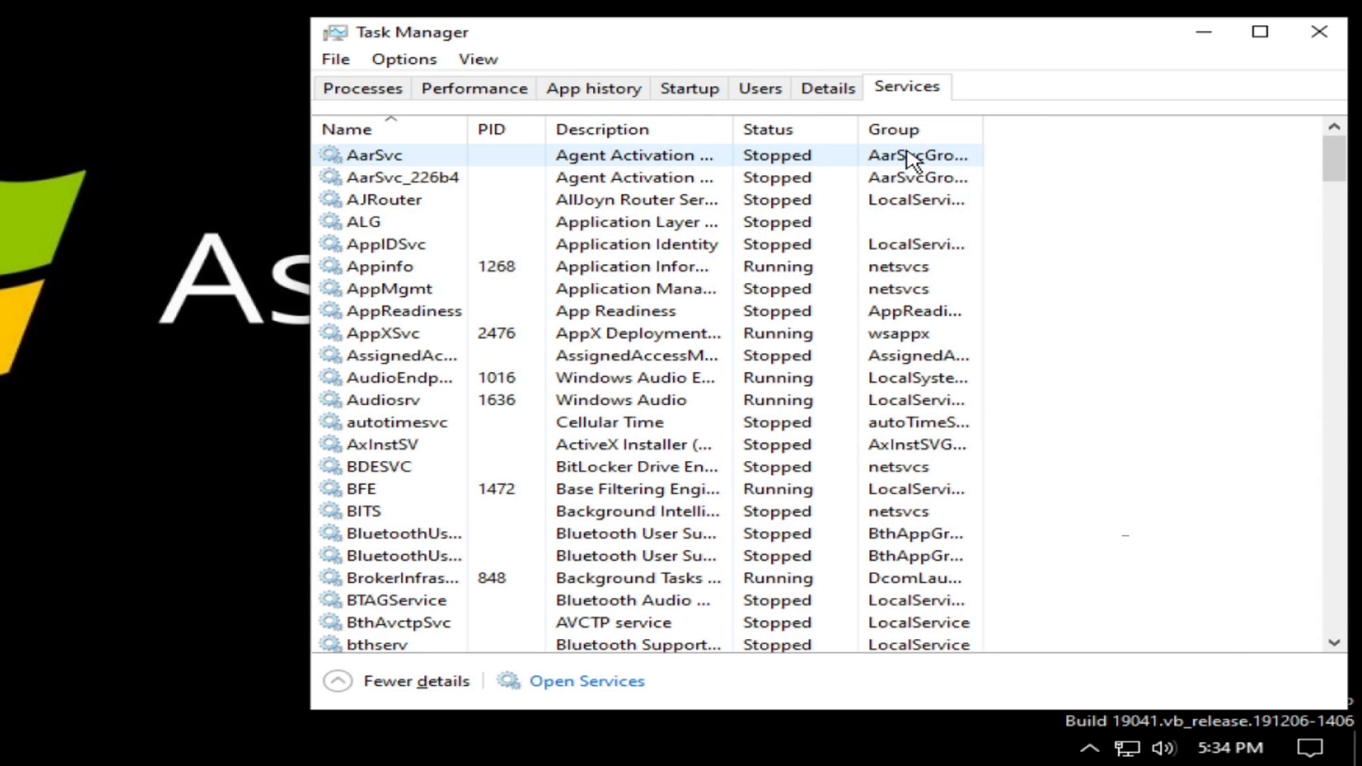
pyautogui.click(415, 680)
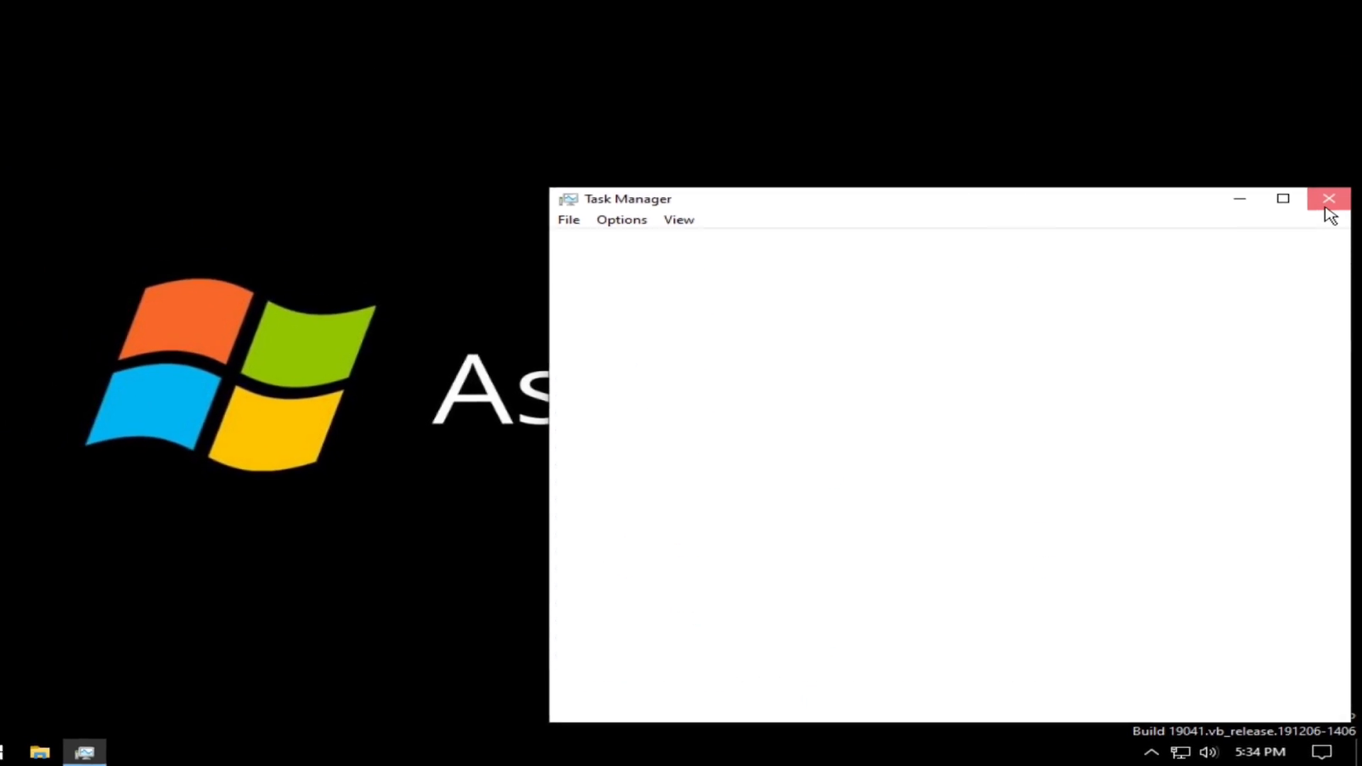
pyautogui.click(1328, 198)
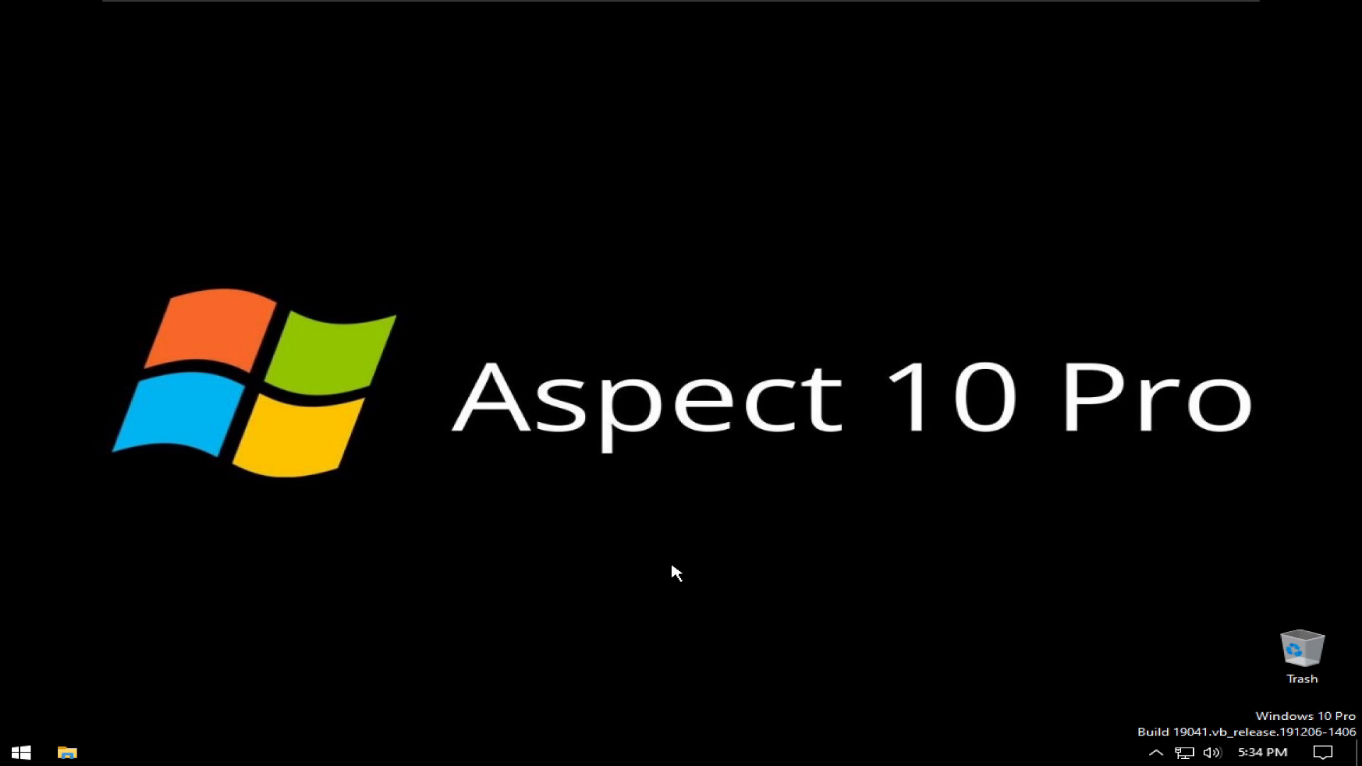
pyautogui.moveTo(373, 660)
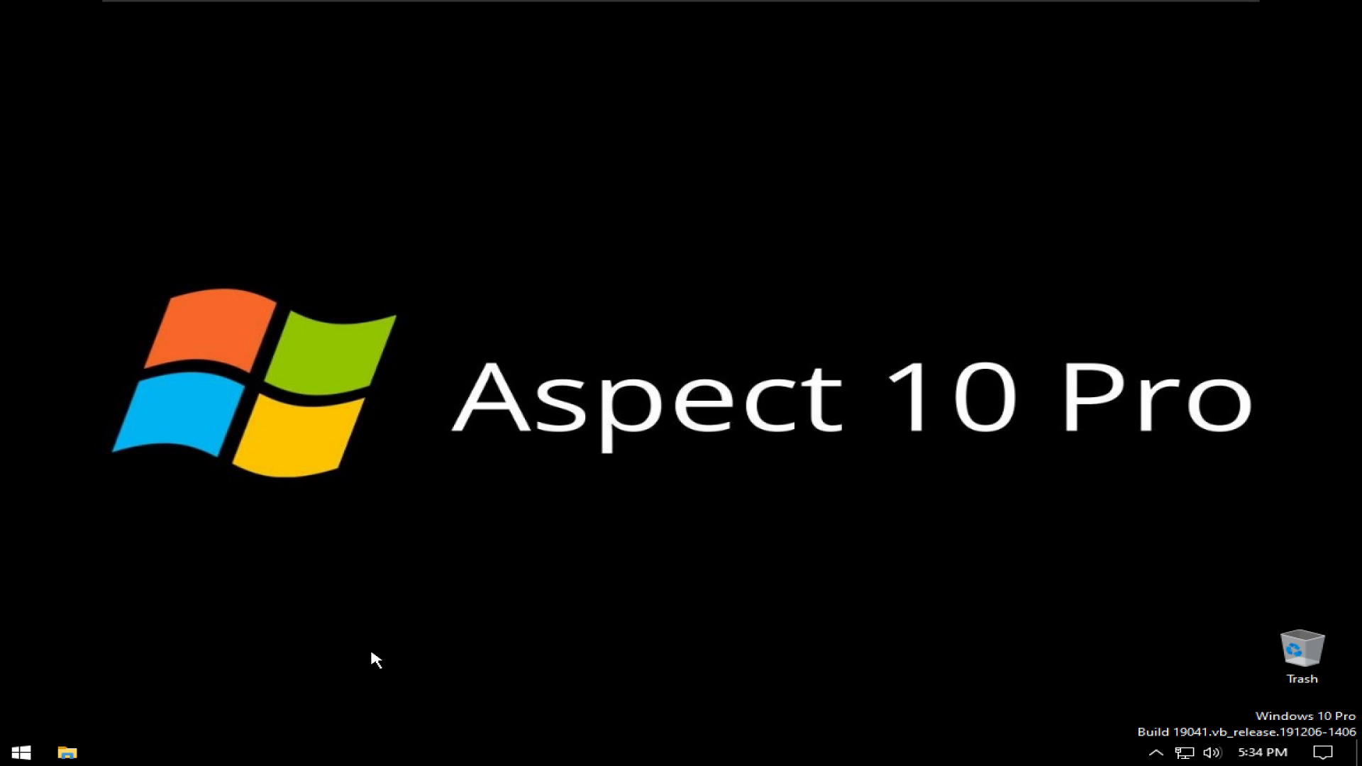
pyautogui.click(21, 752)
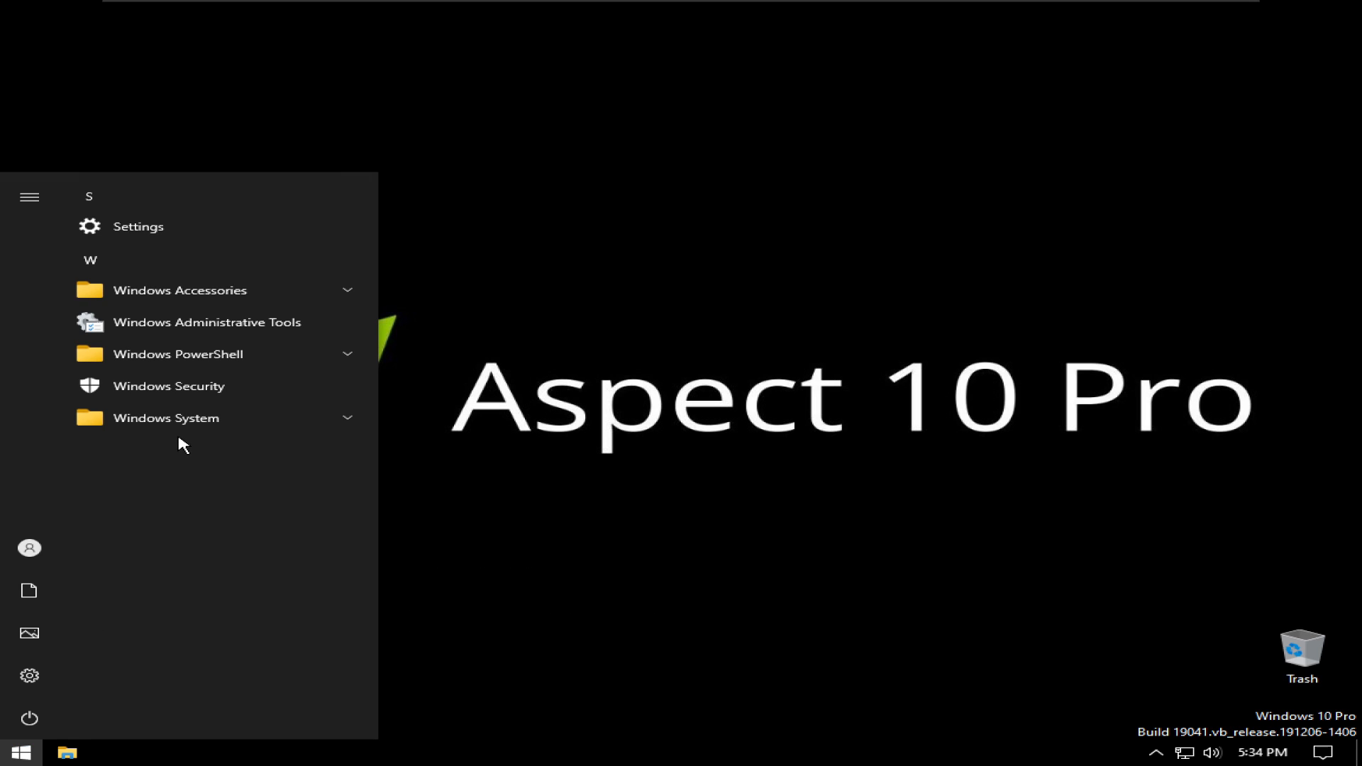
pyautogui.click(169, 418)
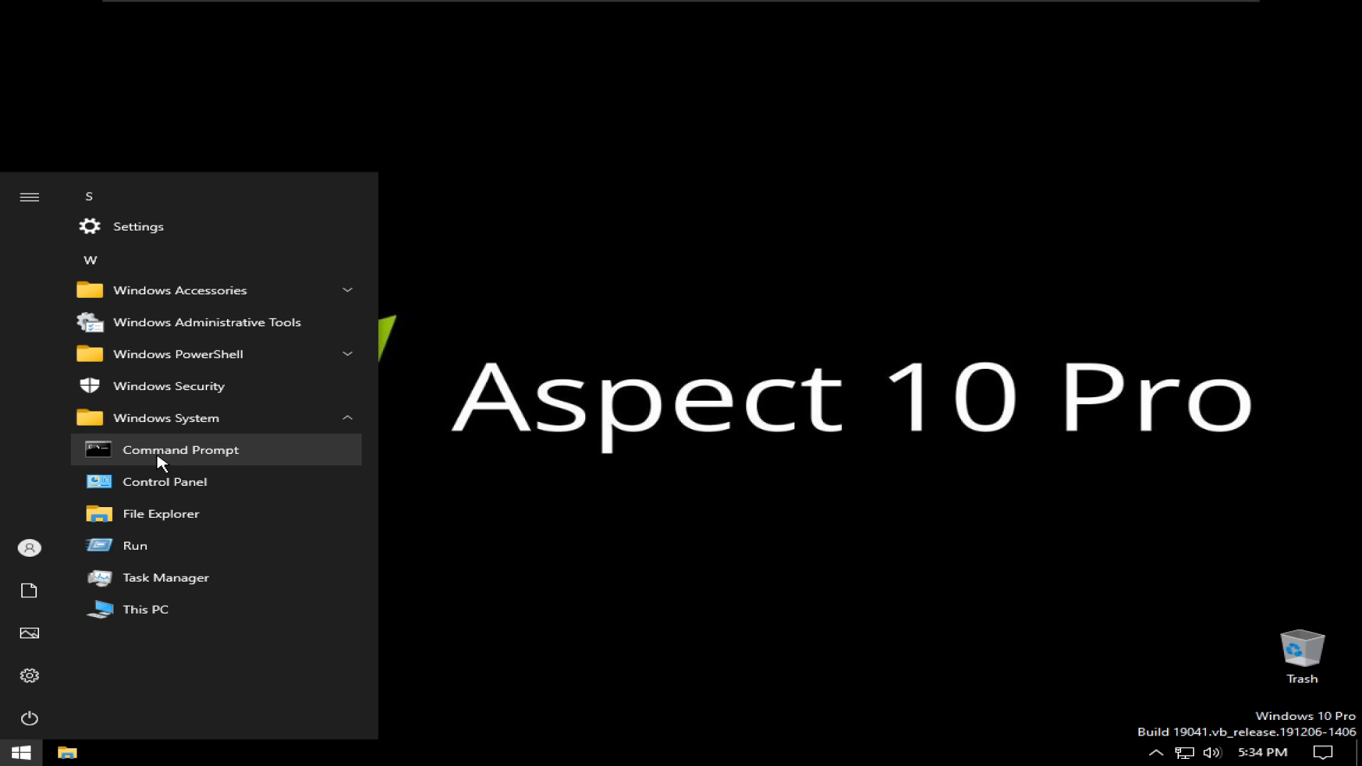
pyautogui.click(180, 450)
pyautogui.write('dir')
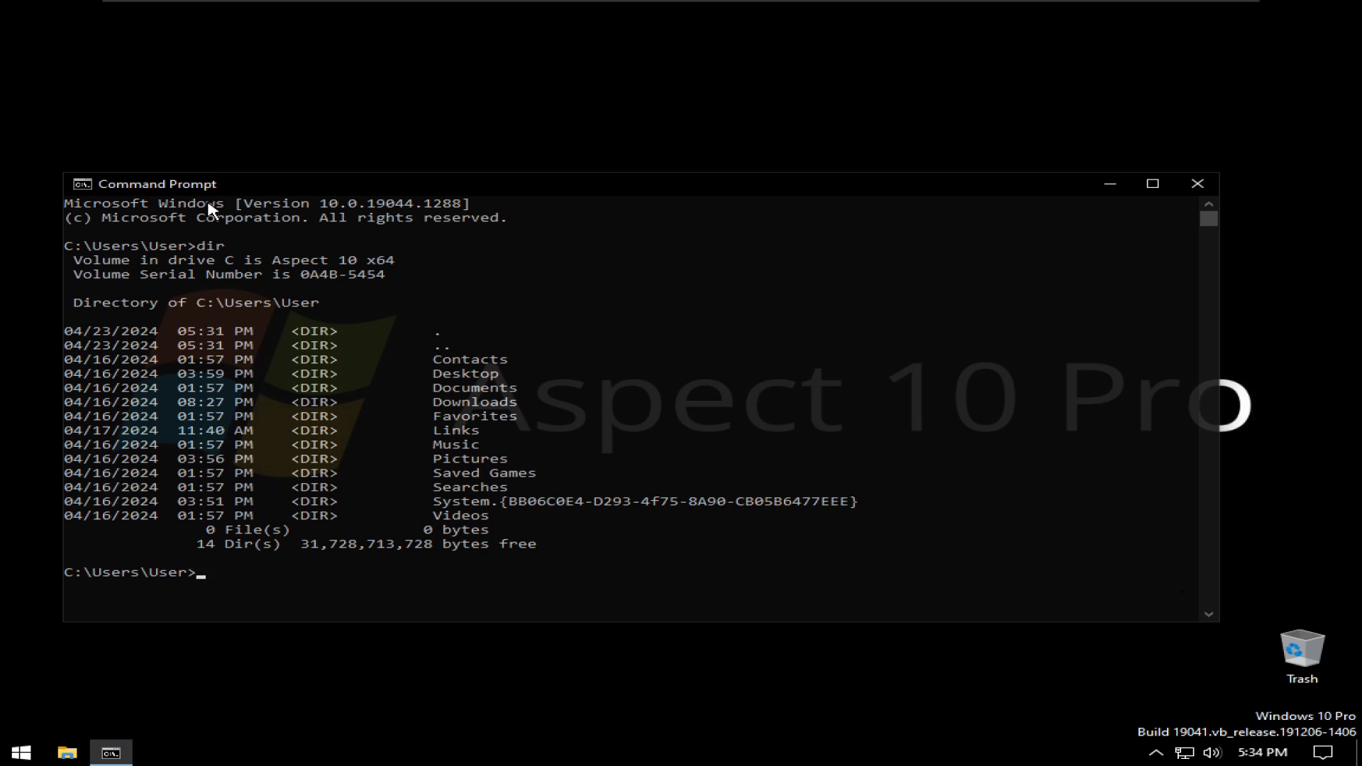
pyautogui.write('cd\\')
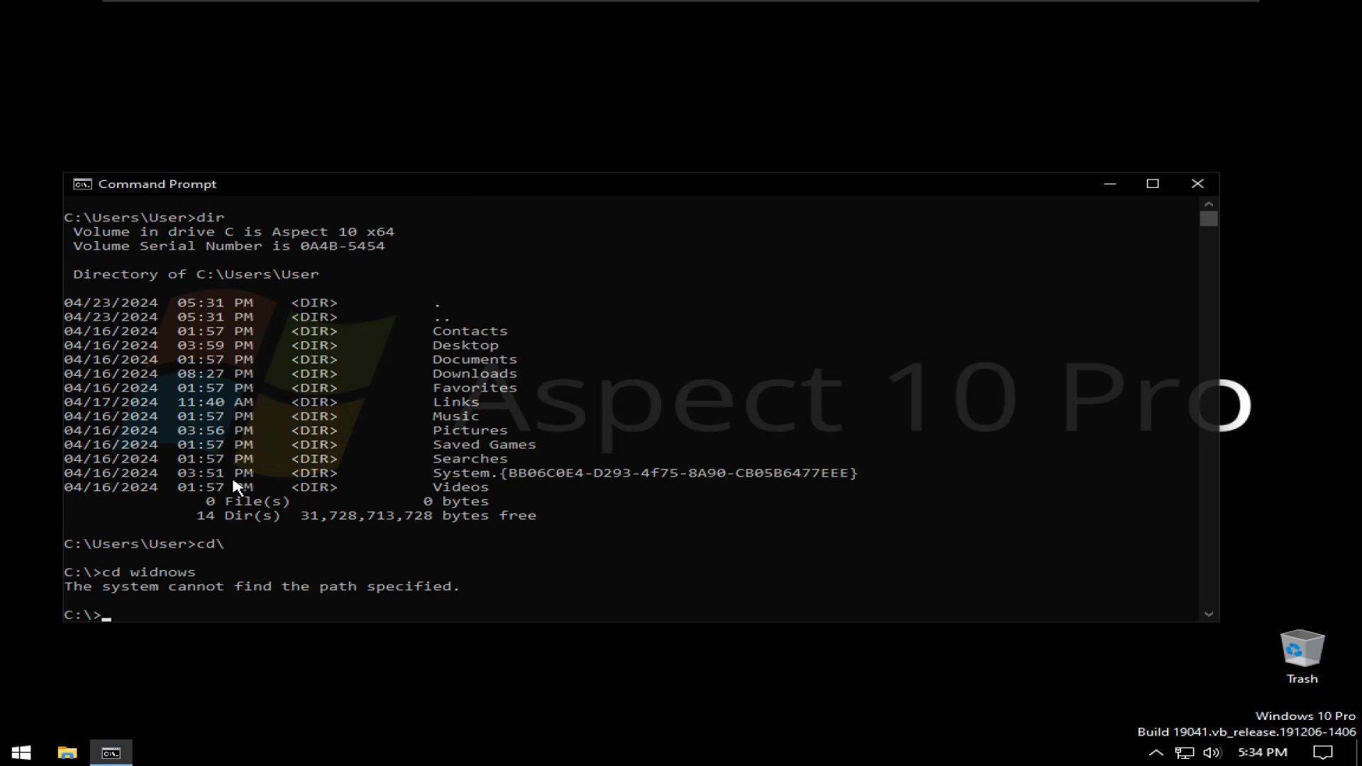
pyautogui.write('cd windows')
pyautogui.write('cd system3')
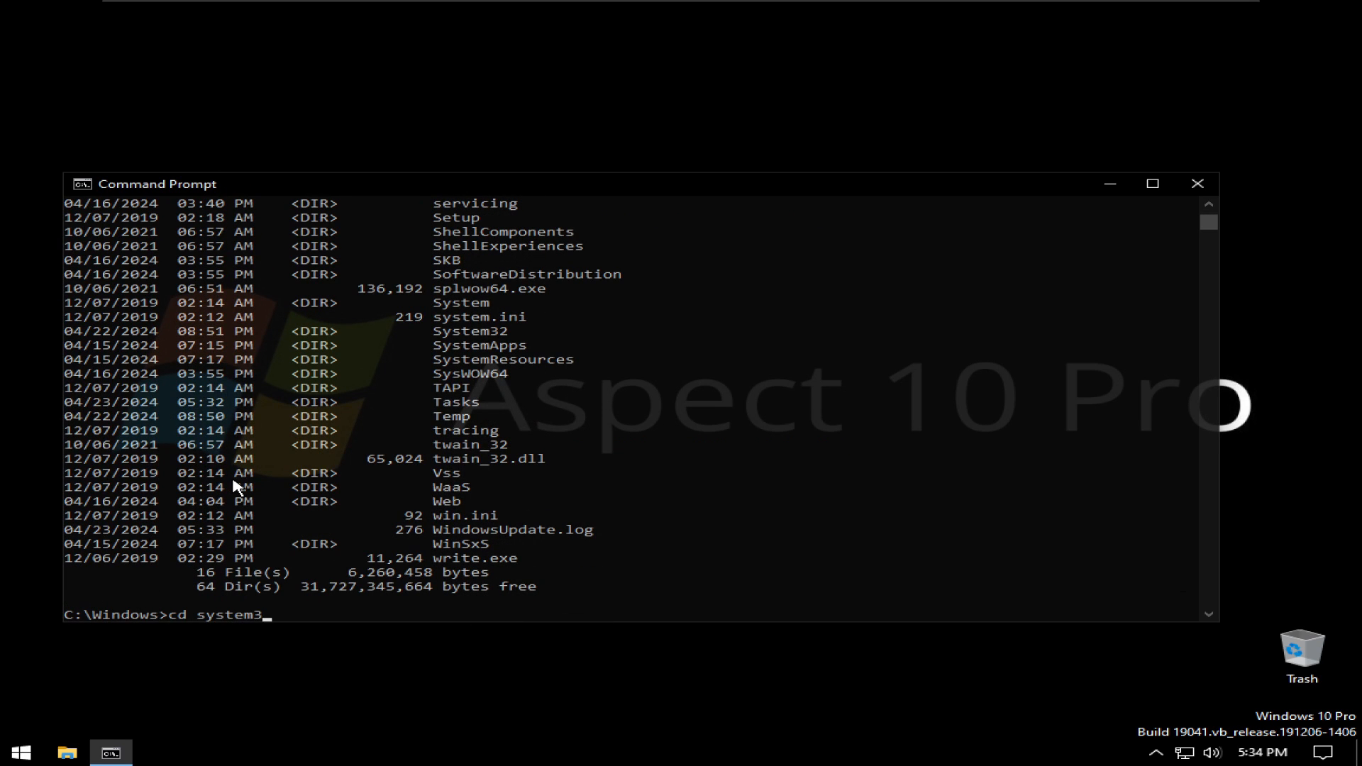
pyautogui.press('Return')
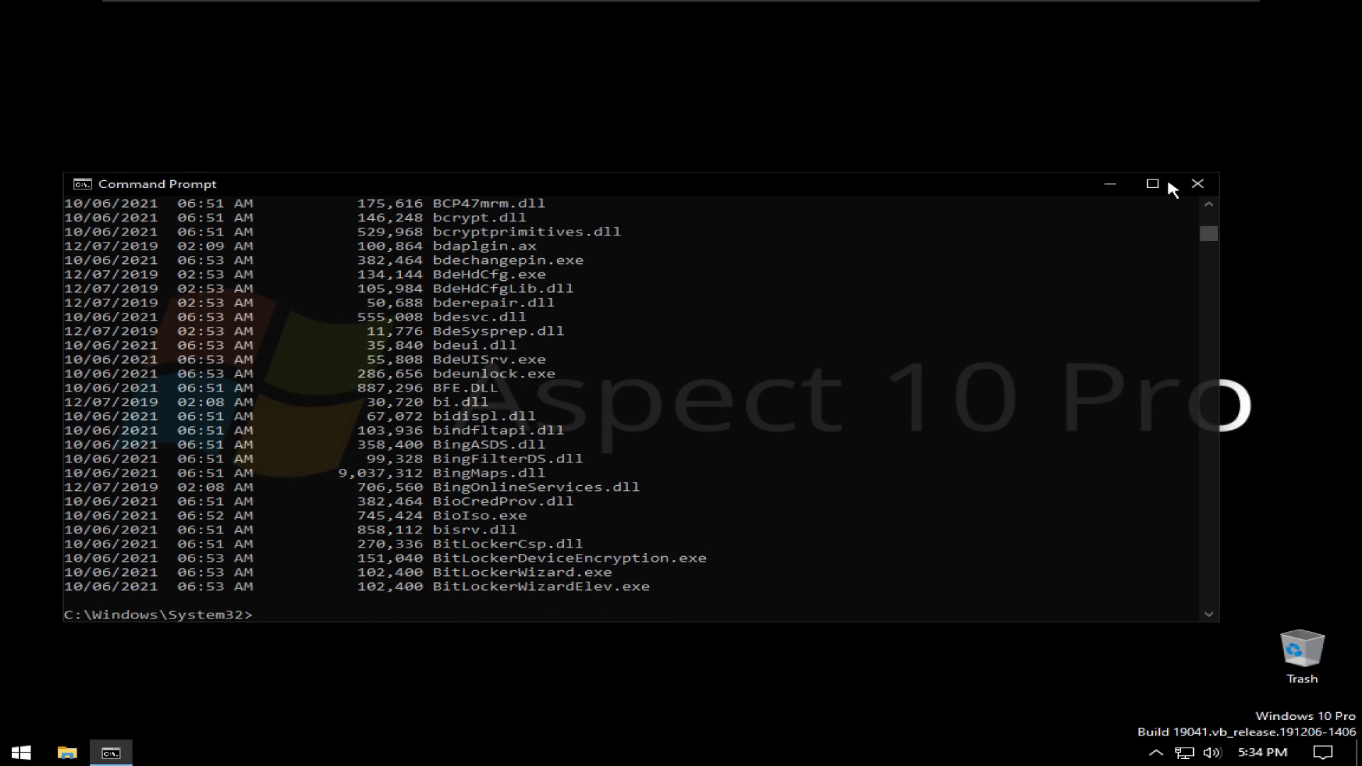
pyautogui.click(1197, 183)
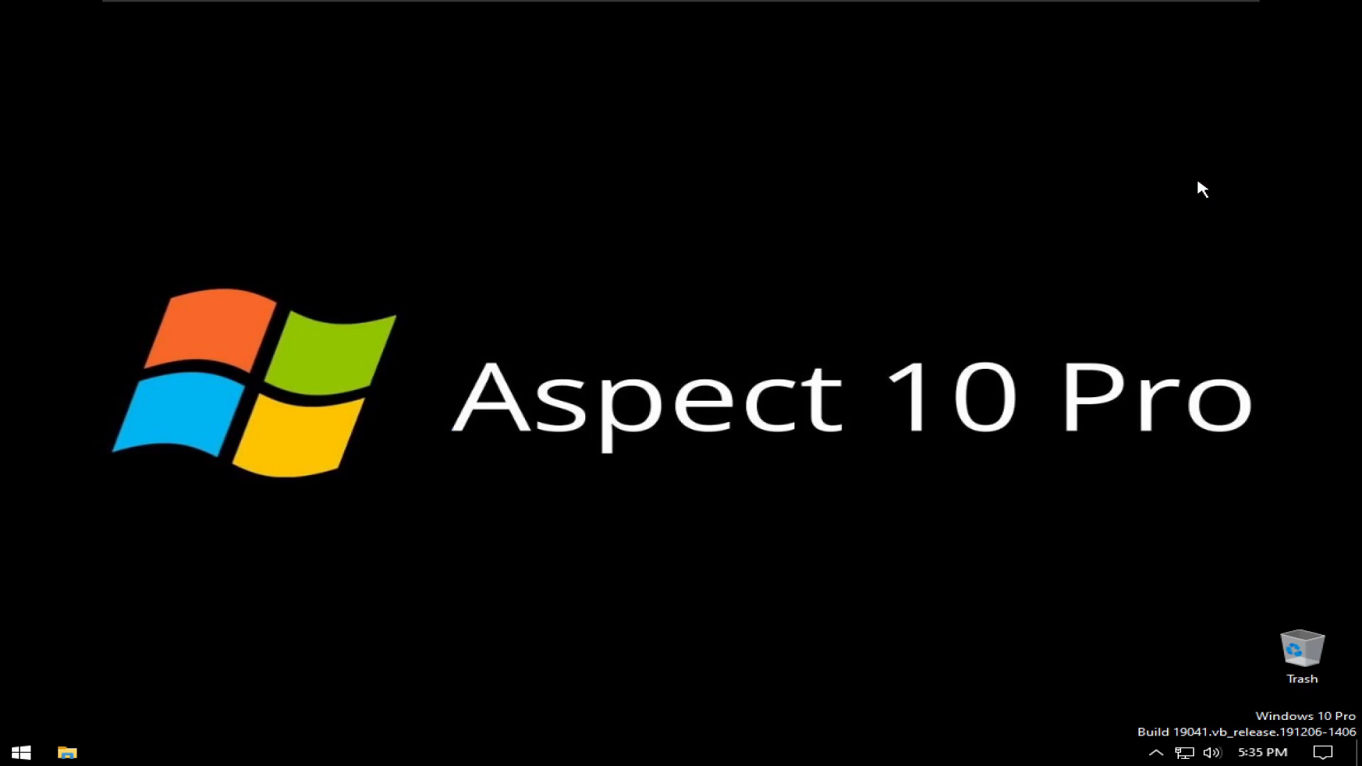
# Step: Shut down the Aspect 10 Pro guest via Start > Power and dismiss the Removable Devices hint
pyautogui.click(21, 752)
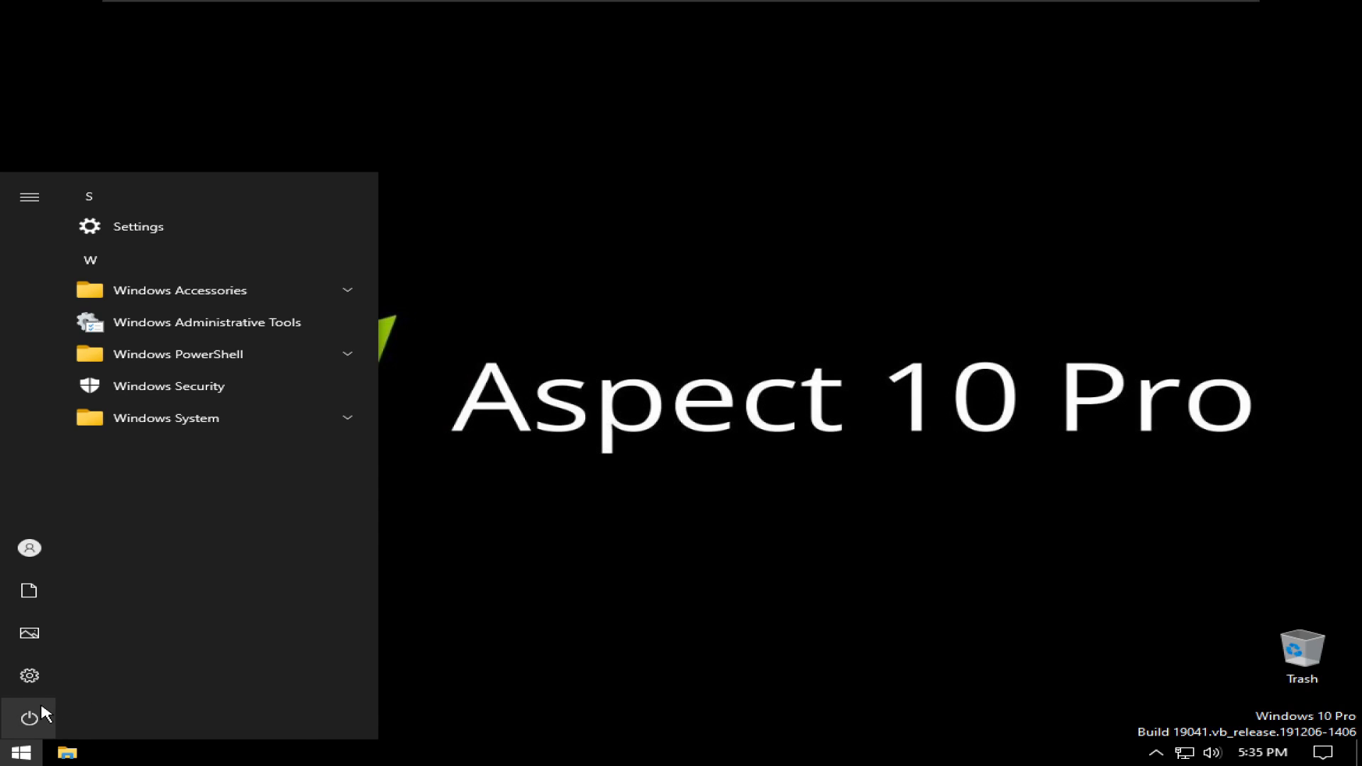
pyautogui.click(30, 718)
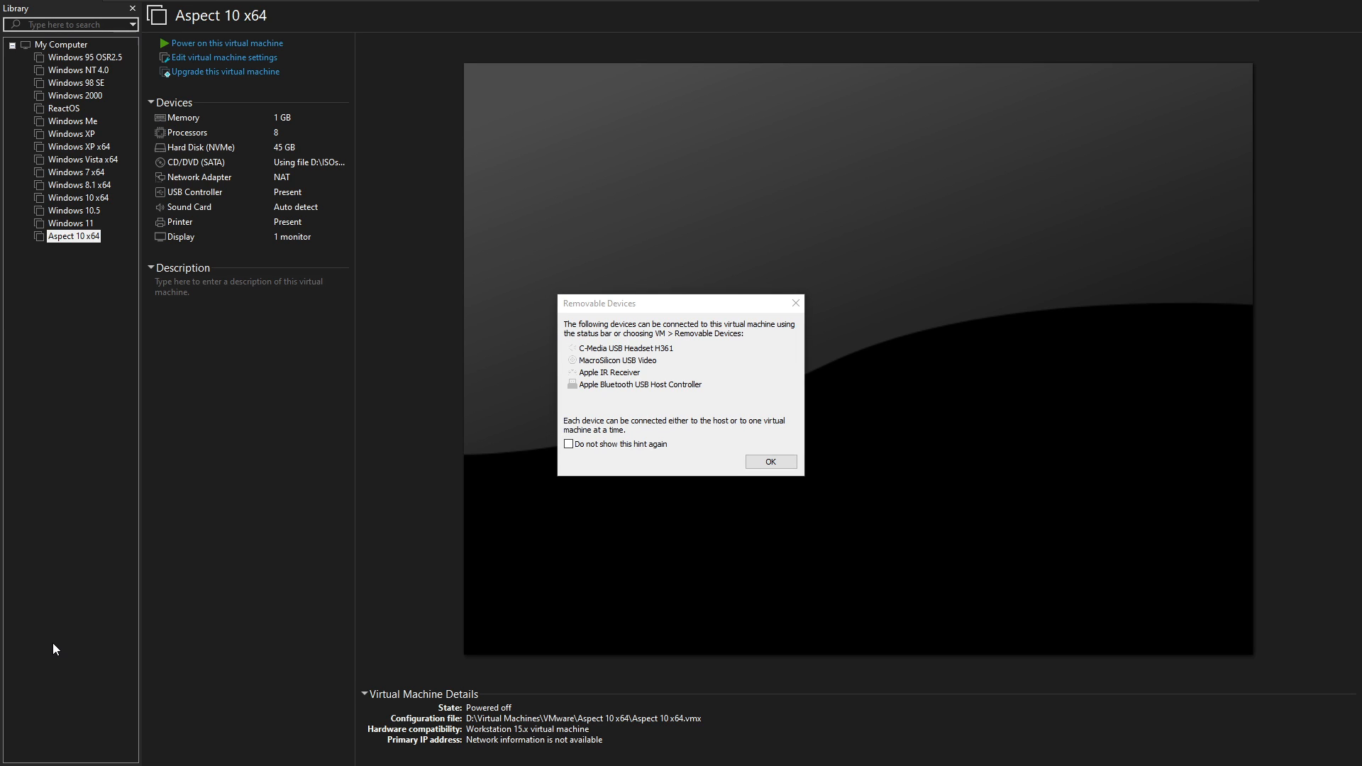
pyautogui.moveTo(616, 362)
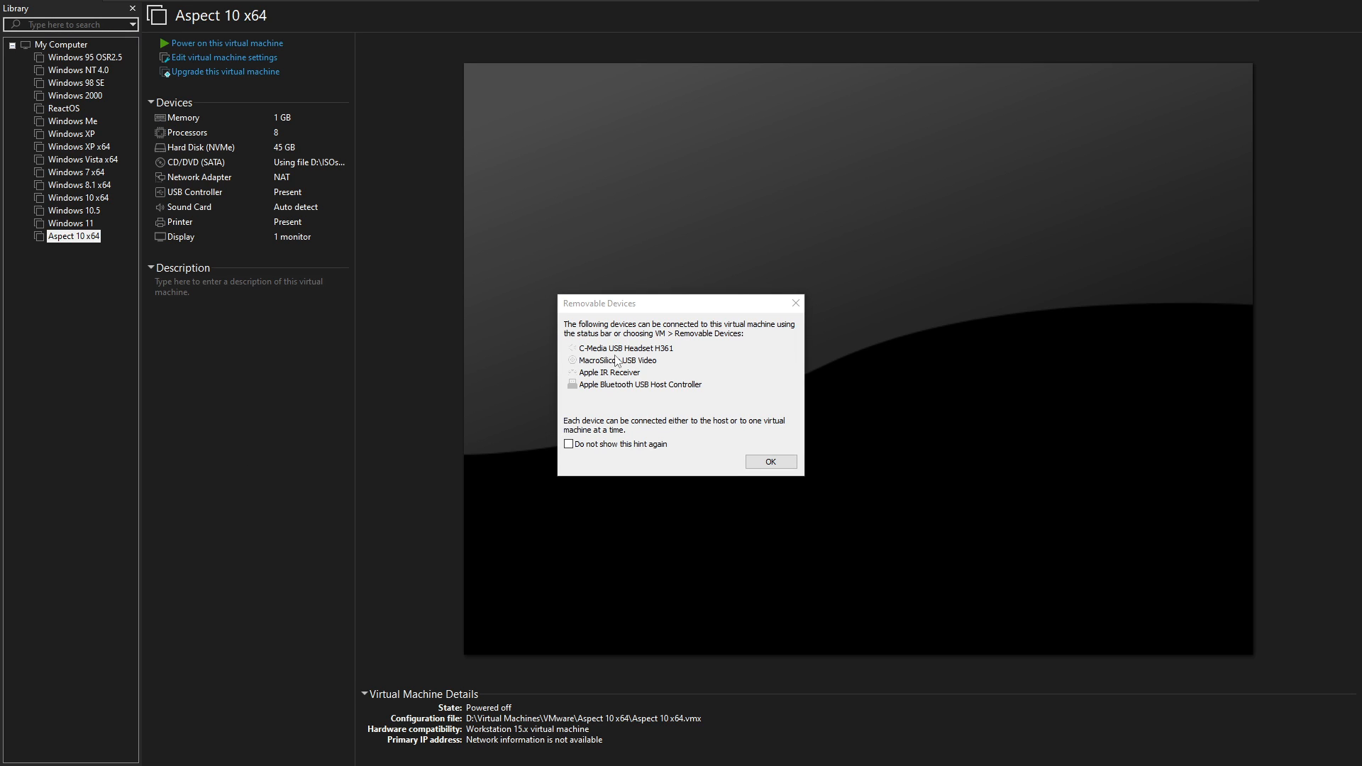
pyautogui.click(768, 462)
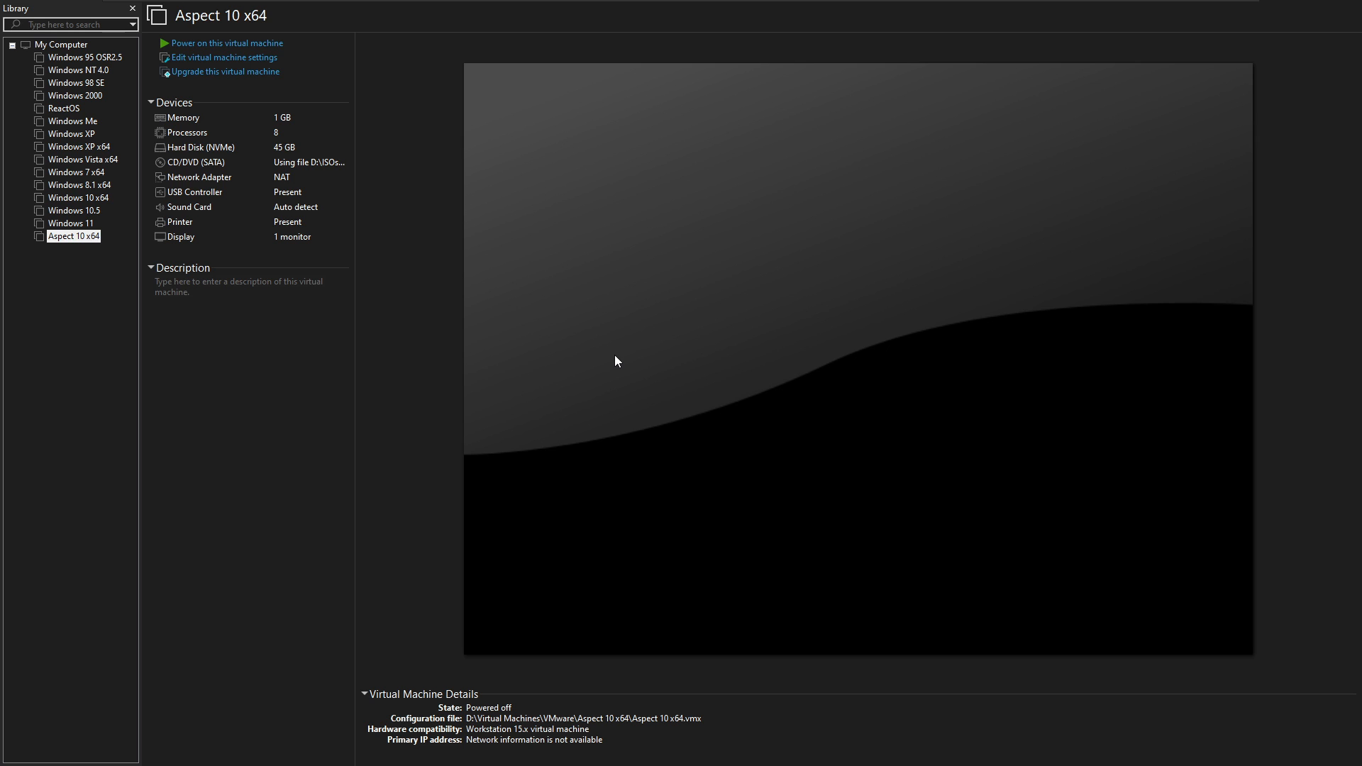
pyautogui.click(11, 753)
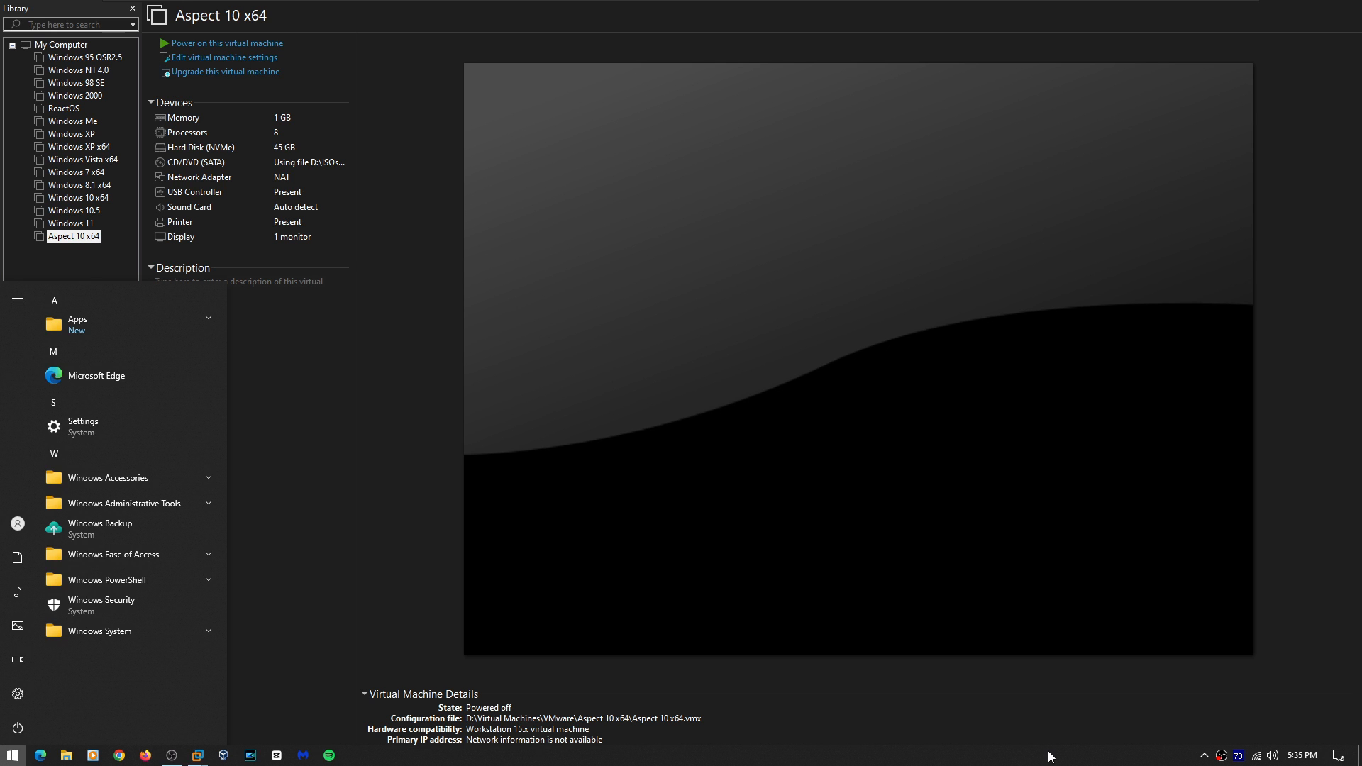